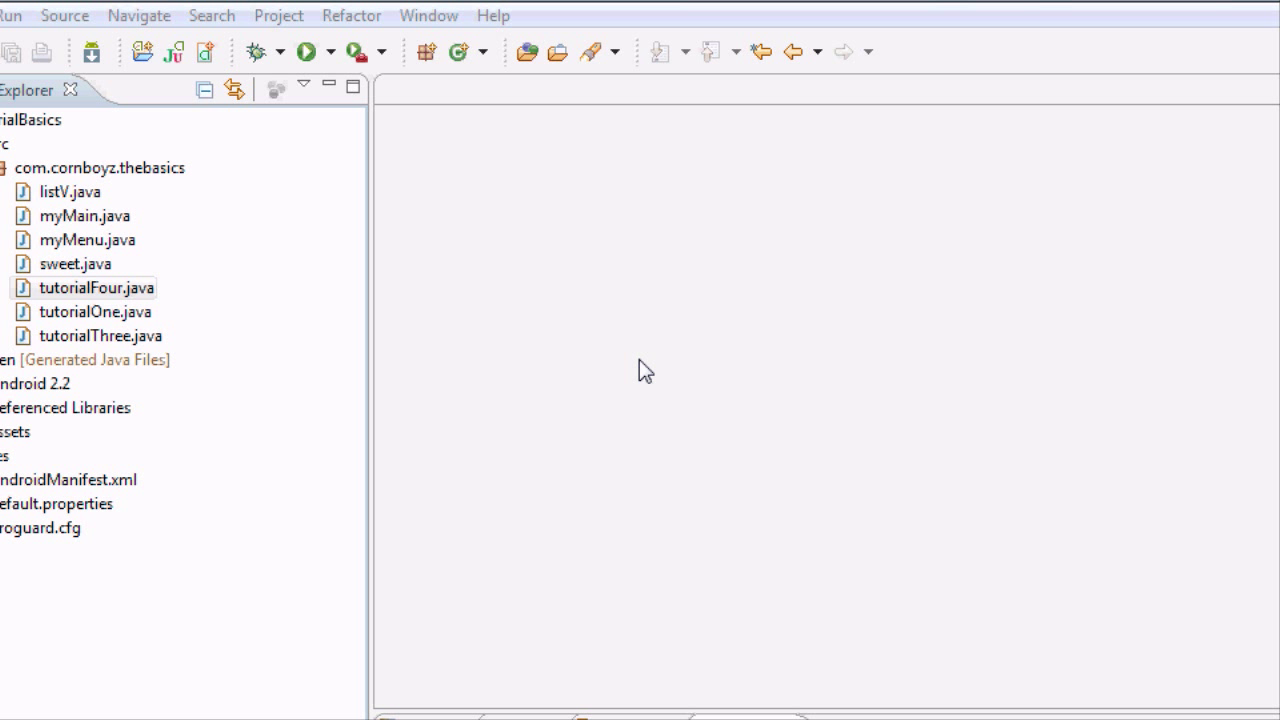
pyautogui.moveTo(627, 402)
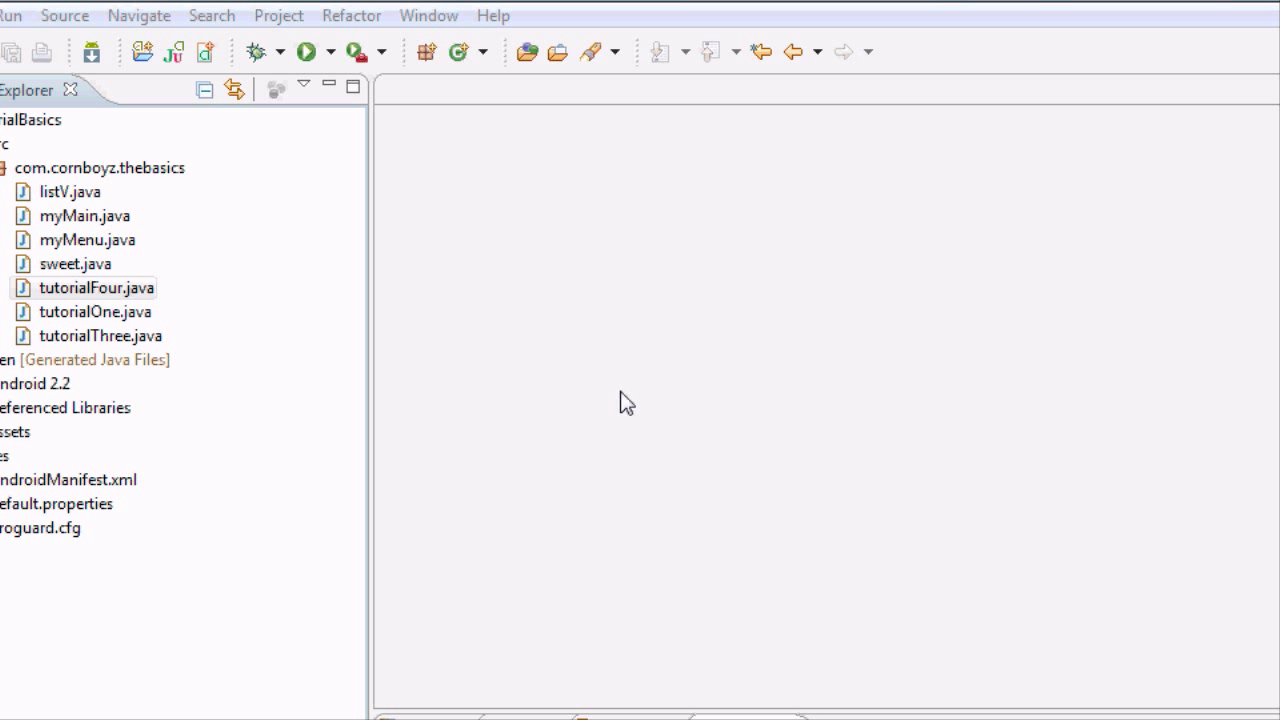
pyautogui.moveTo(492, 373)
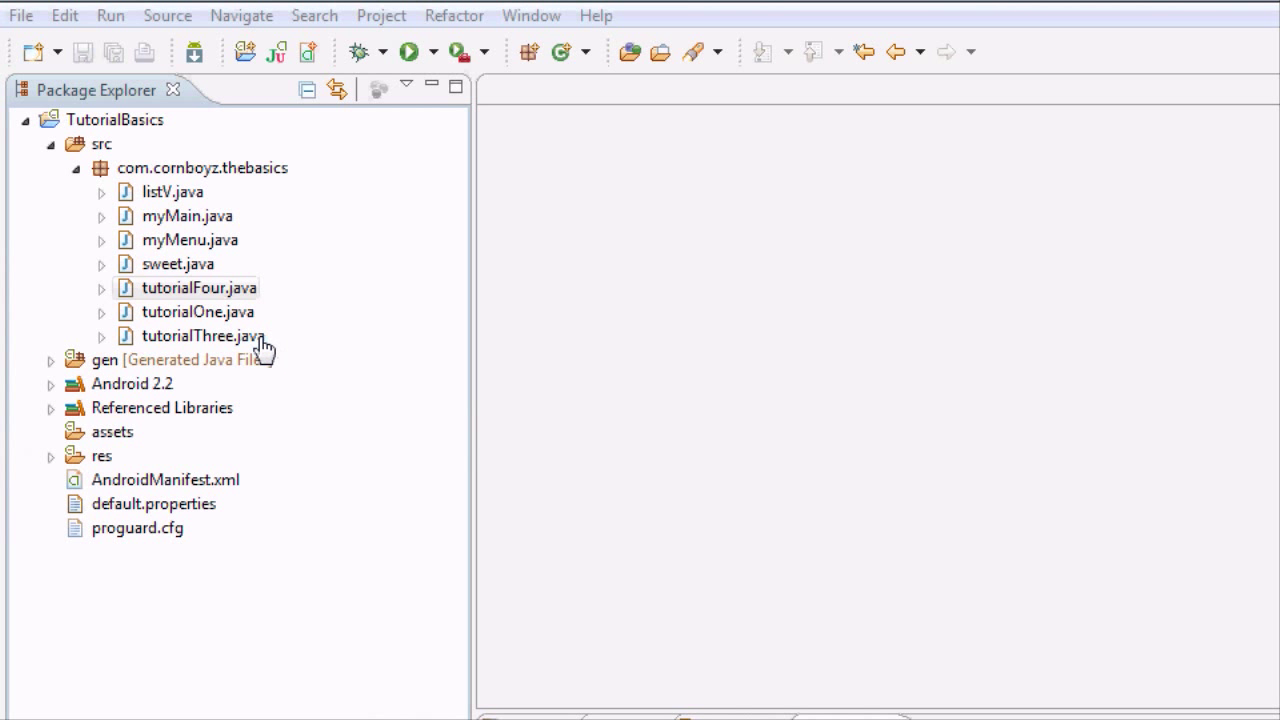
# Open tutorialFour.java and scroll down to the bPlay and bStop button setup code.
pyautogui.doubleClick(198, 287)
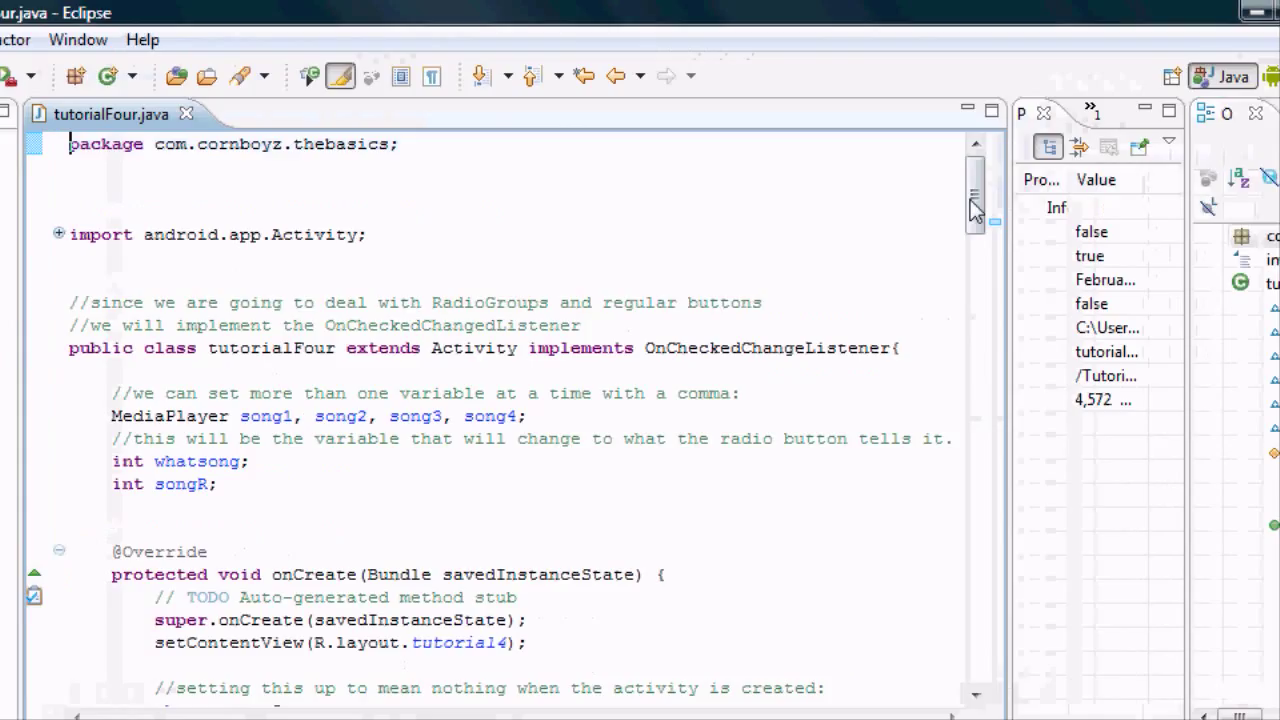
pyautogui.scroll(-3)
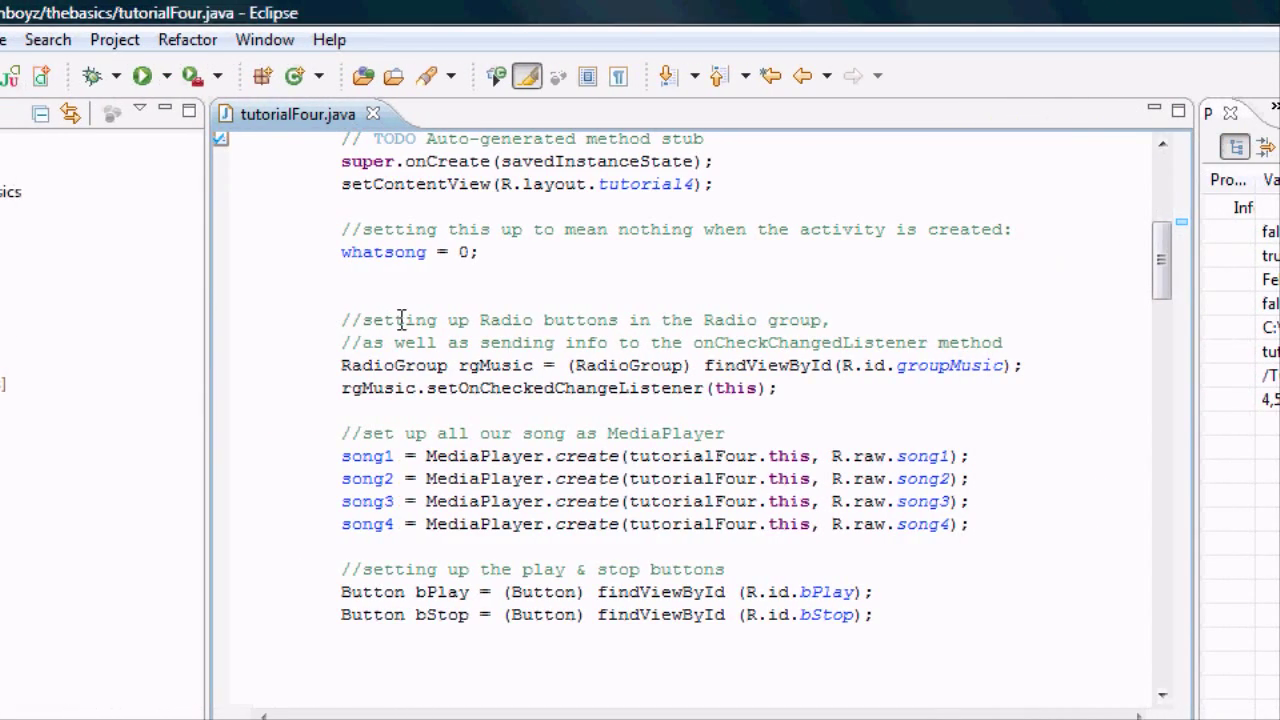
pyautogui.scroll(-3)
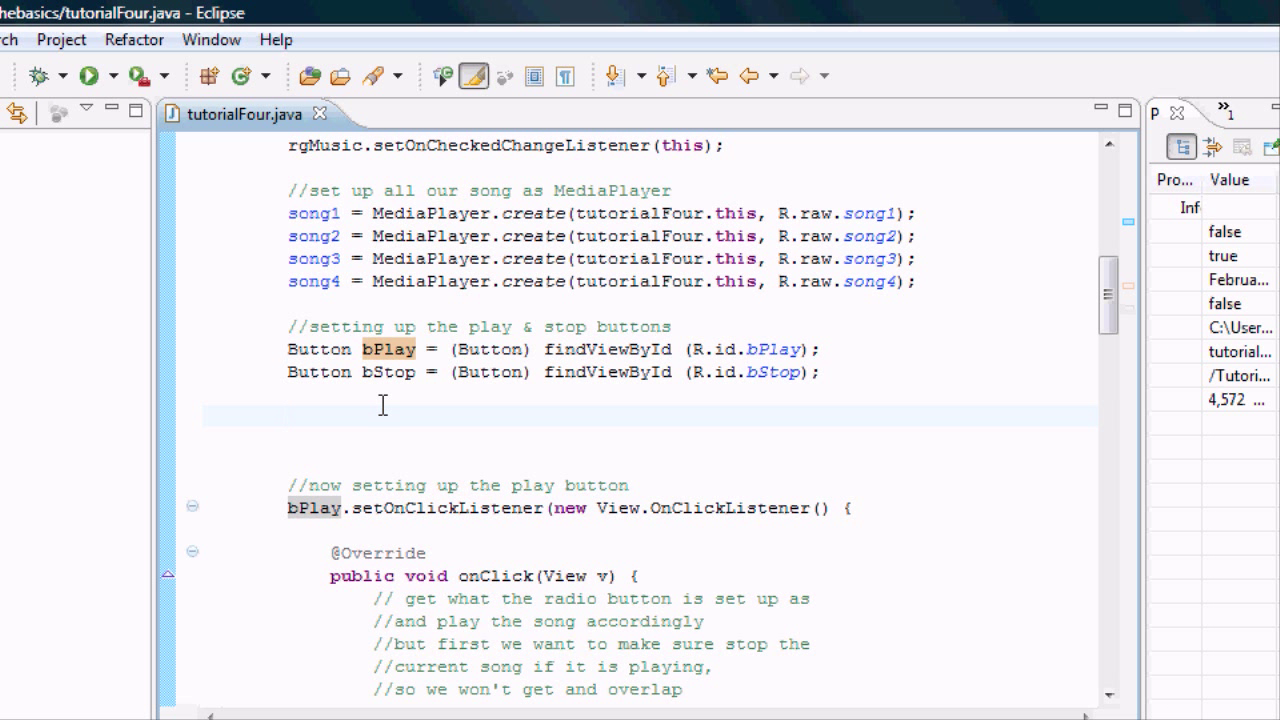
# Type bPlay.setOnLongClickListener(new View.OnLongClickListener() and let content assist generate onLongClick.
pyautogui.write('b')
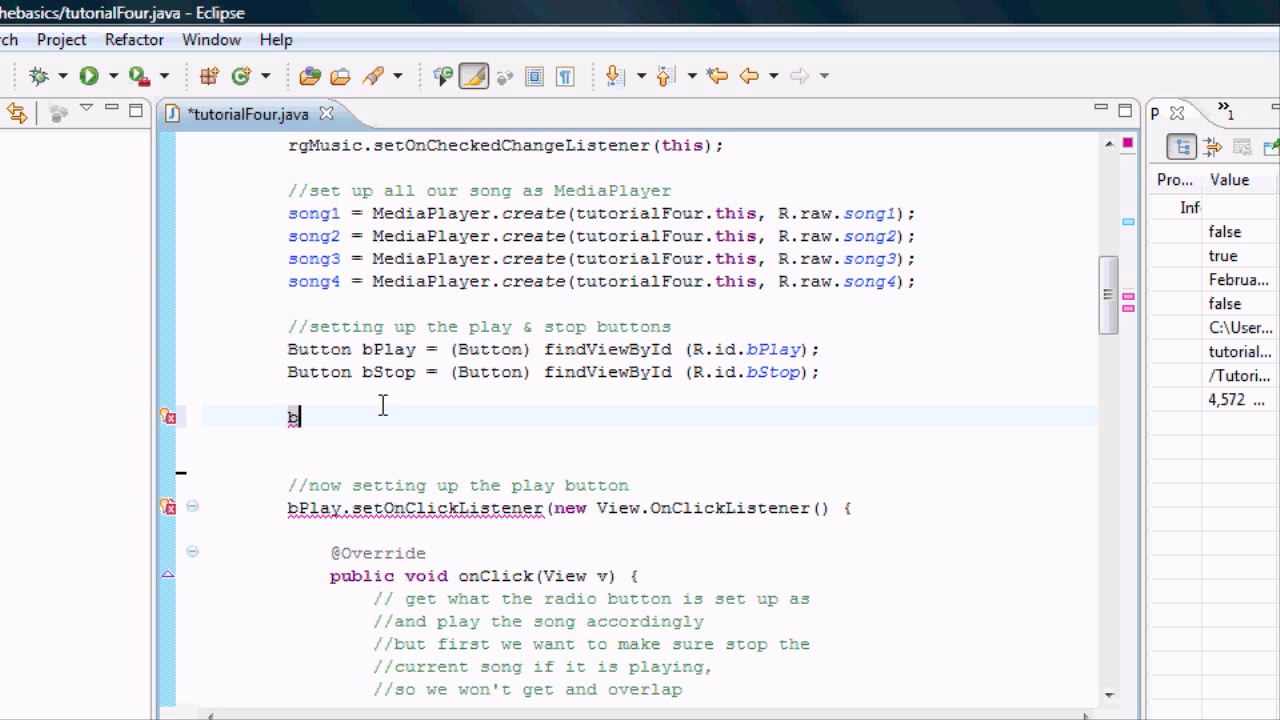
pyautogui.write('Play')
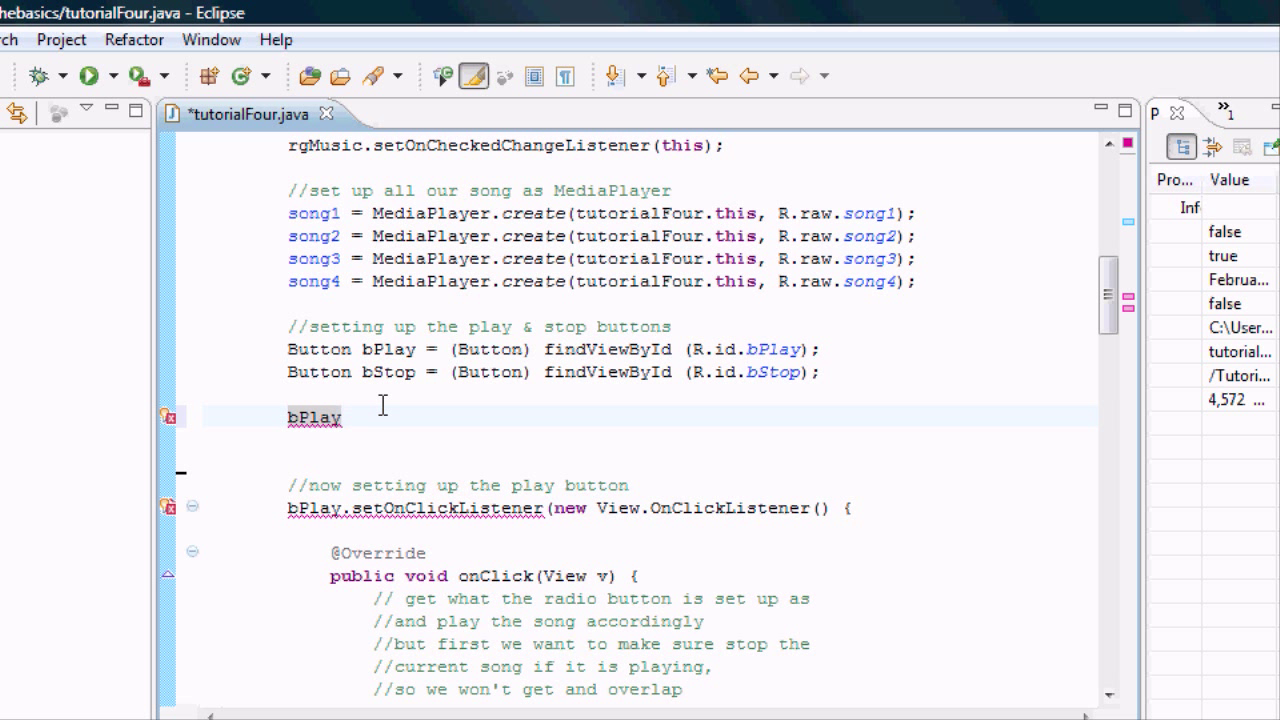
pyautogui.write('.')
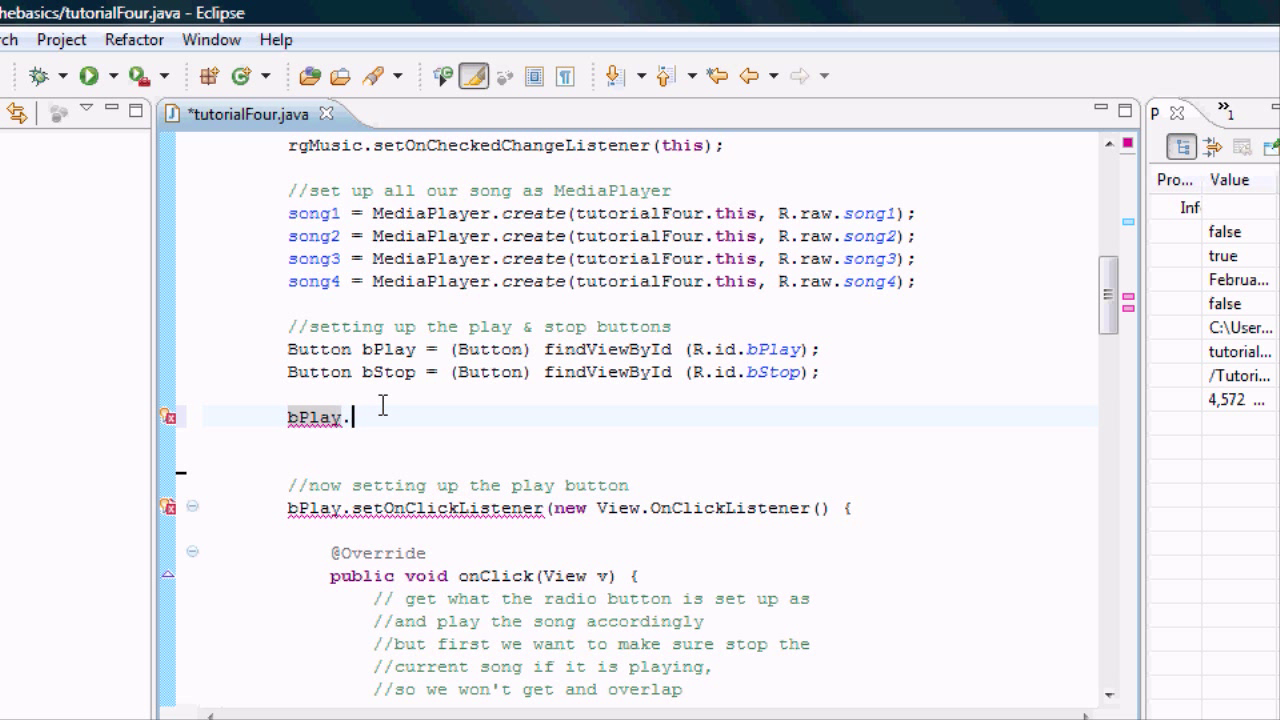
pyautogui.write('.')
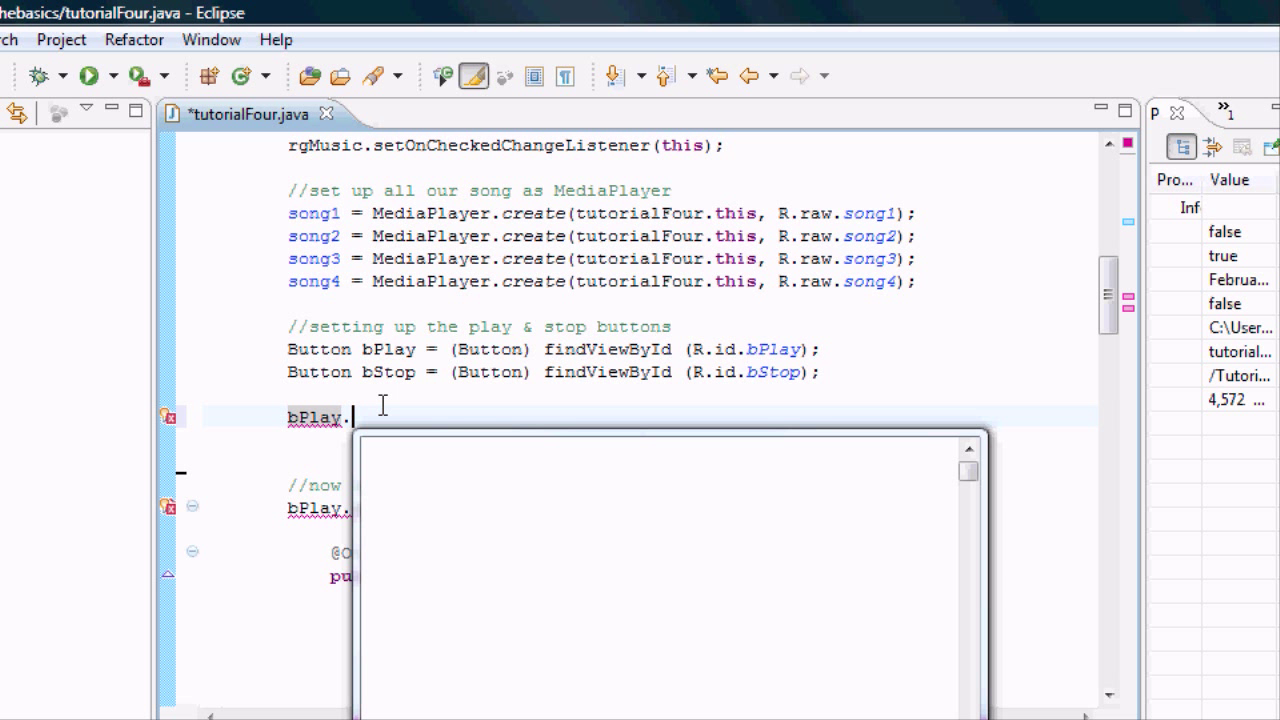
pyautogui.write('.')
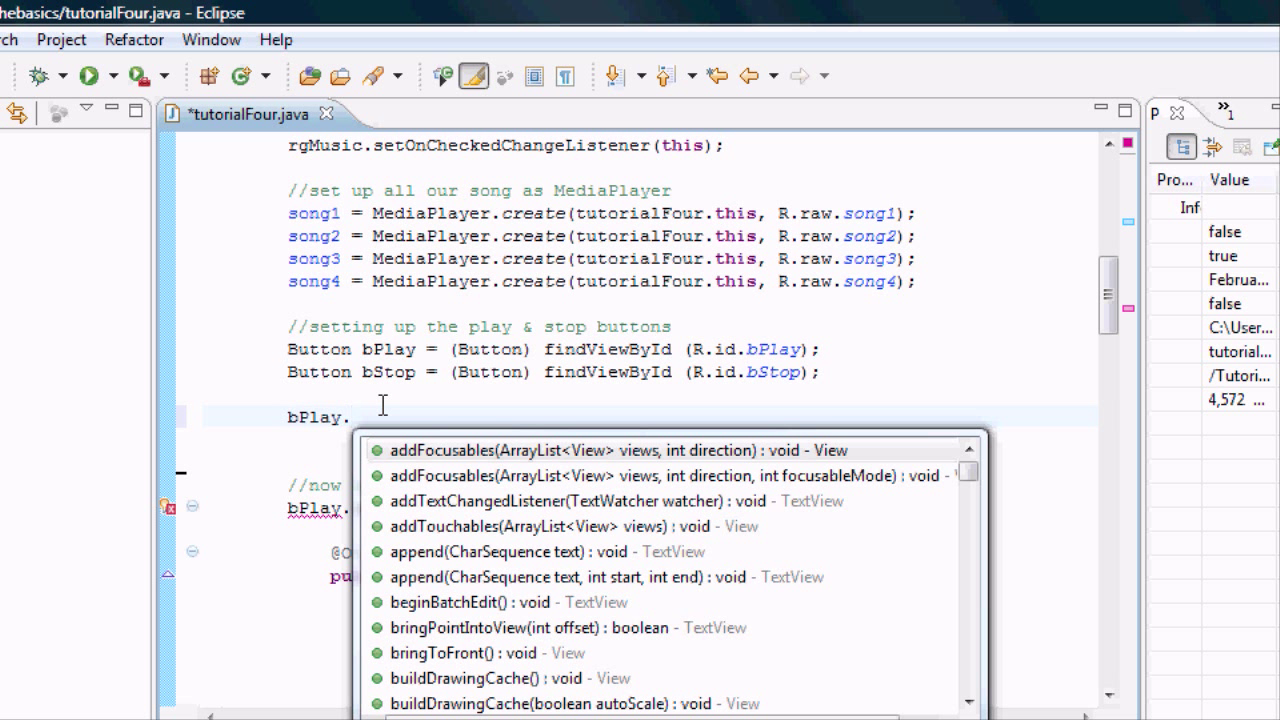
pyautogui.write('s')
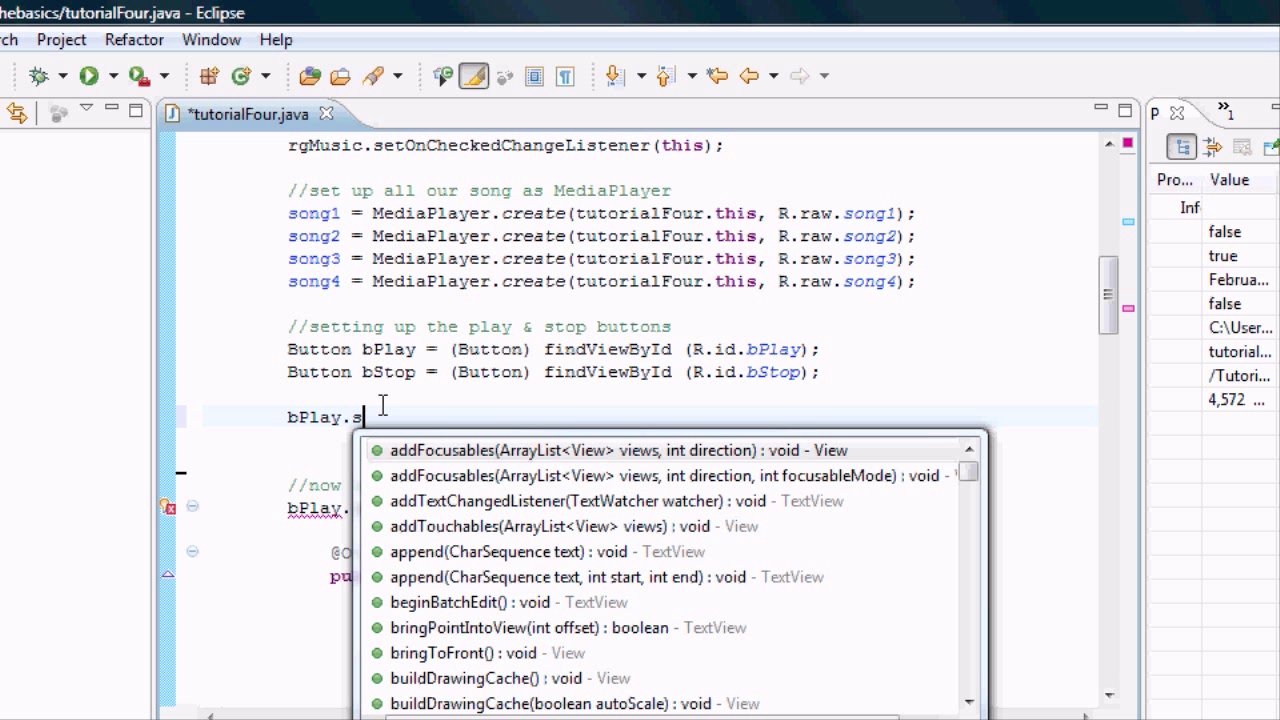
pyautogui.write('et')
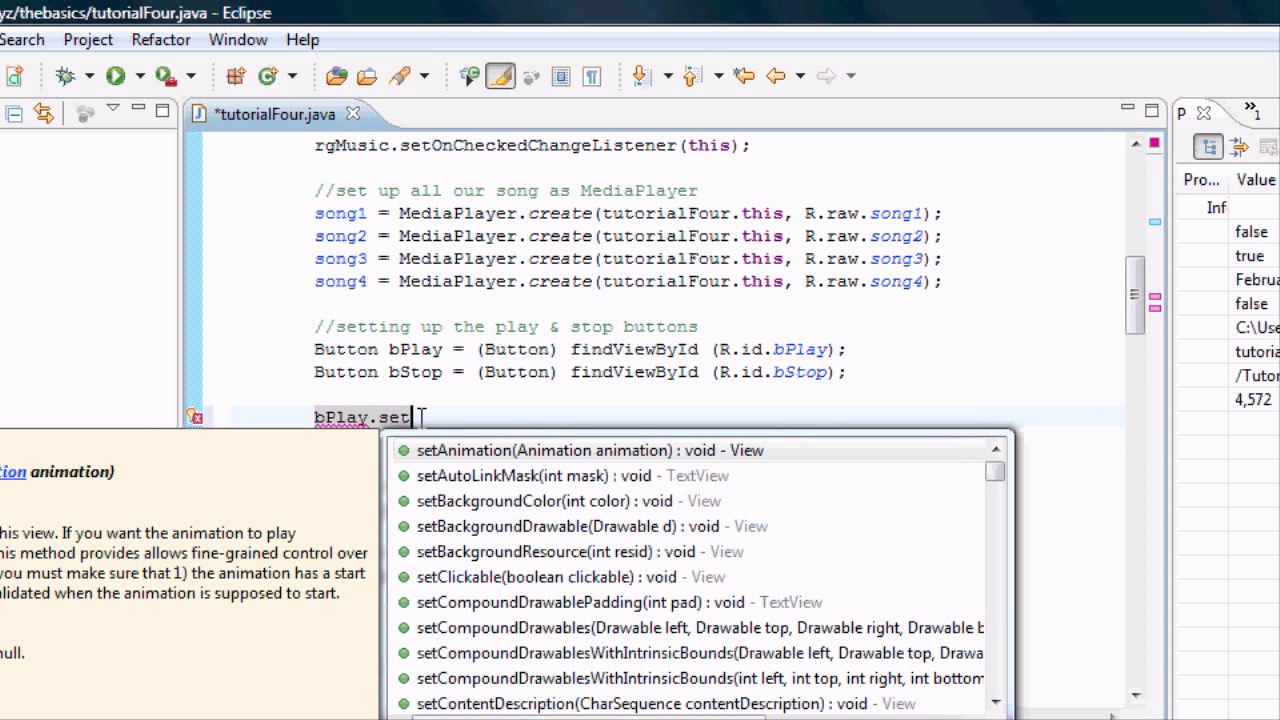
pyautogui.write('O')
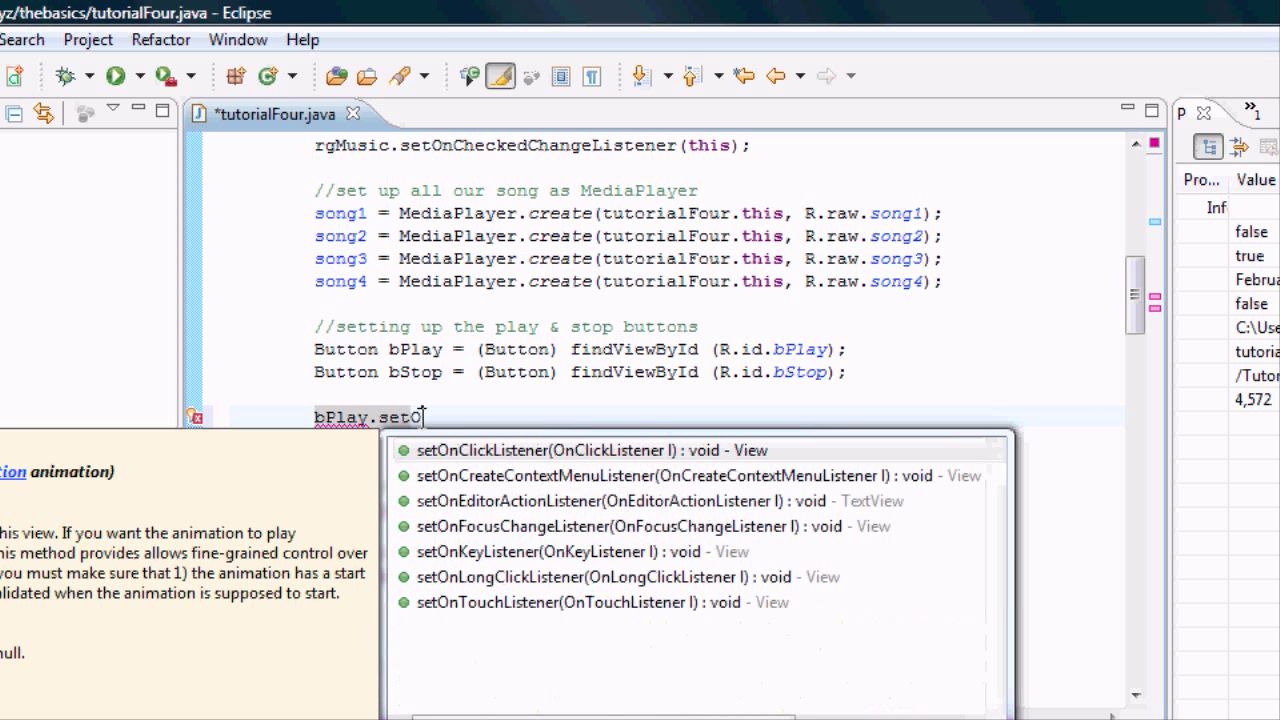
pyautogui.write('nLongClickListener(l')
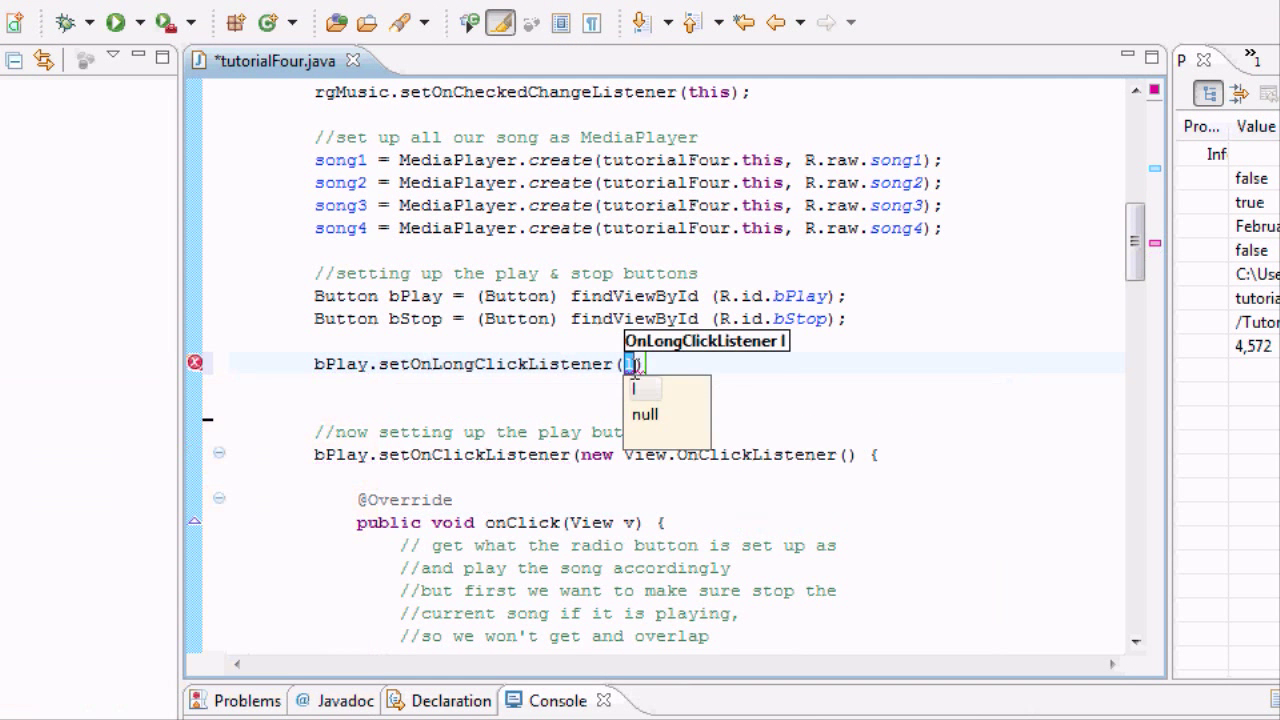
pyautogui.moveTo(727, 462)
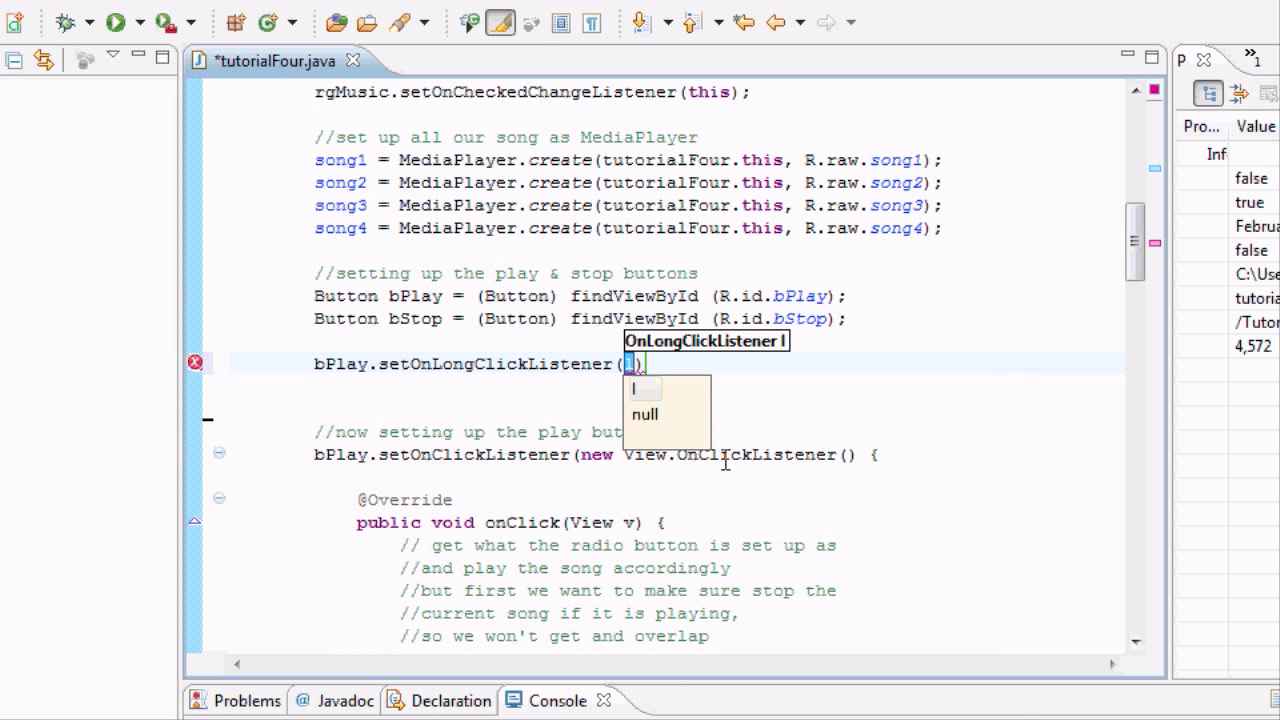
pyautogui.moveTo(612, 457)
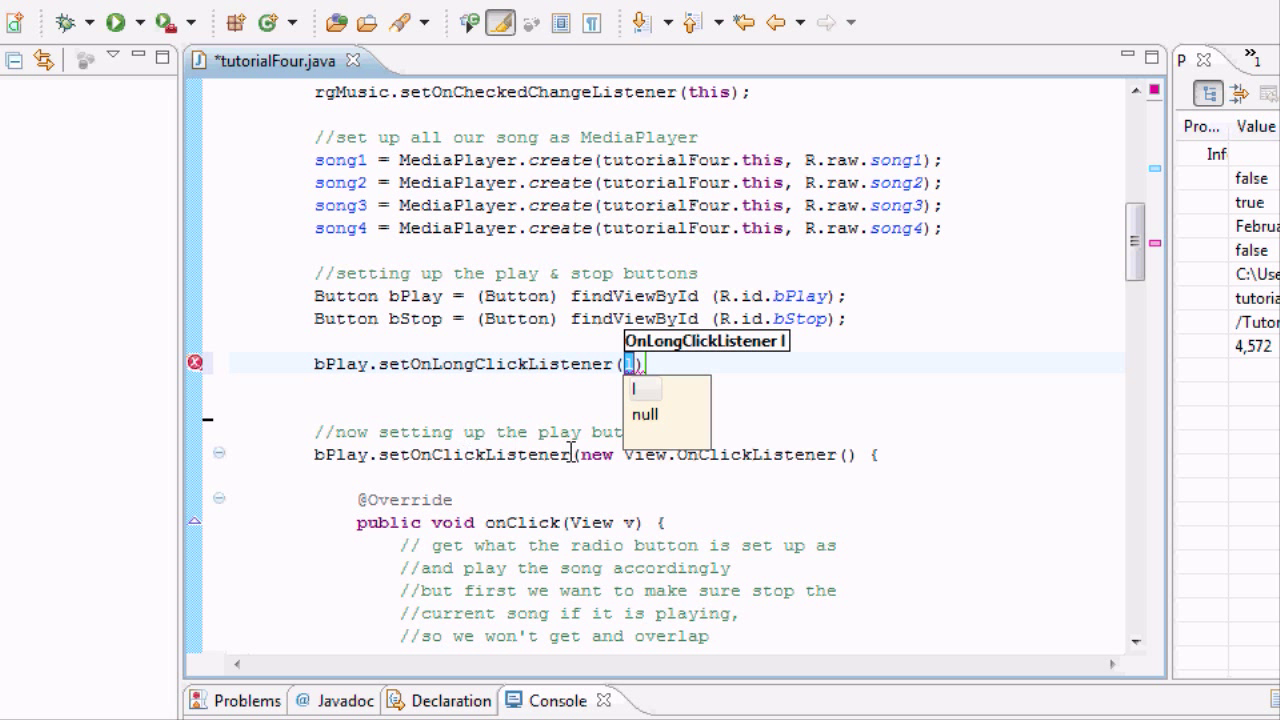
pyautogui.write('new')
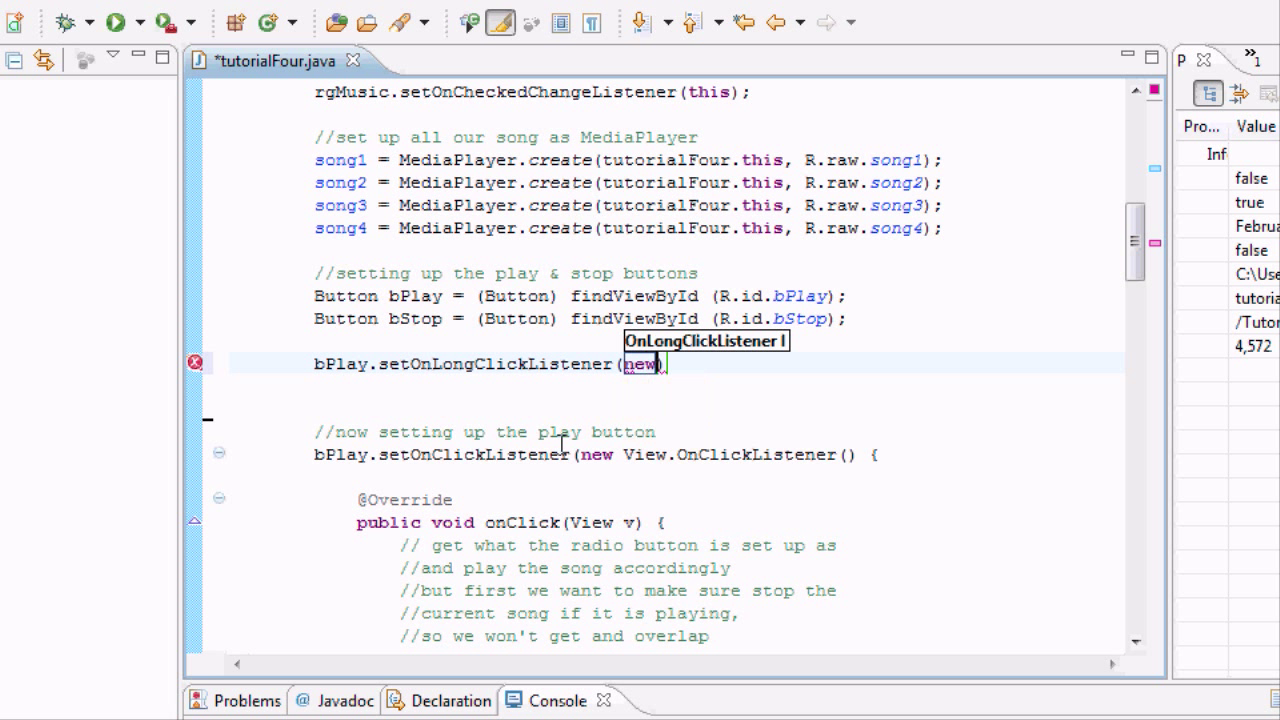
pyautogui.write('View.')
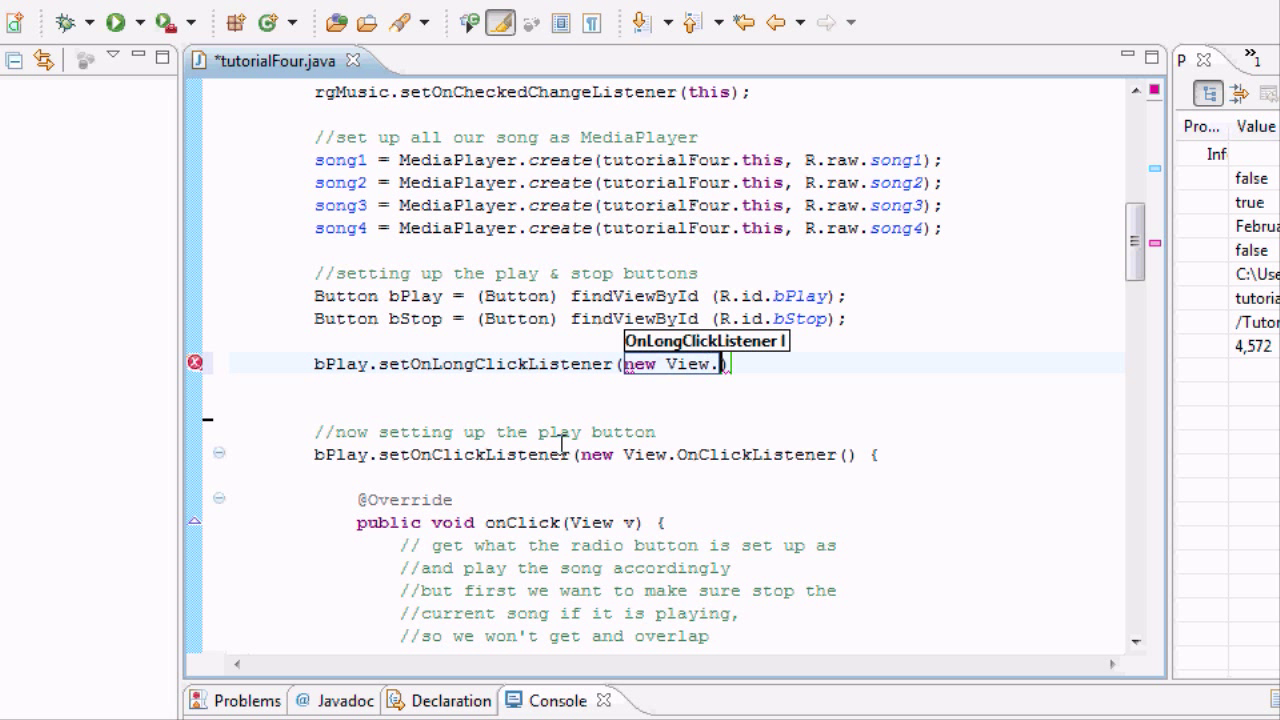
pyautogui.write('OnLongClickListener(')
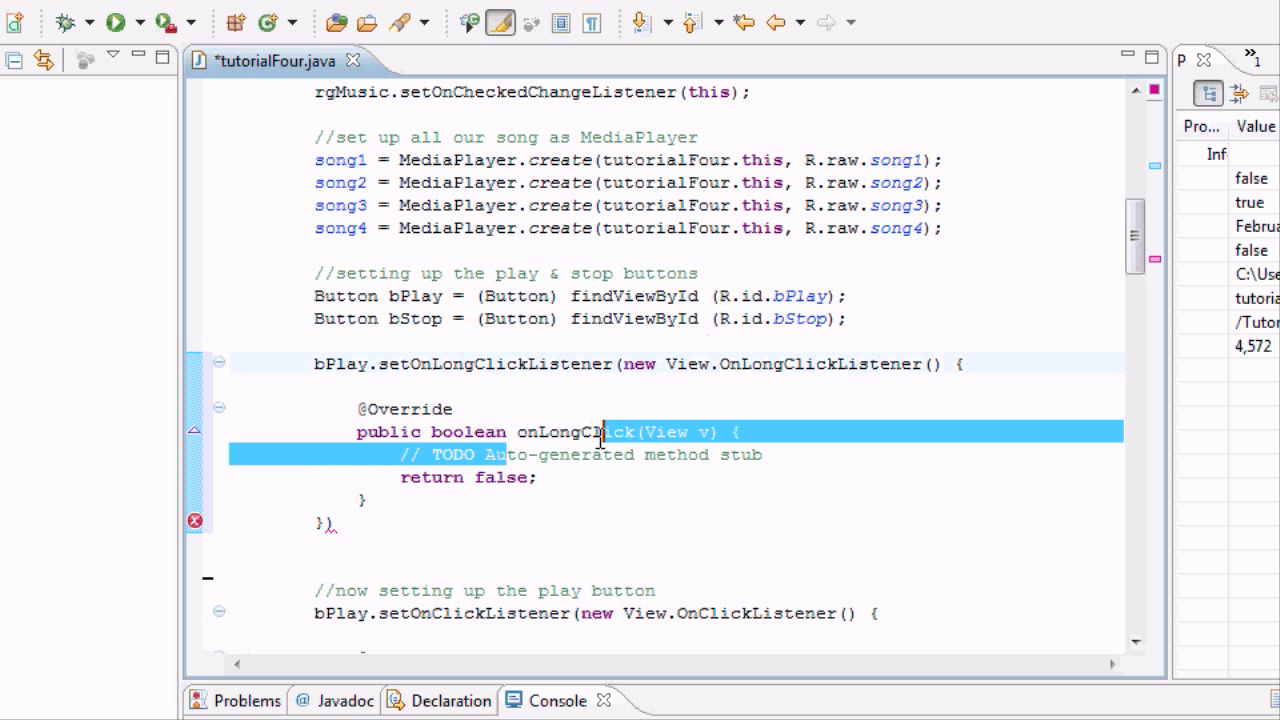
# Place the cursor on an empty line inside onLongClick below the TODO comment.
pyautogui.click(783, 454)
pyautogui.write(';')
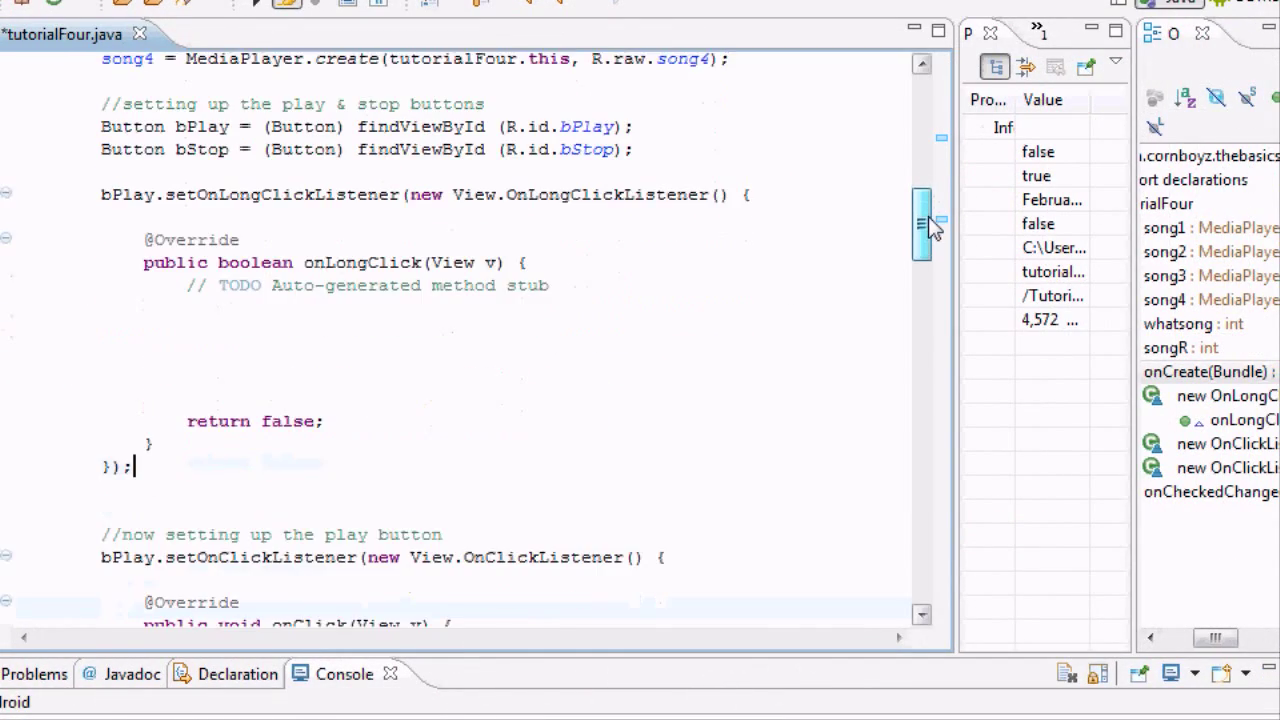
pyautogui.scroll(3)
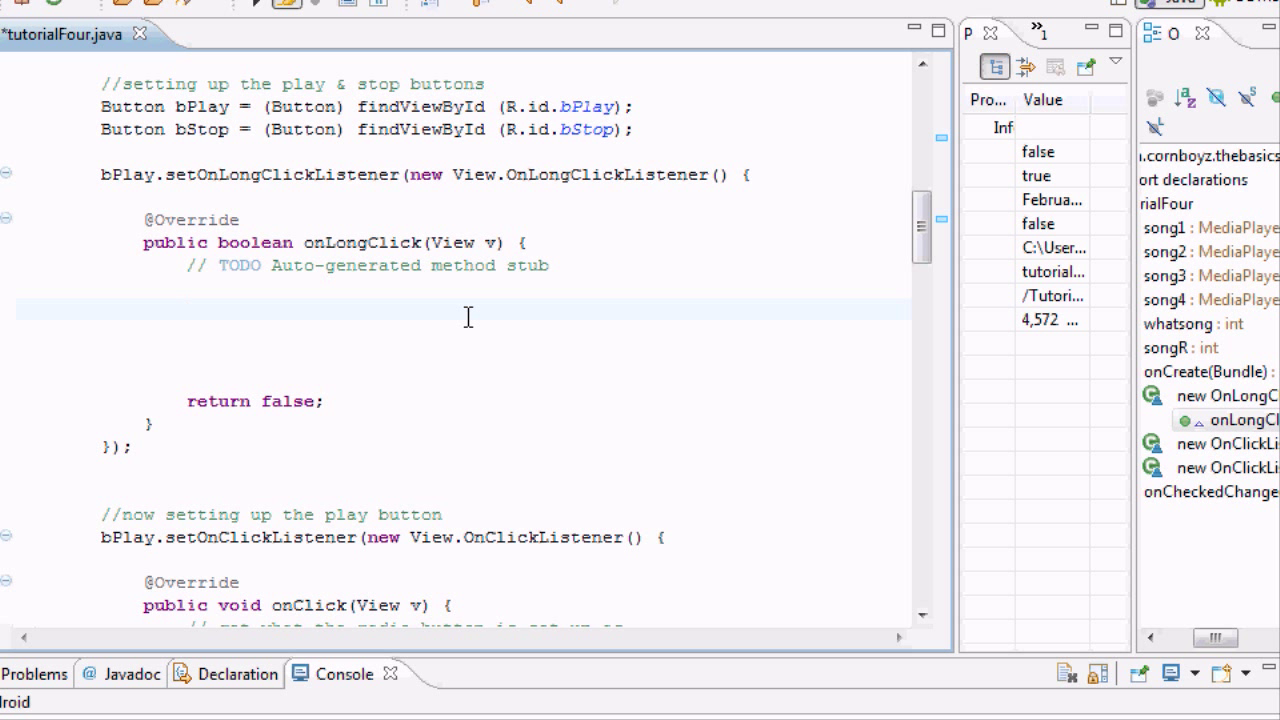
pyautogui.click(187, 311)
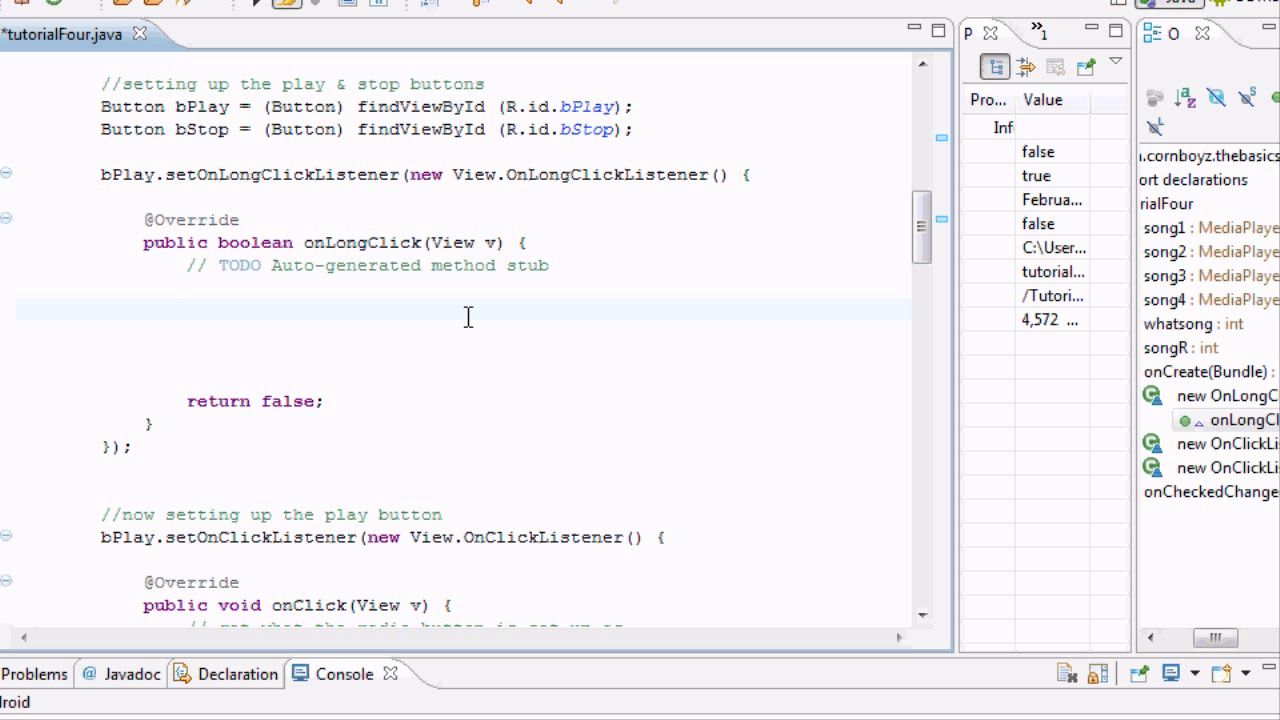
# Type 'File path = Environment.' on the new line, dismissing the quick-fix popup.
pyautogui.write('Fil')
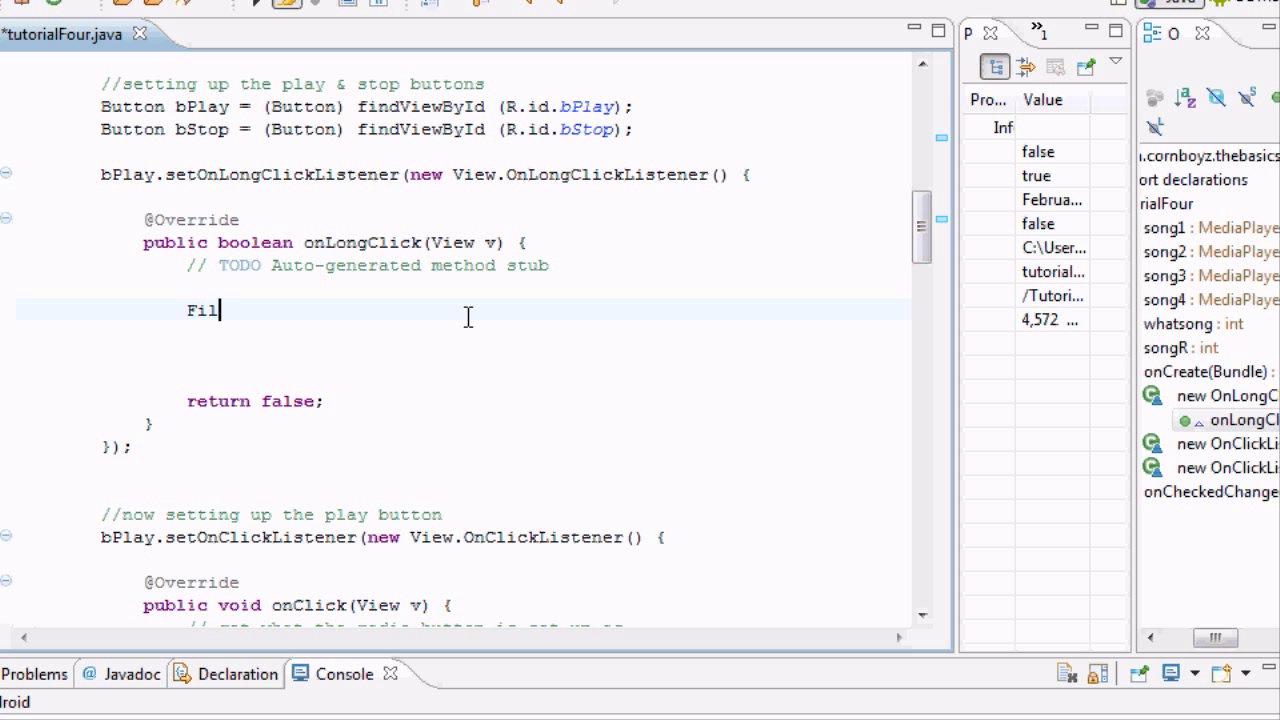
pyautogui.write('e p')
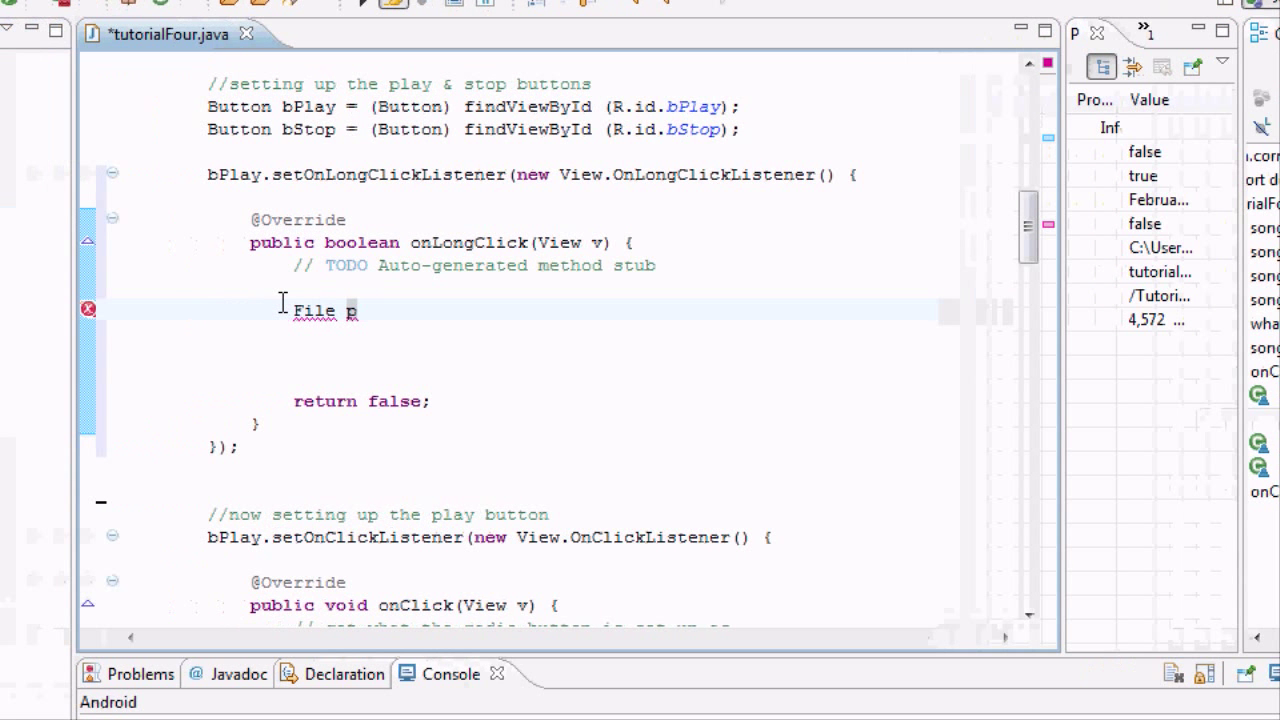
pyautogui.write('path')
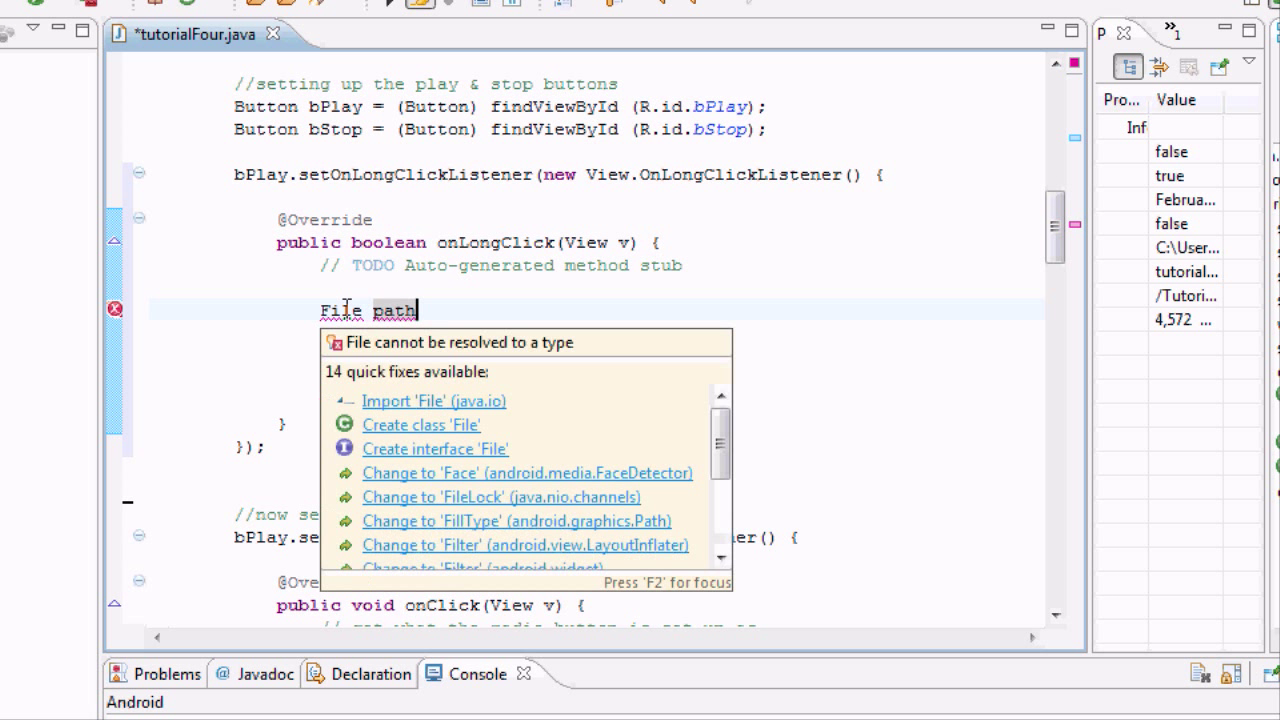
pyautogui.press('Escape')
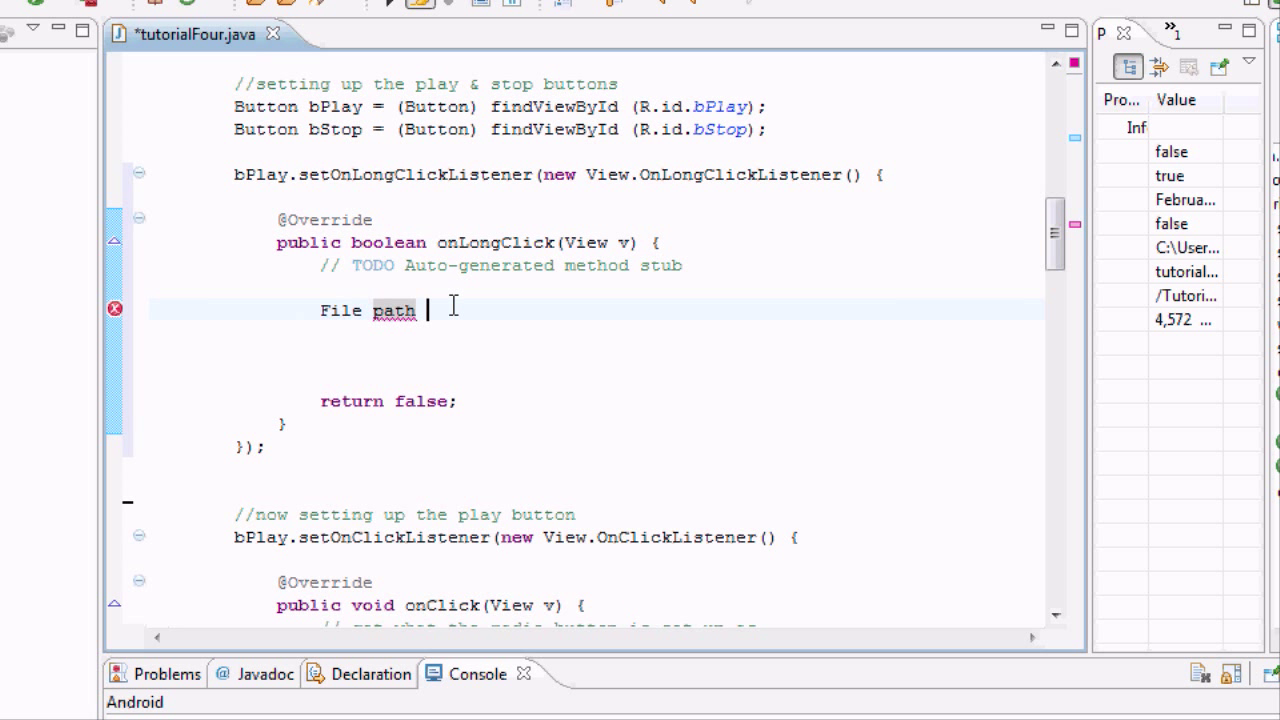
pyautogui.write('=')
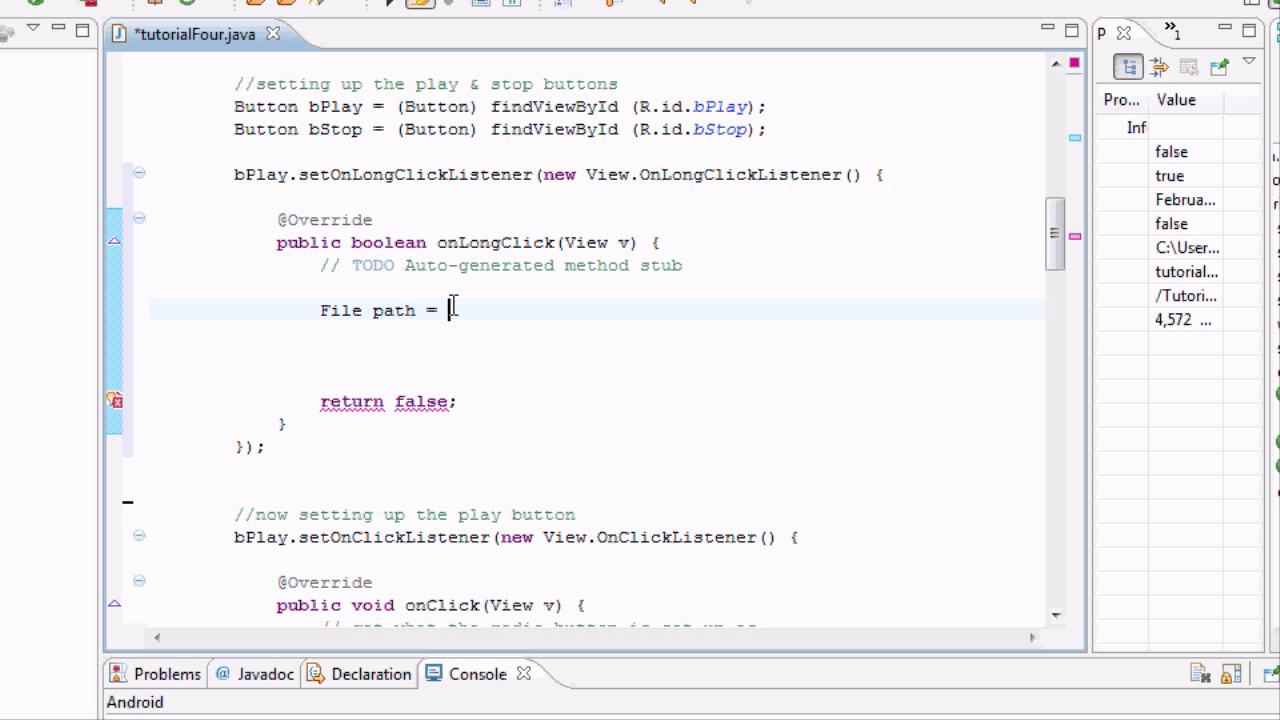
pyautogui.write('Enviro')
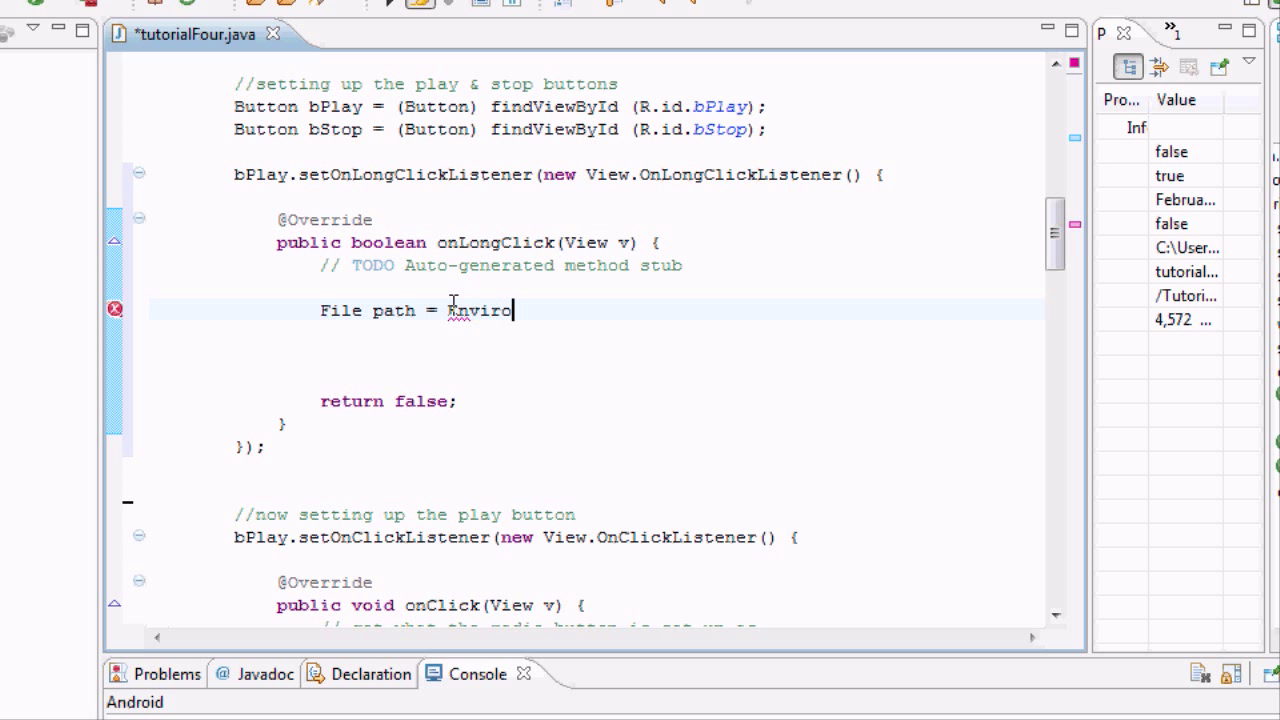
pyautogui.write('men')
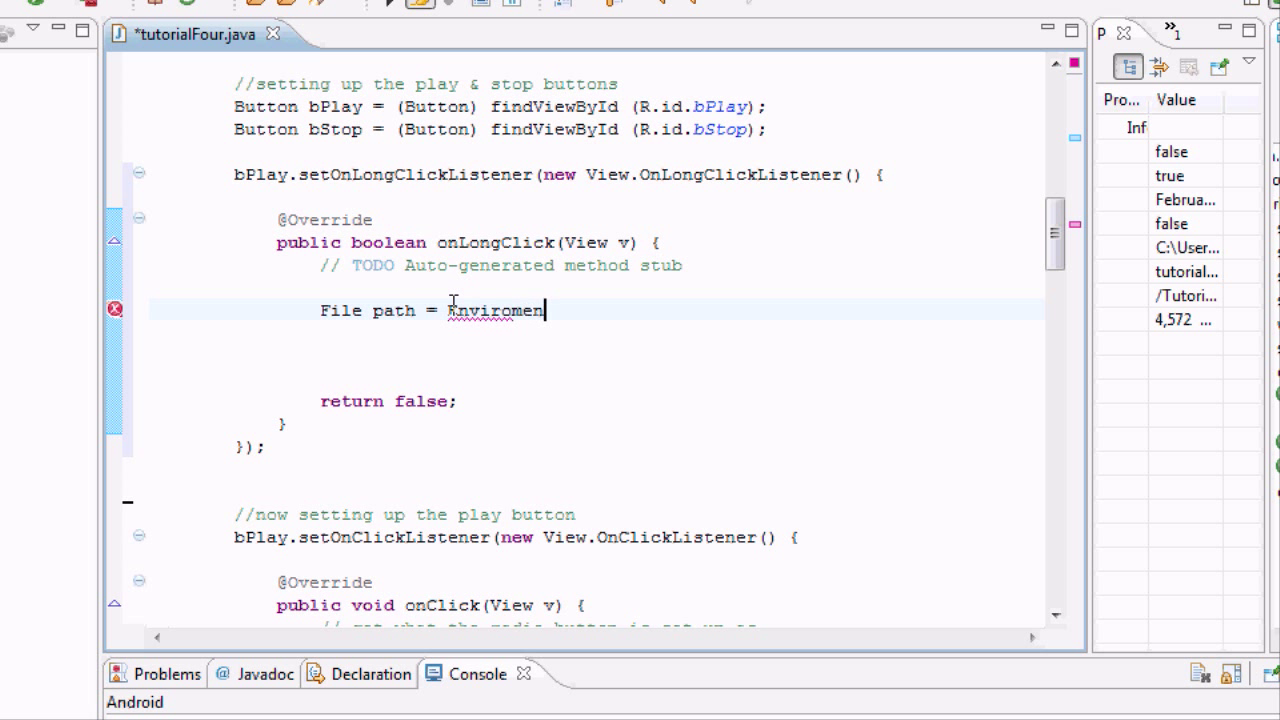
pyautogui.write('t.')
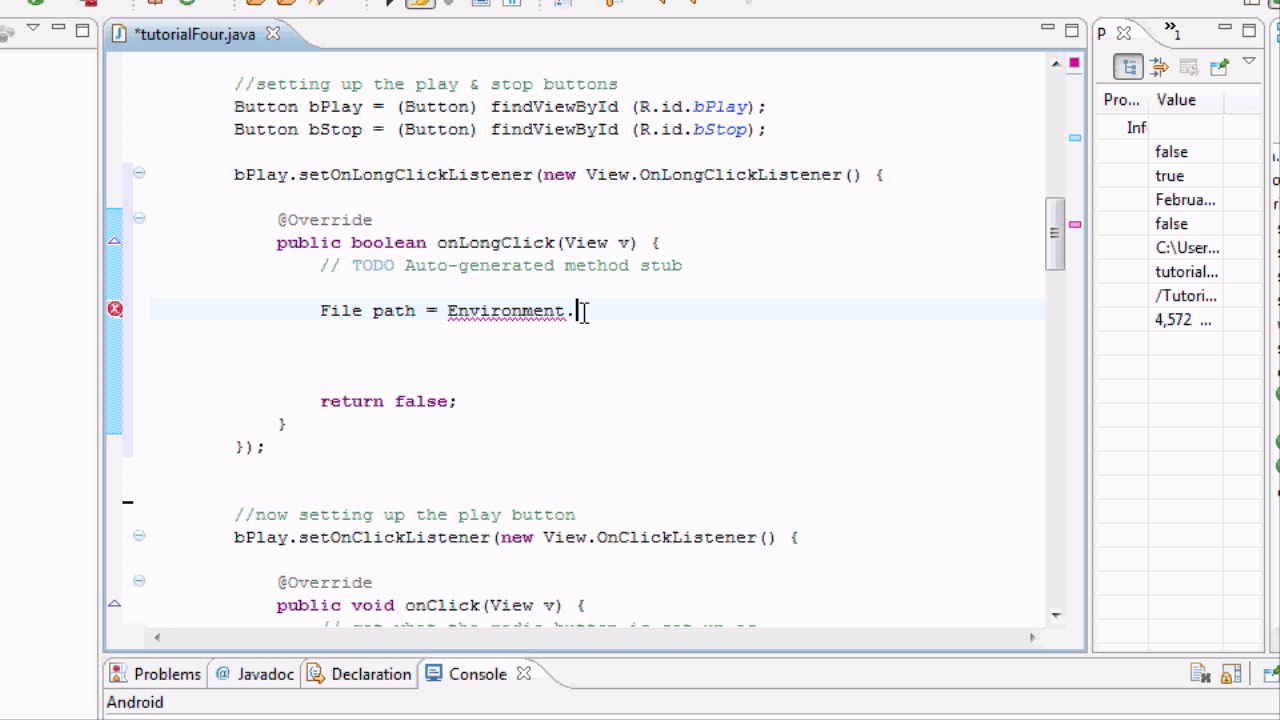
# Bring up Environment's member list to choose getExternalStoragePublicDirectory(String type).
pyautogui.write('.')
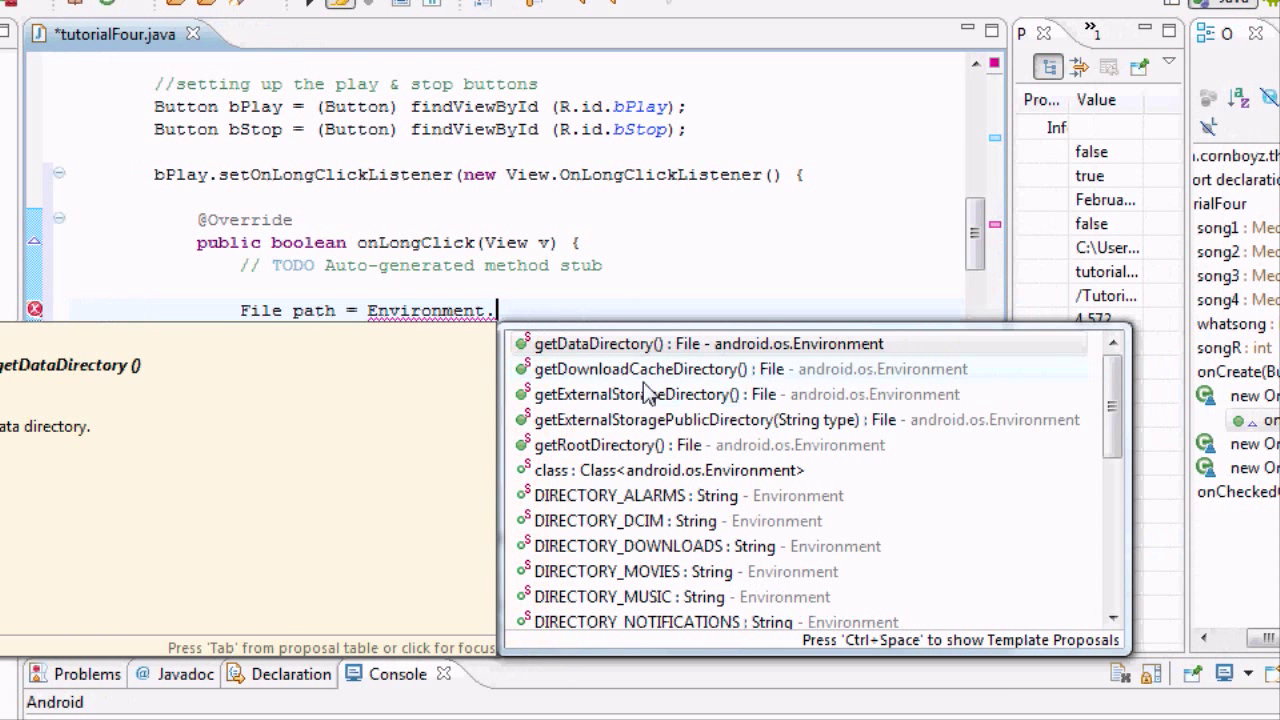
pyautogui.moveTo(635, 394)
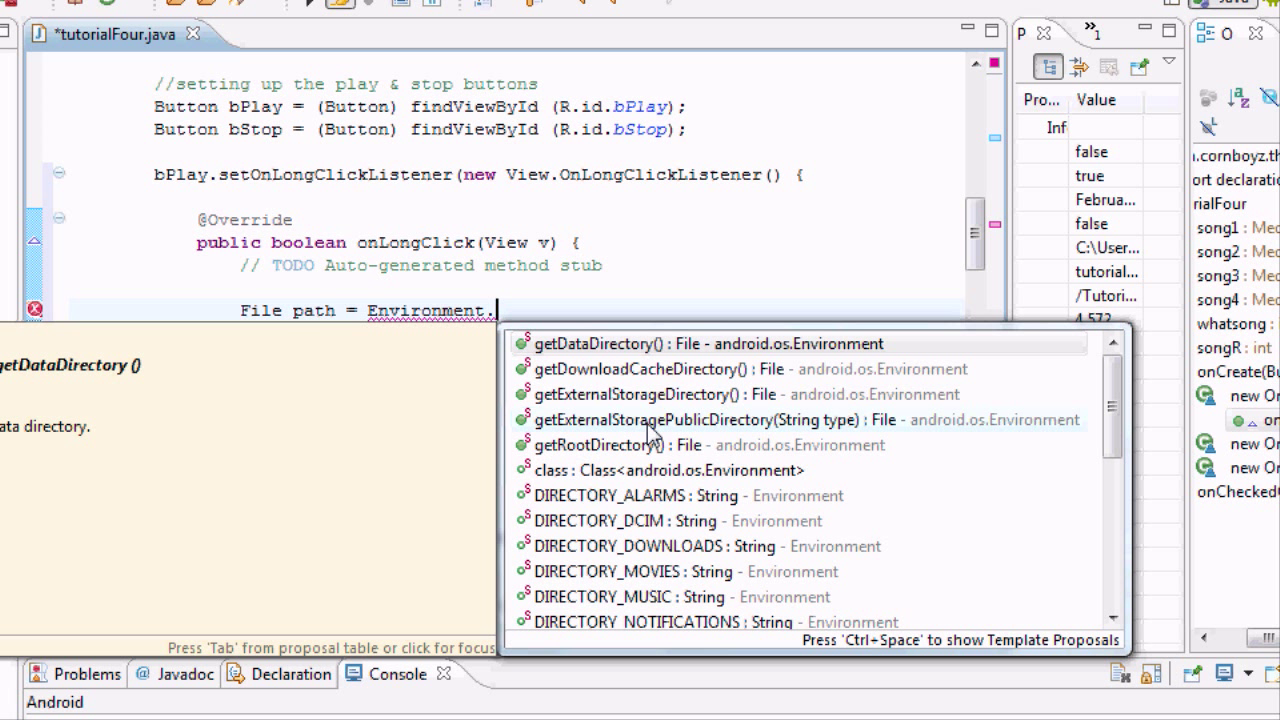
pyautogui.moveTo(600, 440)
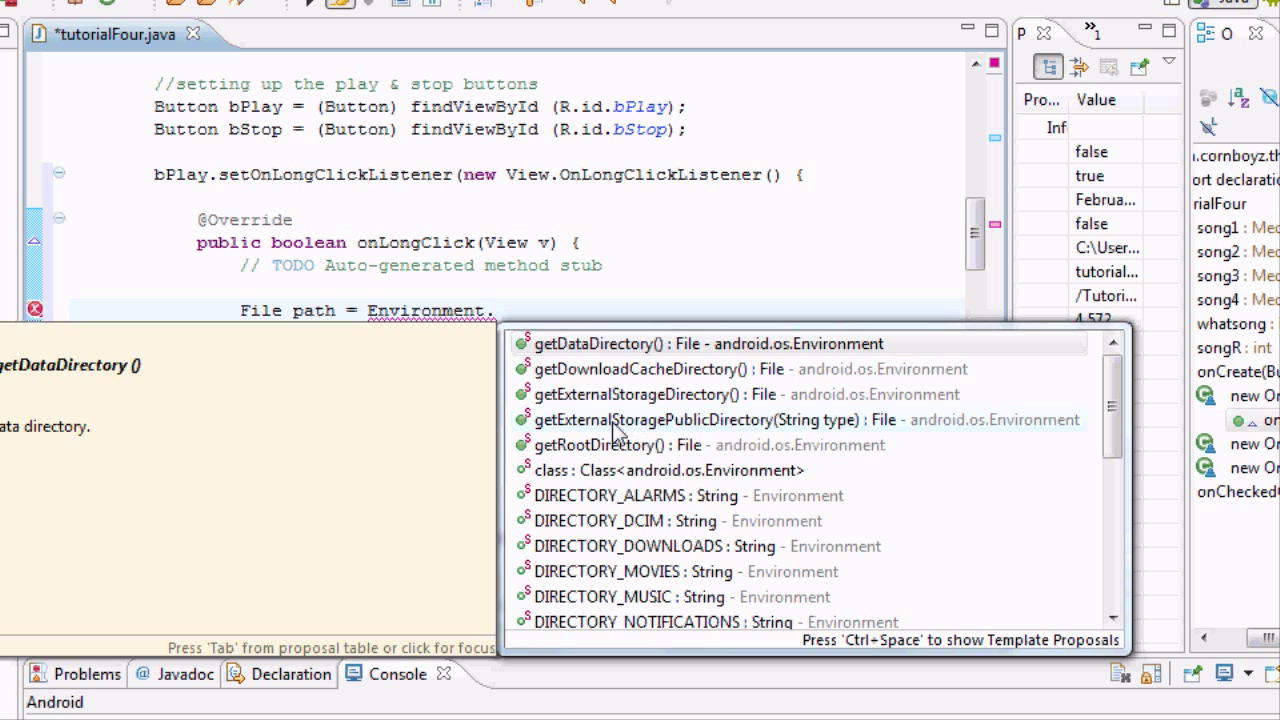
pyautogui.moveTo(688, 437)
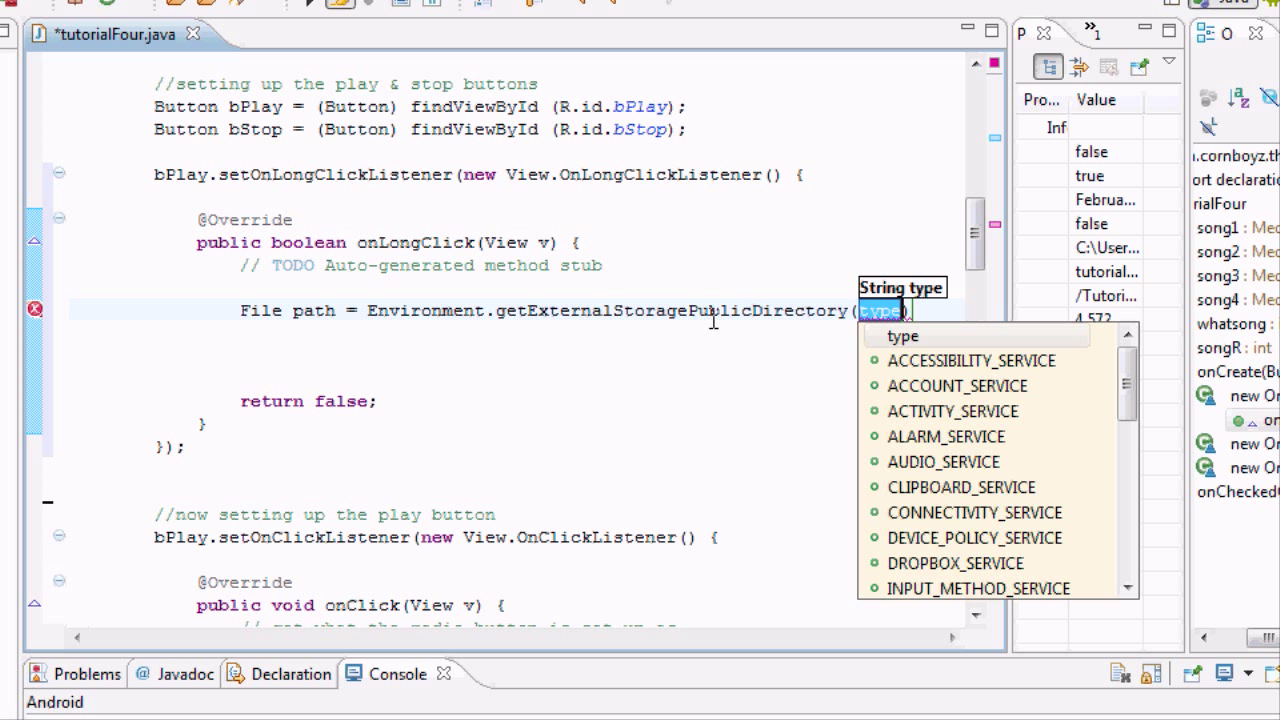
pyautogui.moveTo(848, 327)
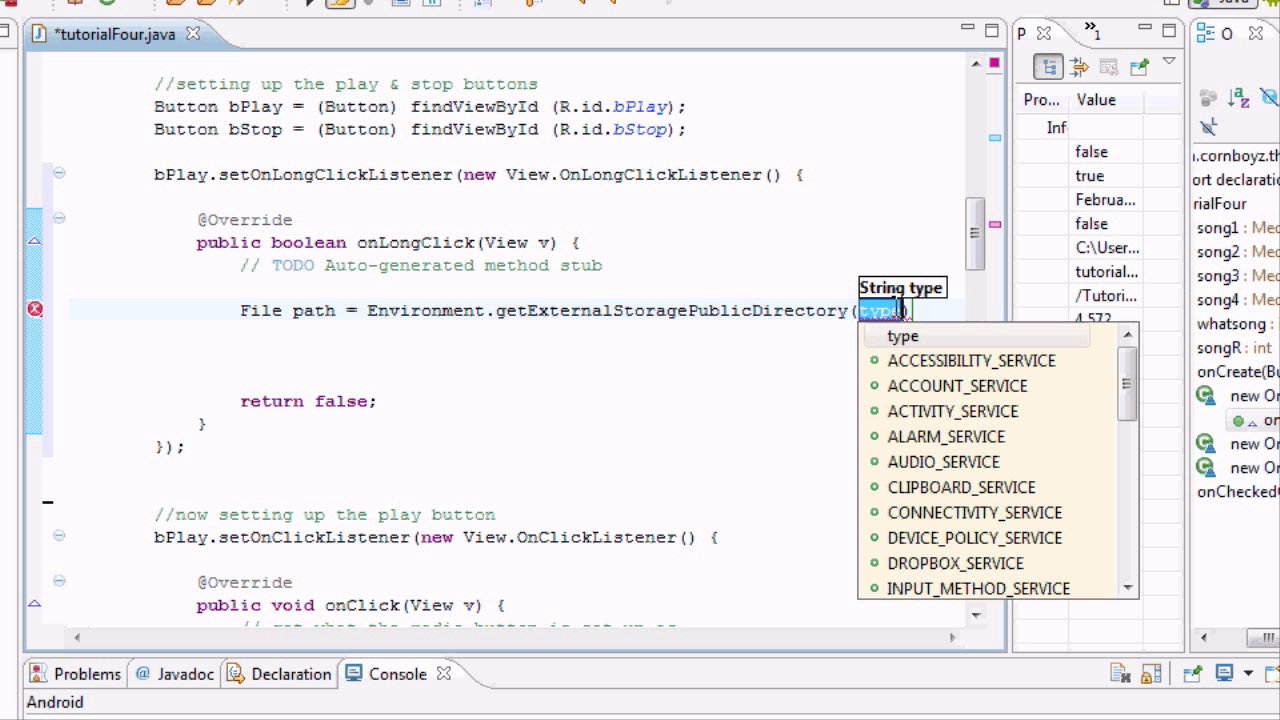
pyautogui.moveTo(555, 316)
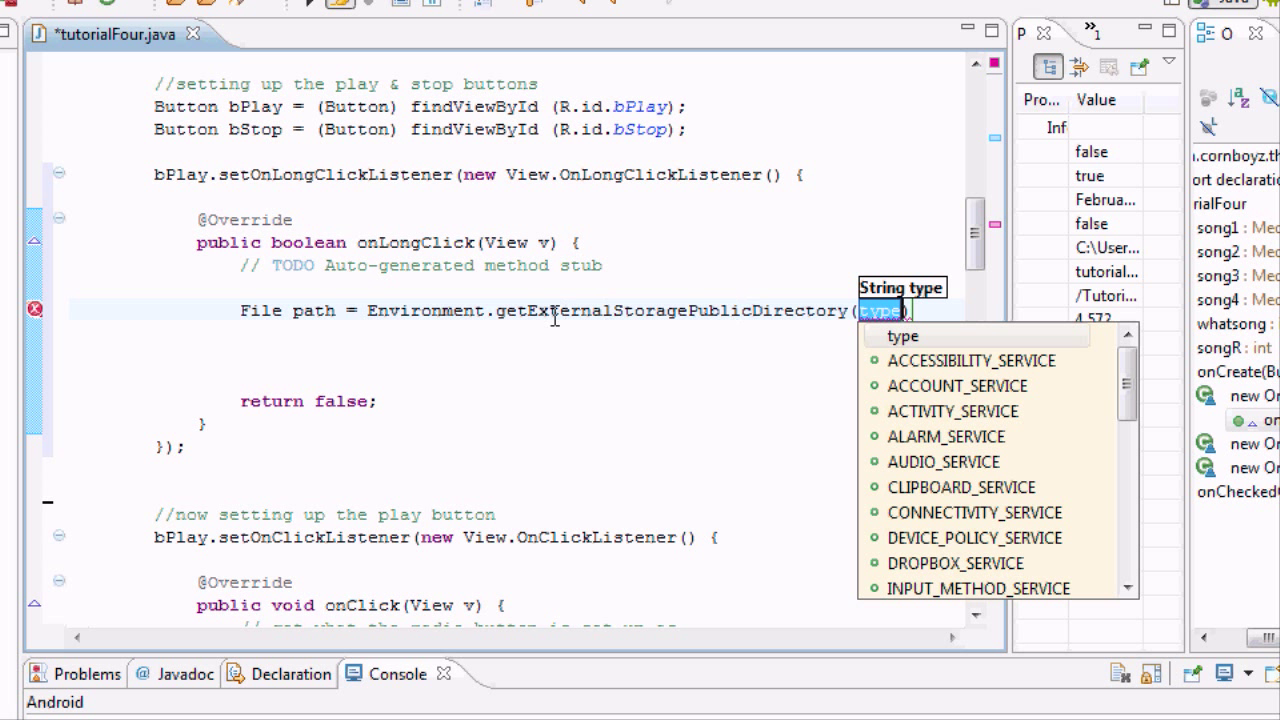
pyautogui.moveTo(542, 305)
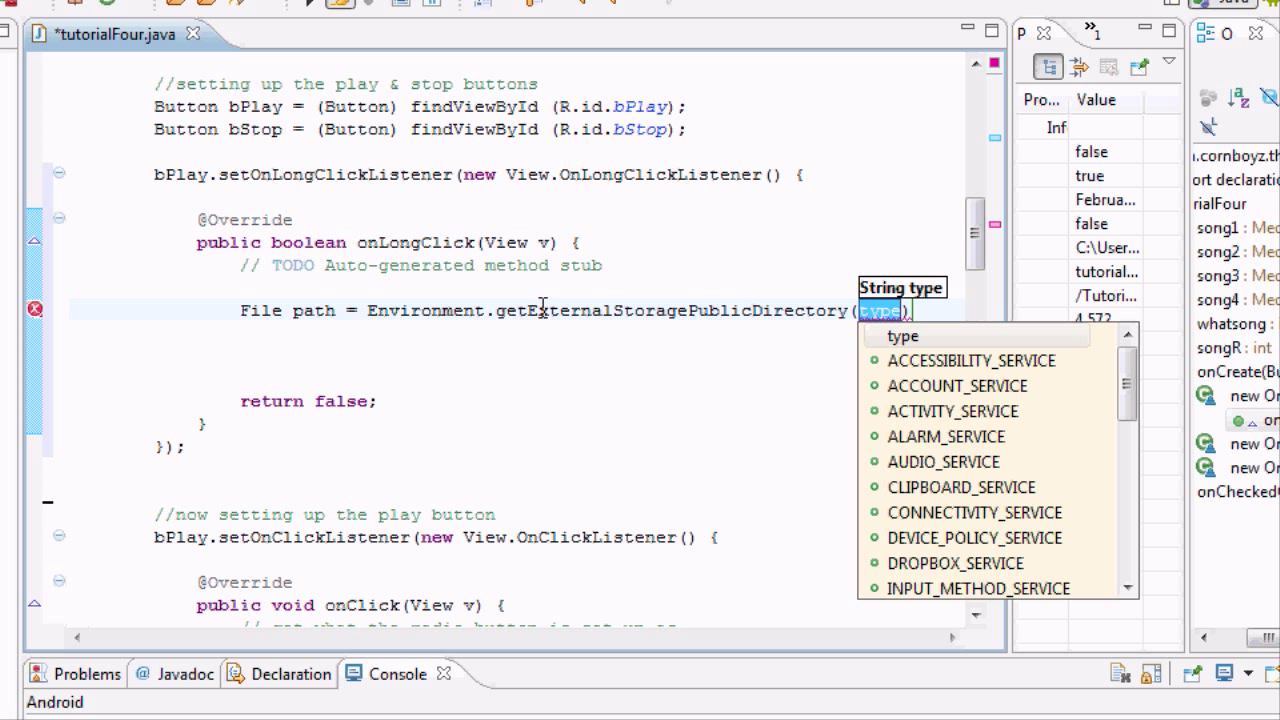
pyautogui.moveTo(505, 310)
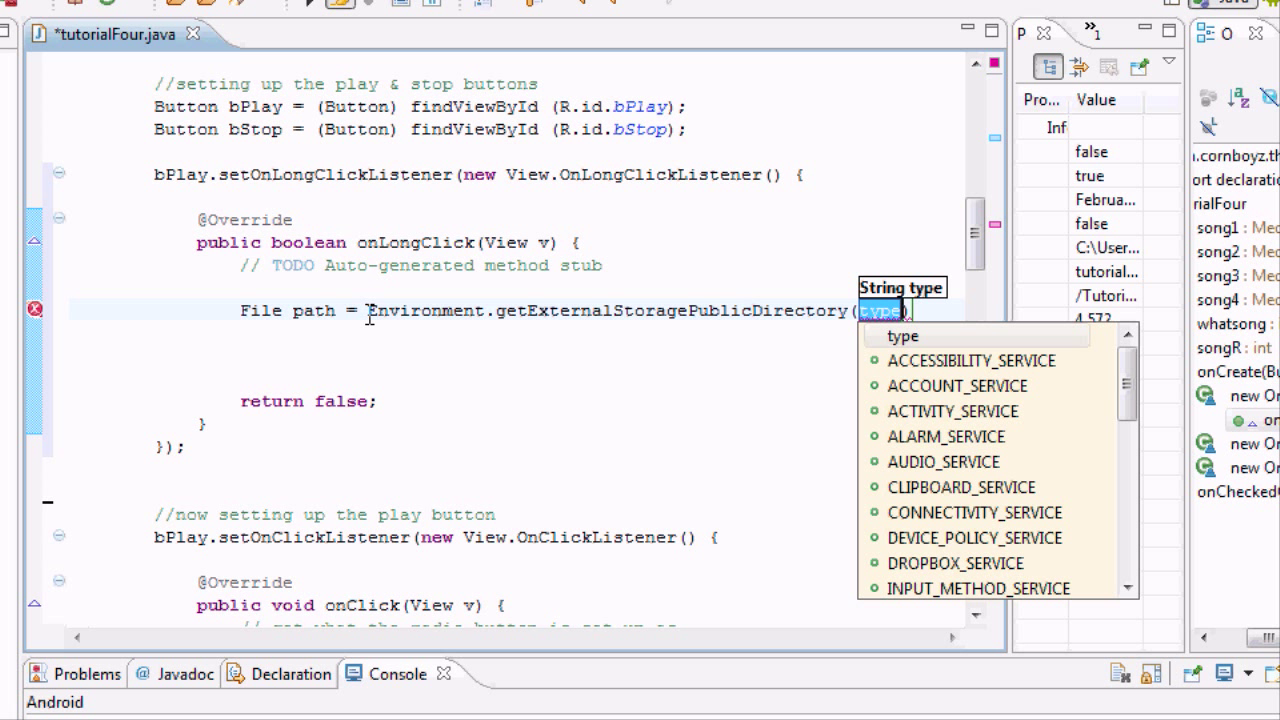
pyautogui.moveTo(773, 278)
pyautogui.write('Evironment.')
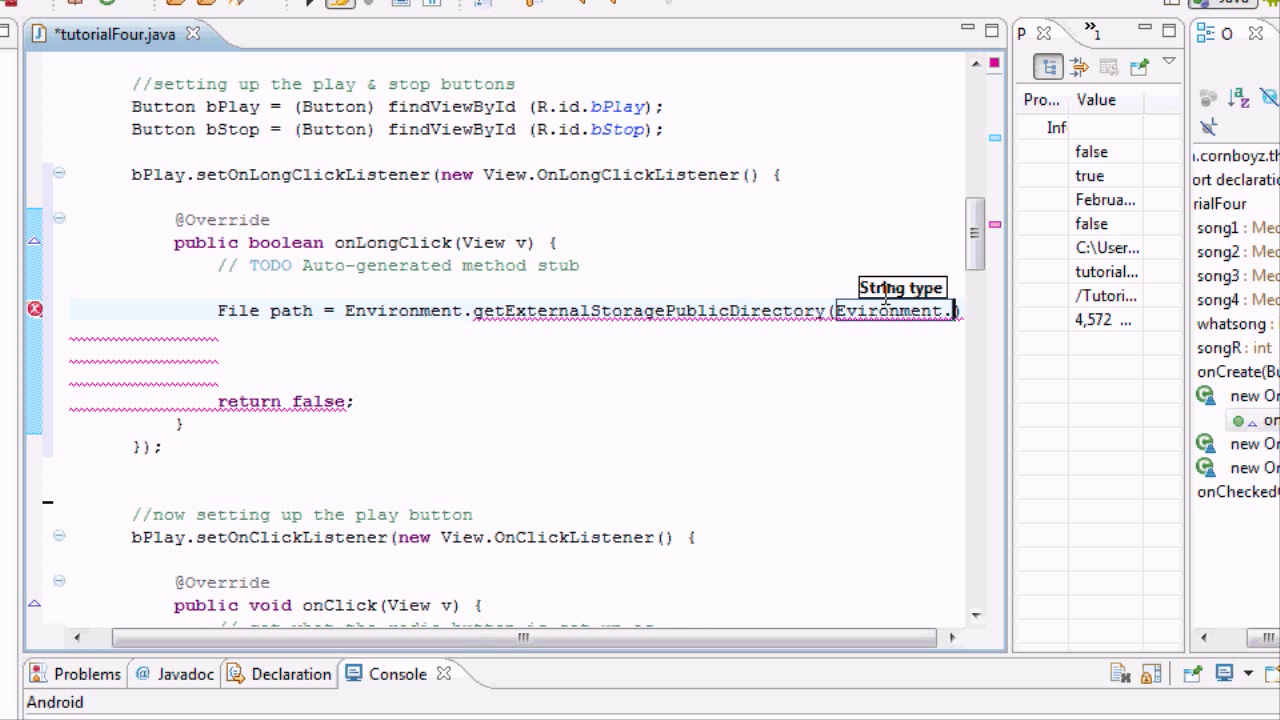
pyautogui.moveTo(895, 305)
pyautogui.write('n')
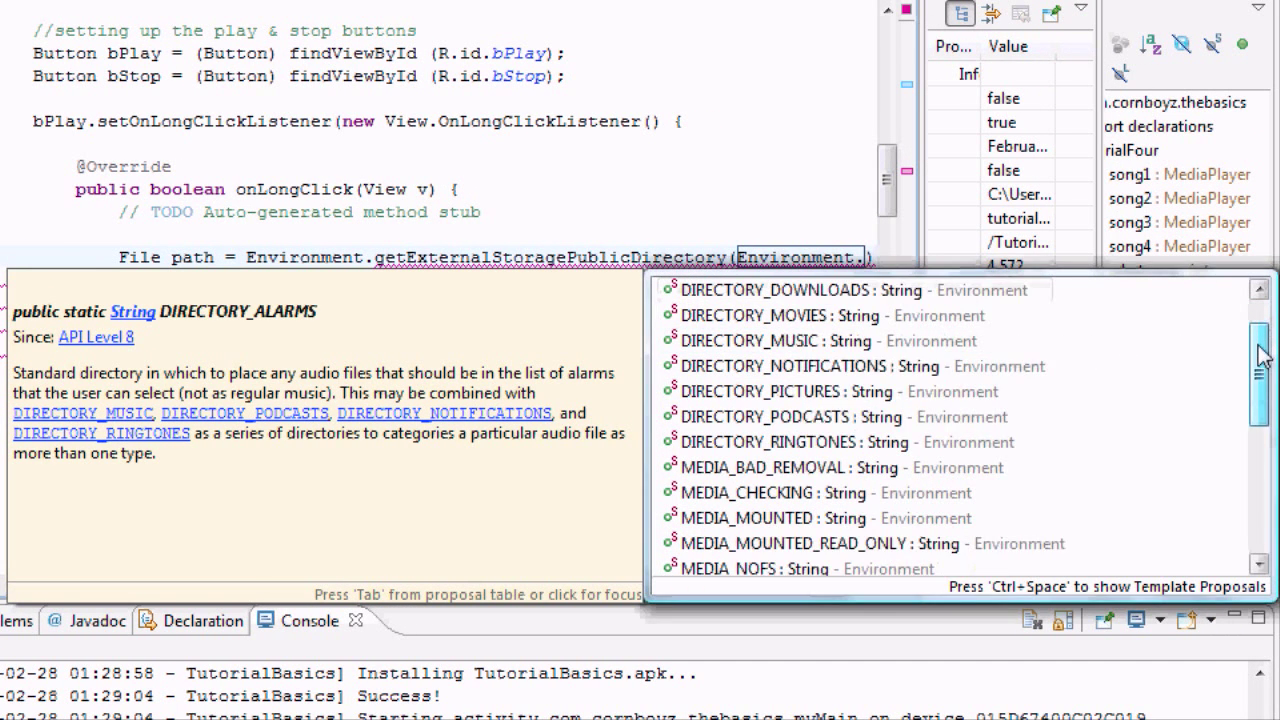
# Pass Environment.DIRECTORY_DOWNLOADS as the argument and end the path line with a semicolon.
pyautogui.scroll(-3)
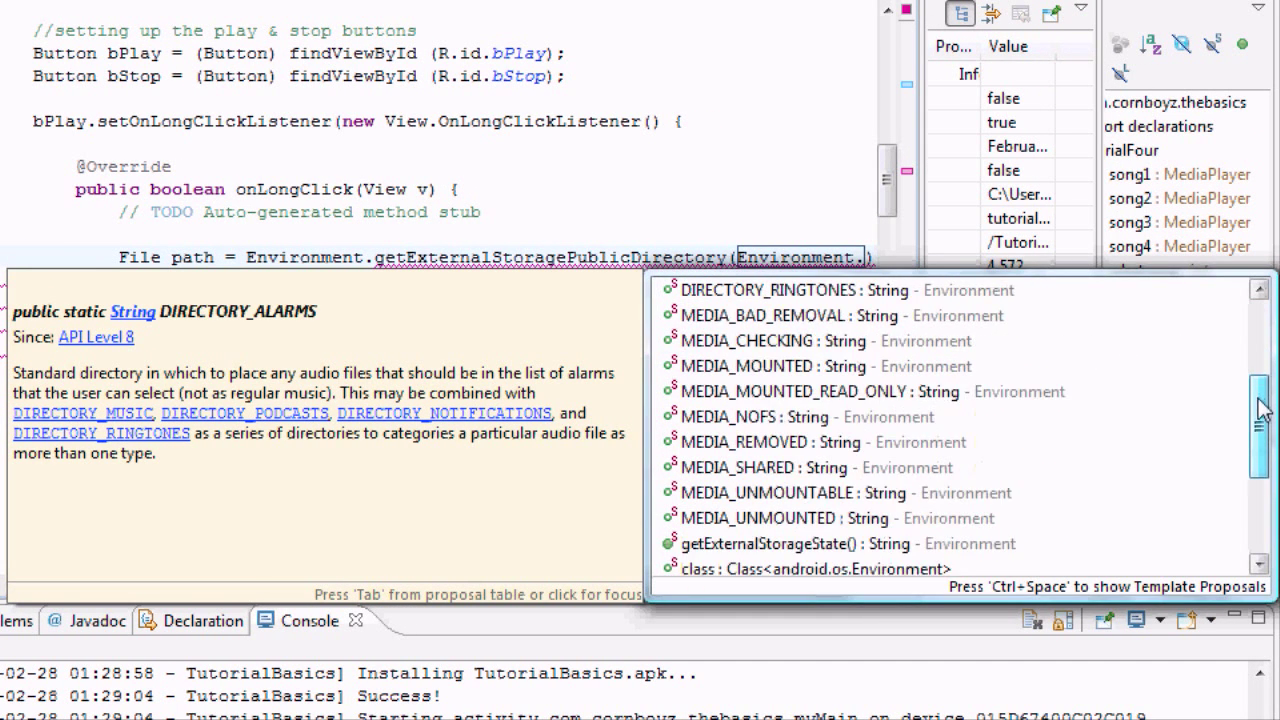
pyautogui.scroll(-3)
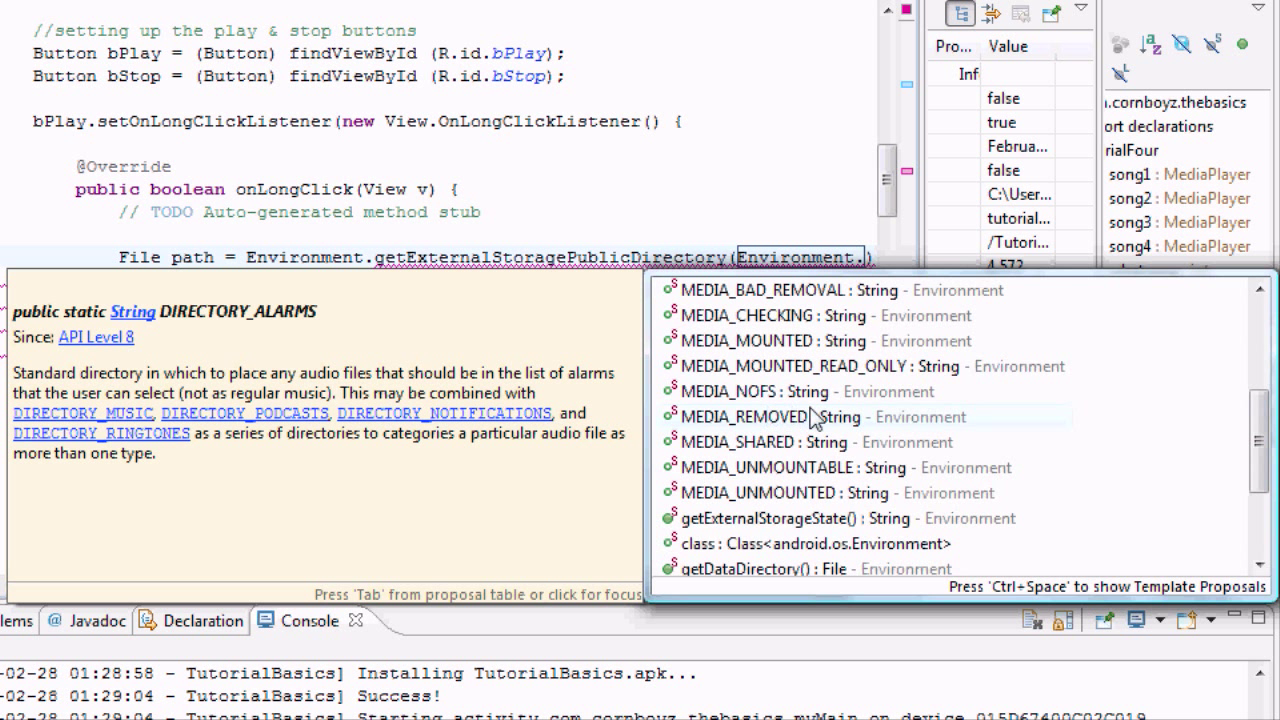
pyautogui.moveTo(517, 373)
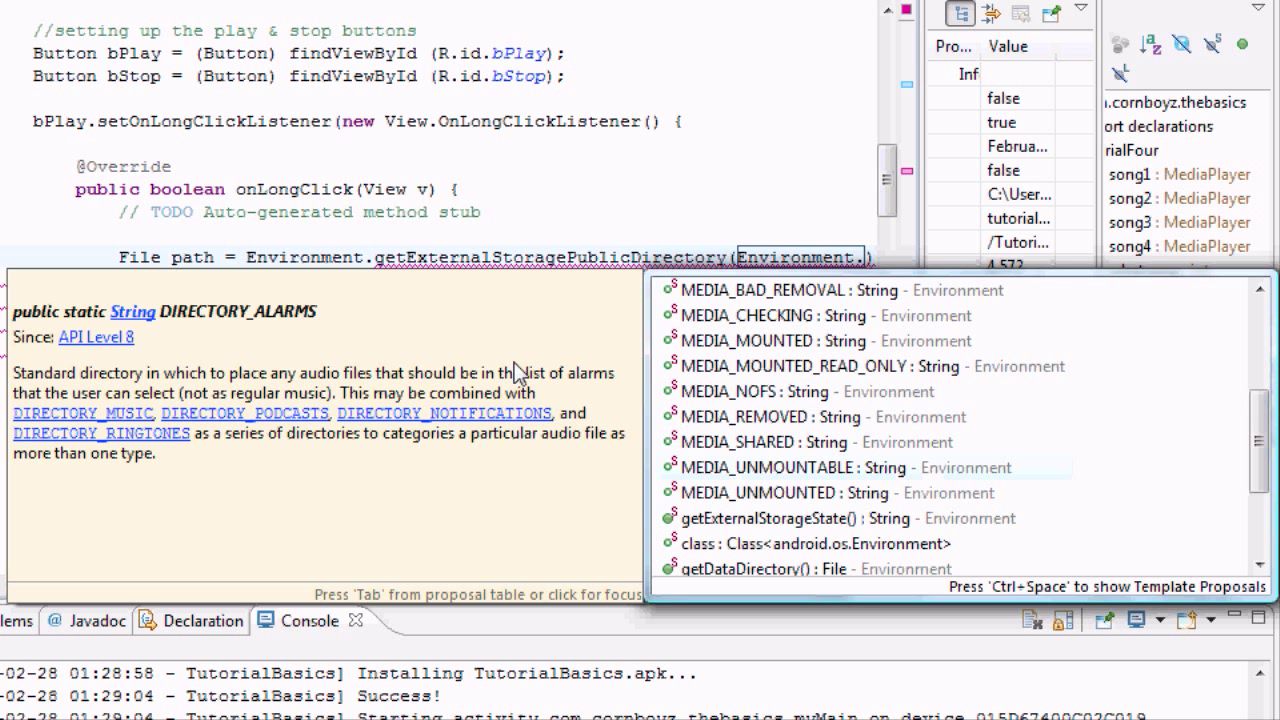
pyautogui.moveTo(718, 348)
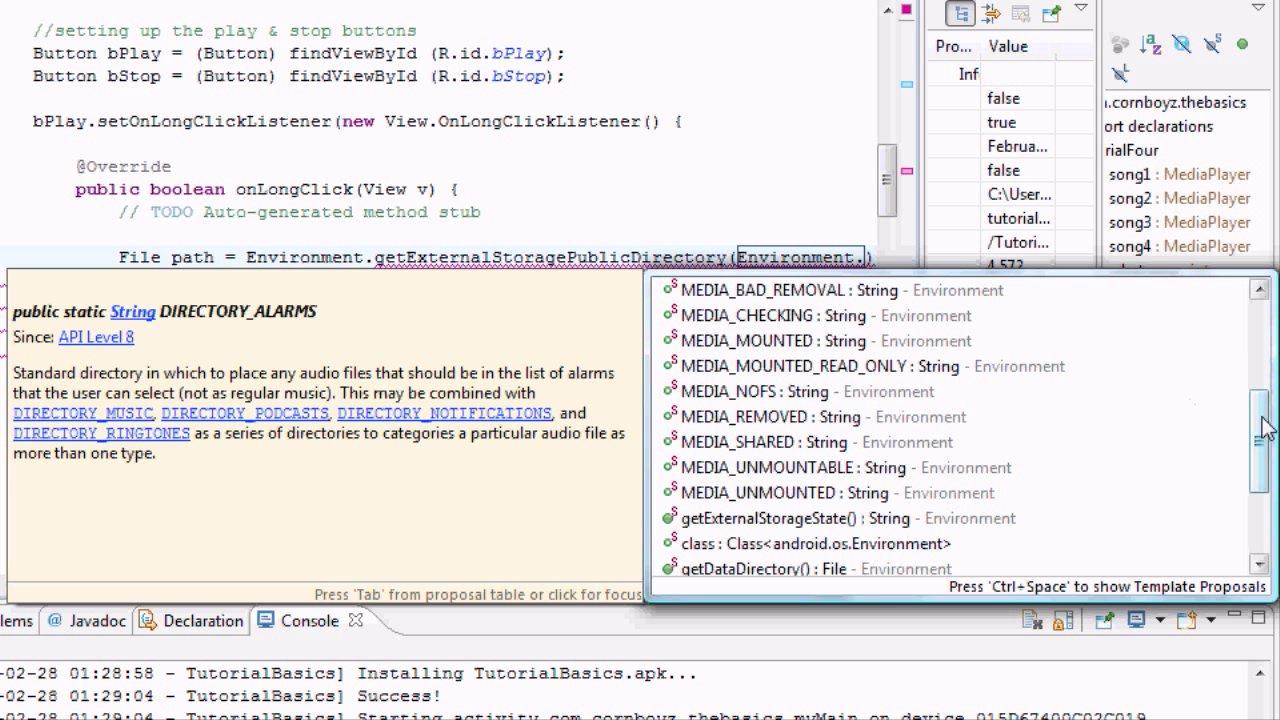
pyautogui.scroll(3)
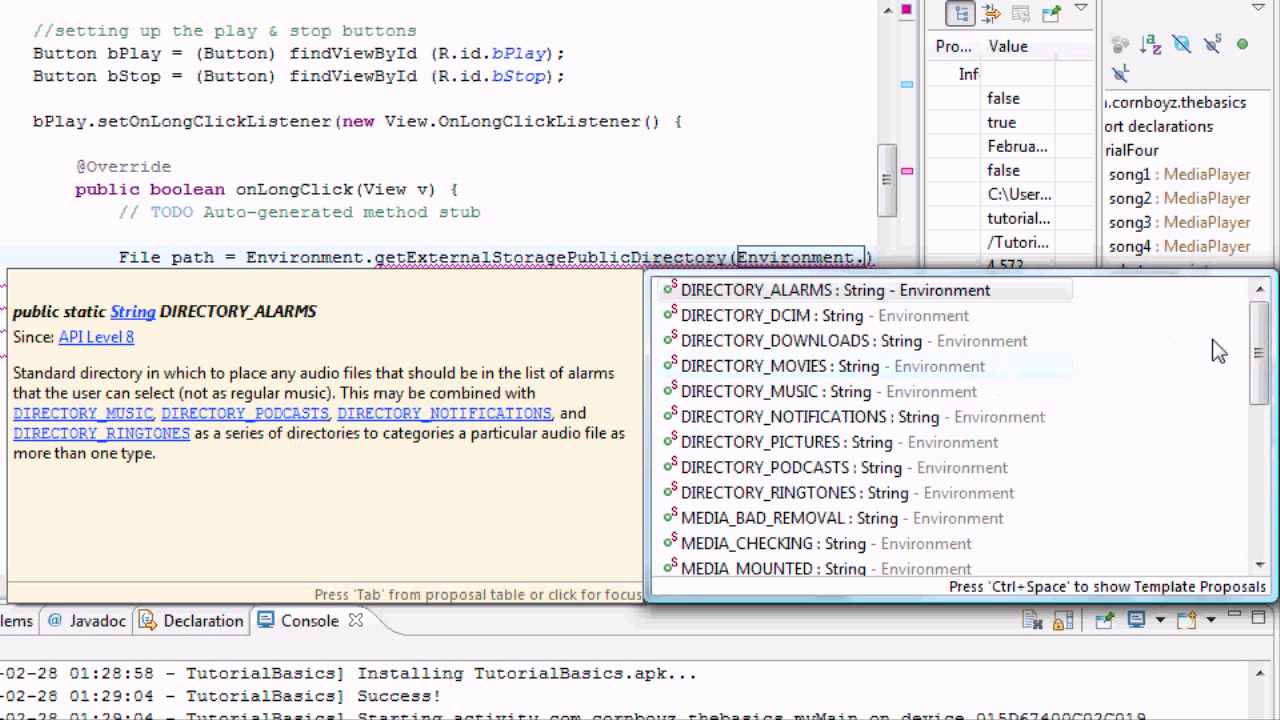
pyautogui.scroll(-3)
pyautogui.write('DIRECTORY_DOWNLOADS')
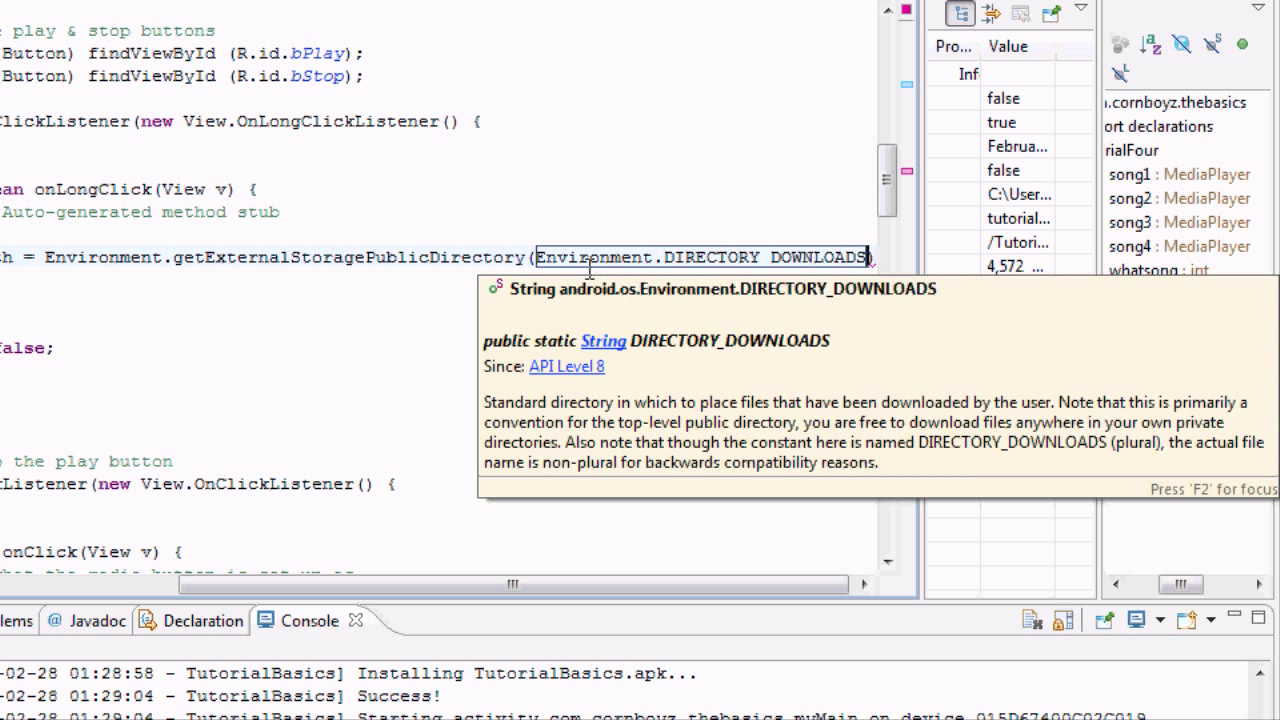
pyautogui.moveTo(775, 257)
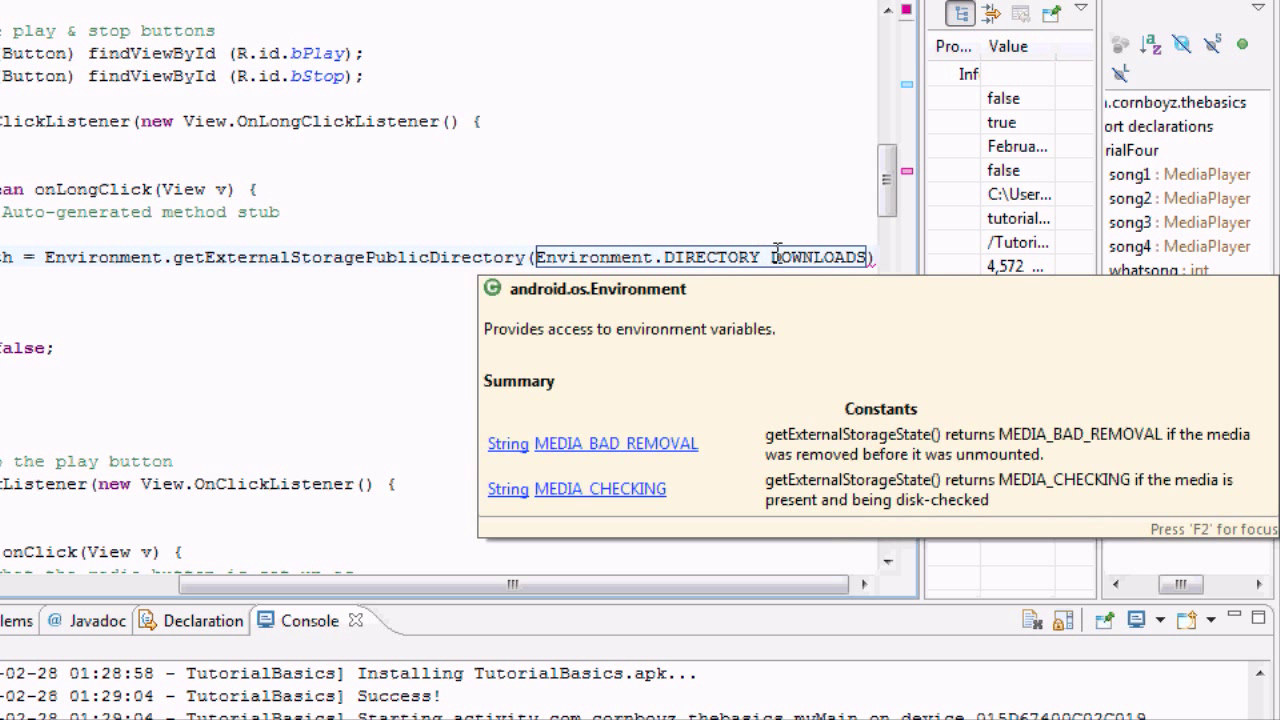
pyautogui.click(795, 310)
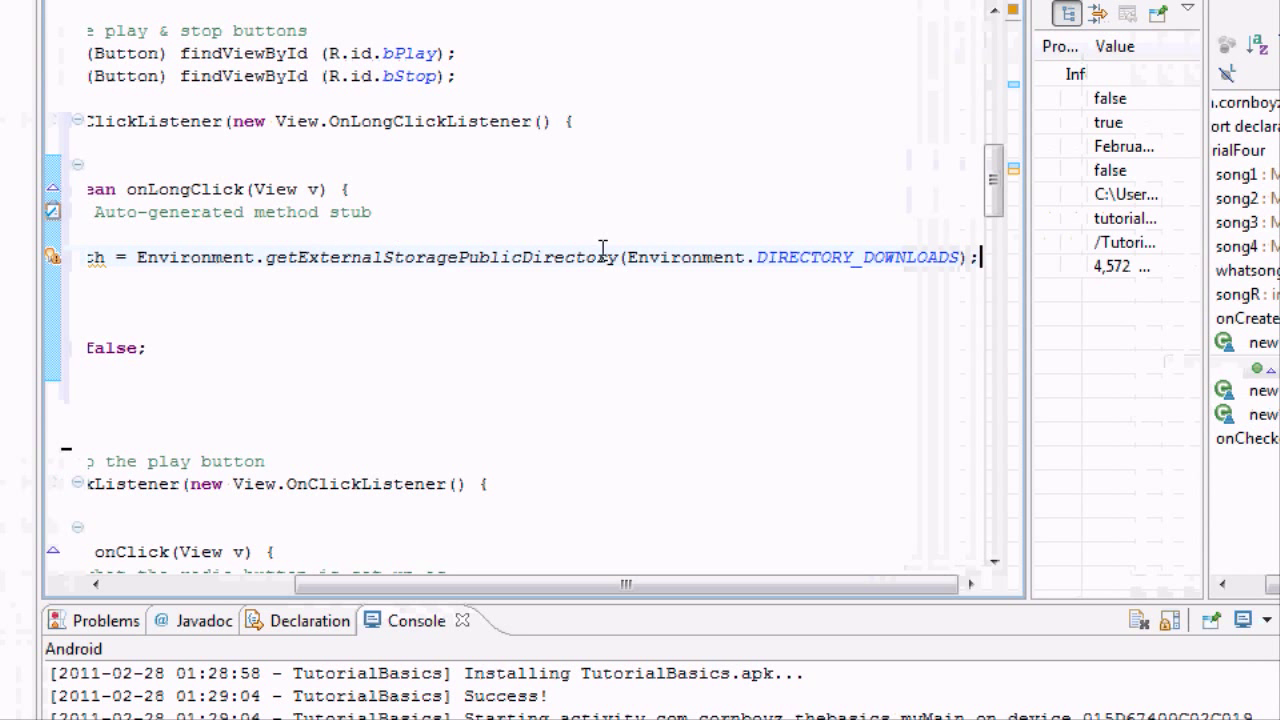
pyautogui.moveTo(707, 262)
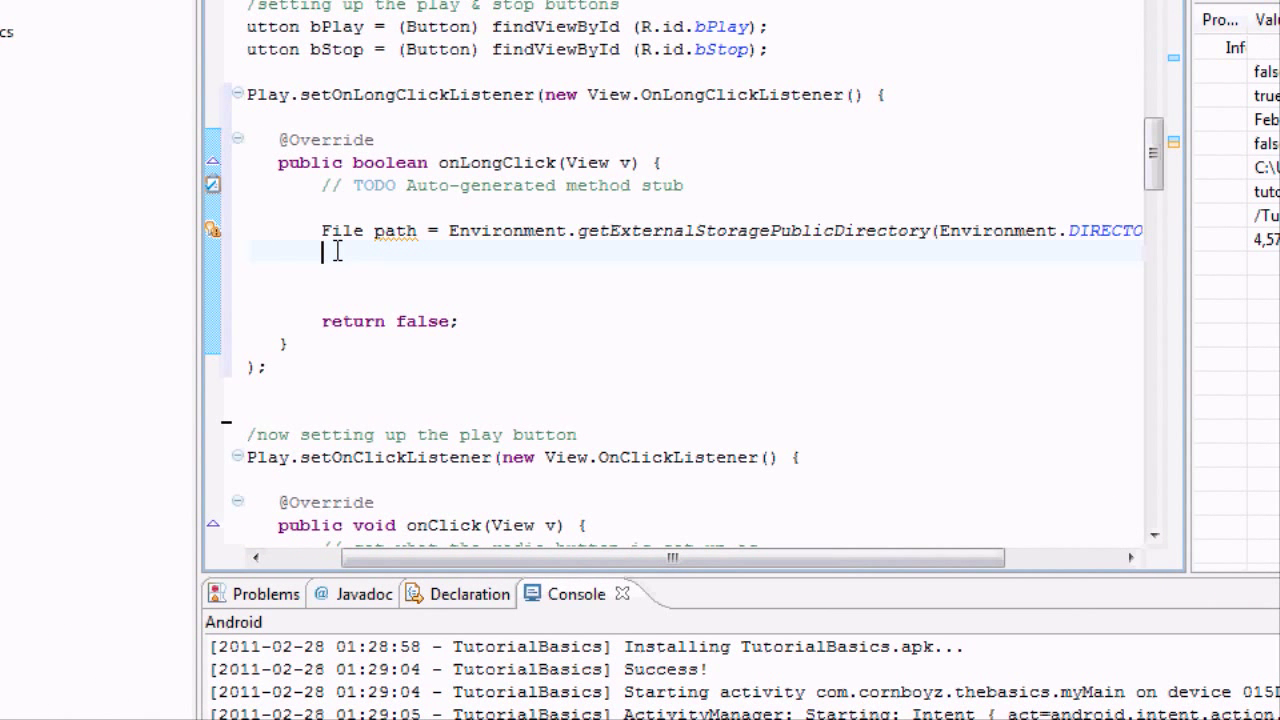
# Type 'File file = new File()' on the line after the path statement.
pyautogui.write('FIle')
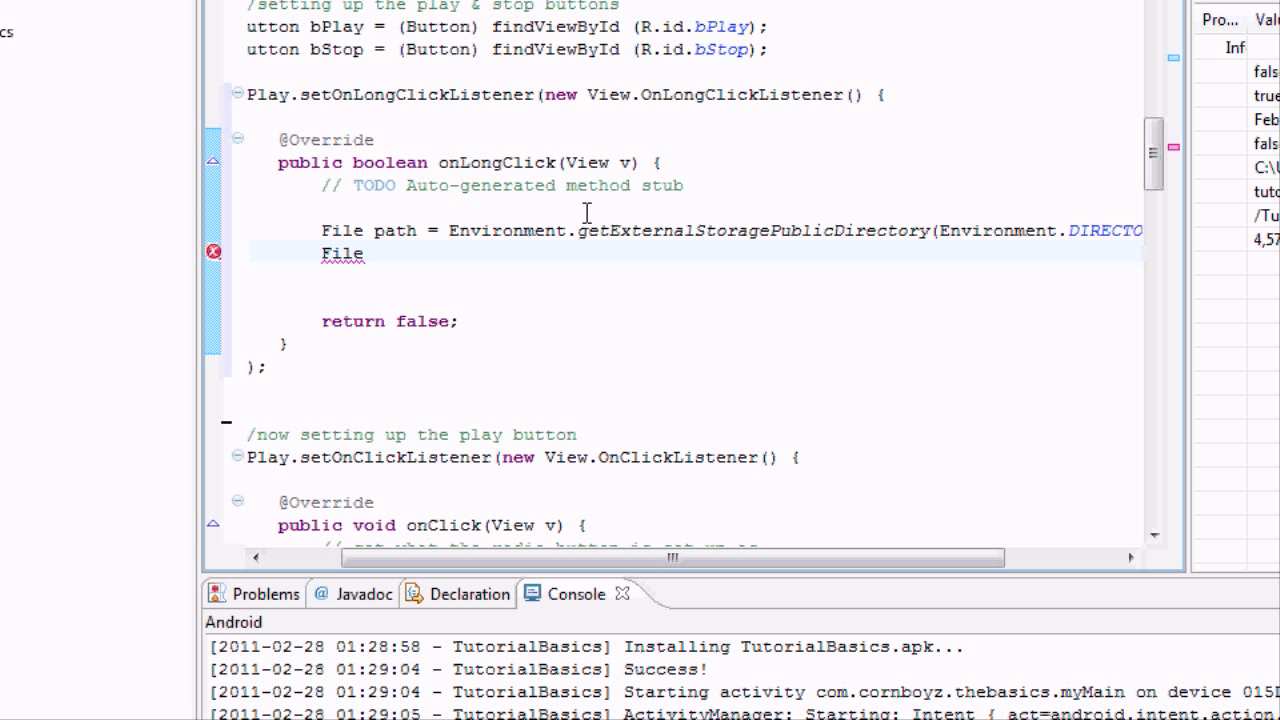
pyautogui.write('file')
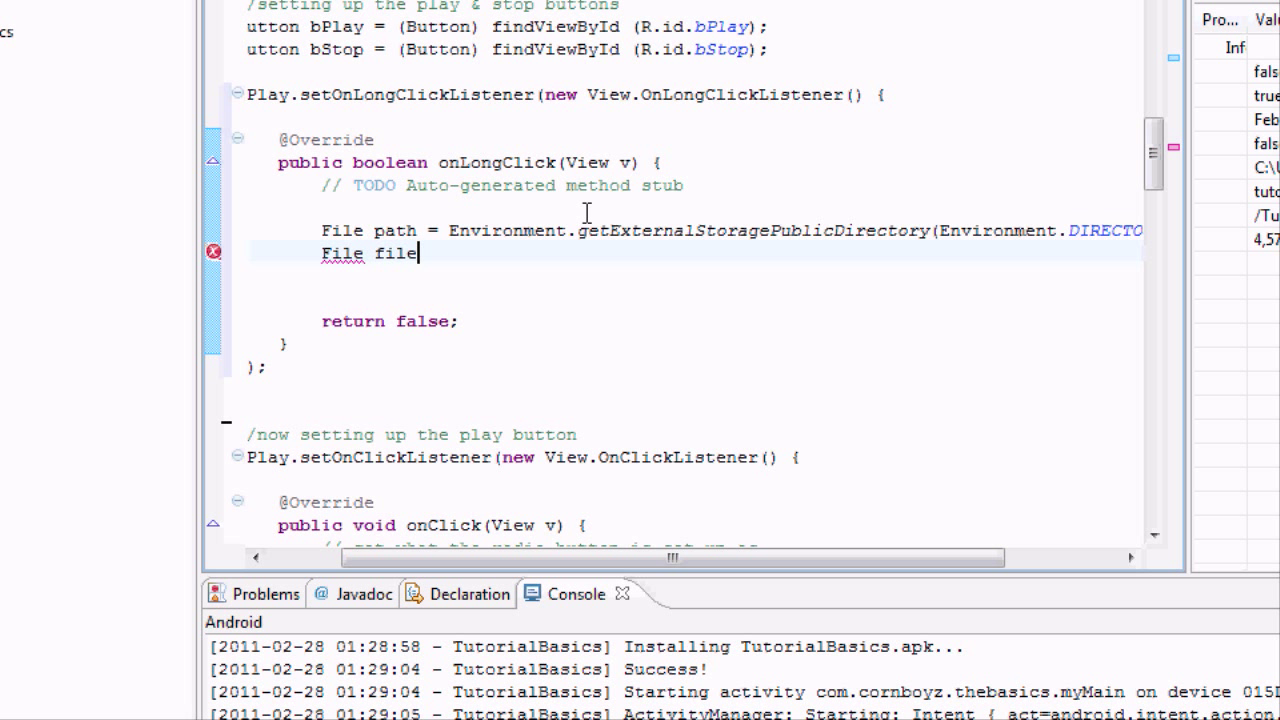
pyautogui.write('=')
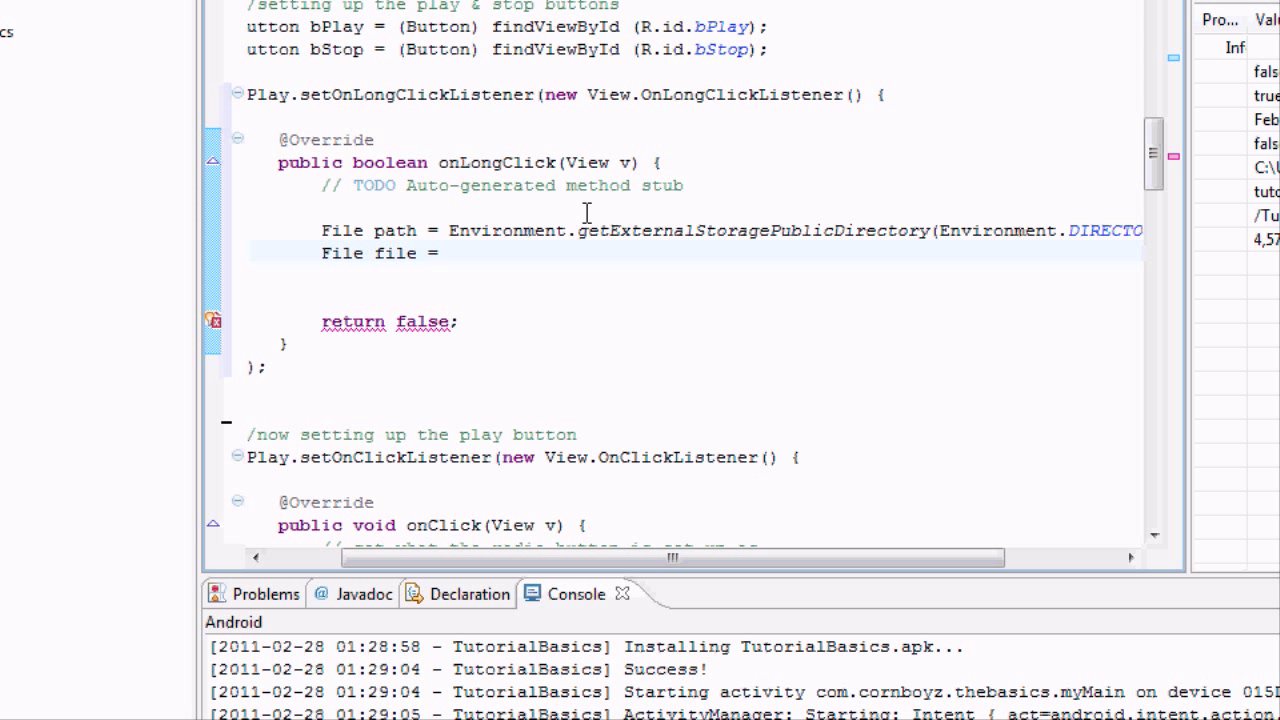
pyautogui.write('new')
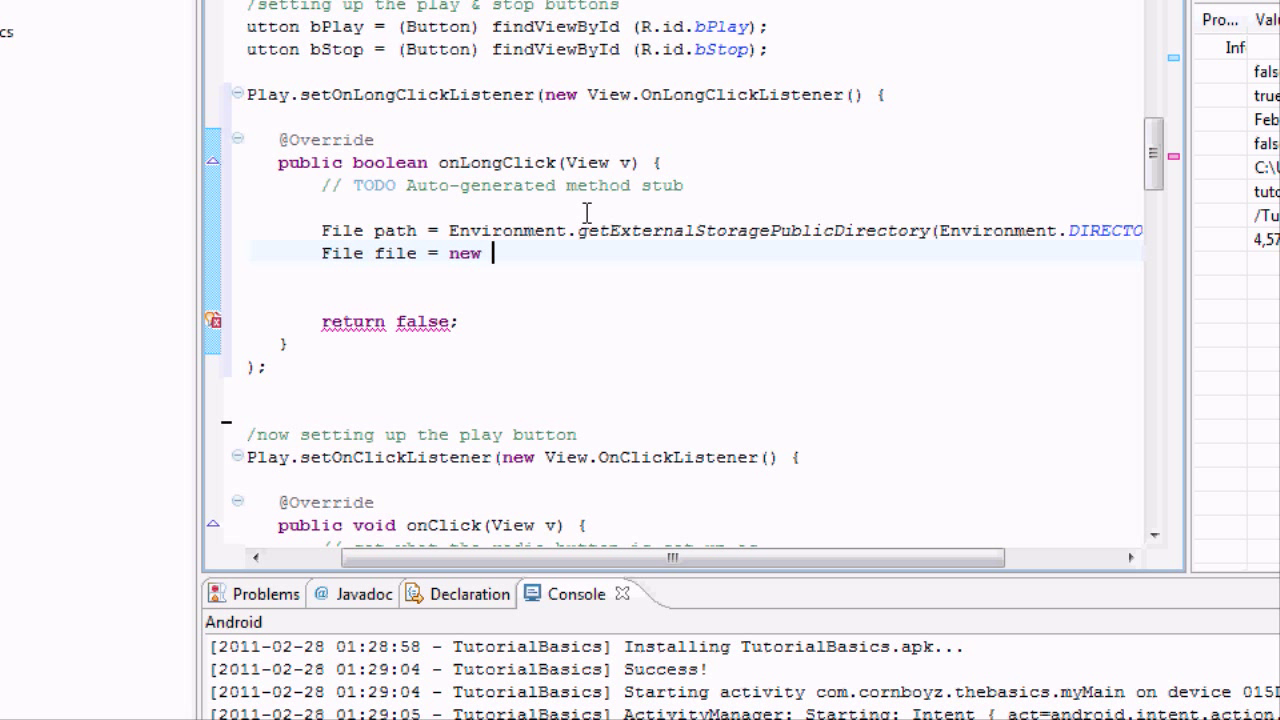
pyautogui.write('f')
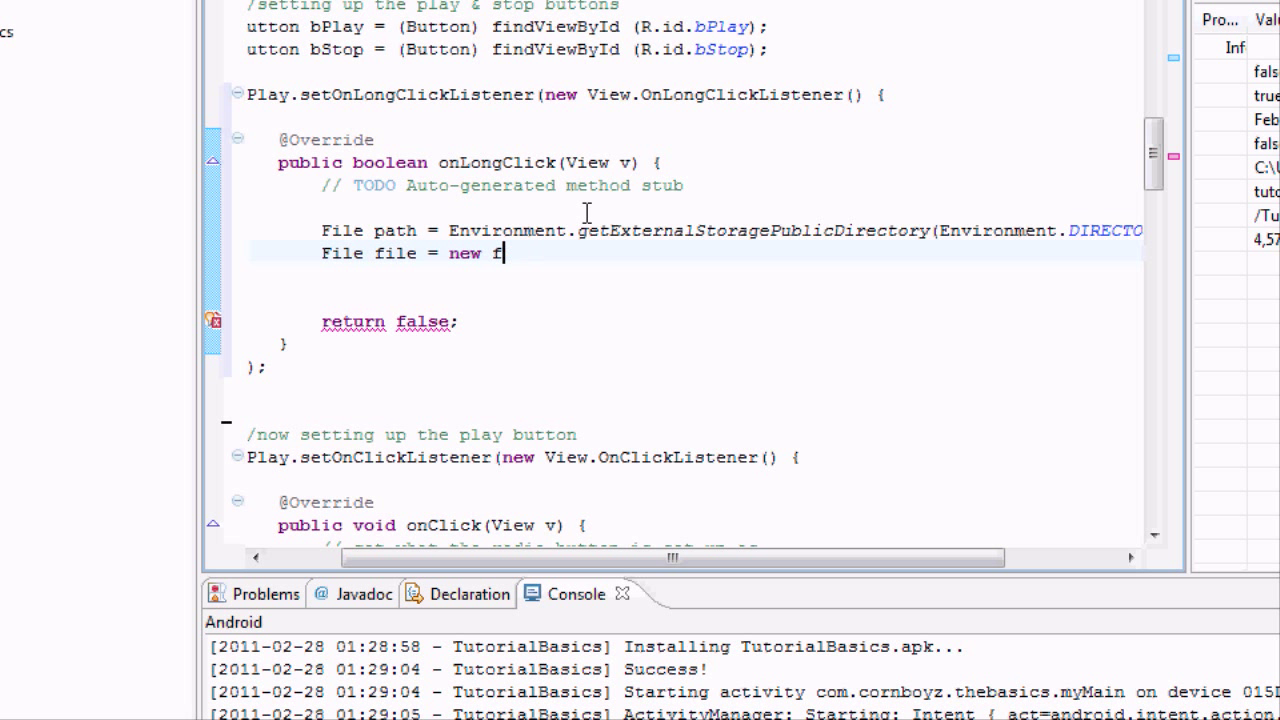
pyautogui.write('ile()')
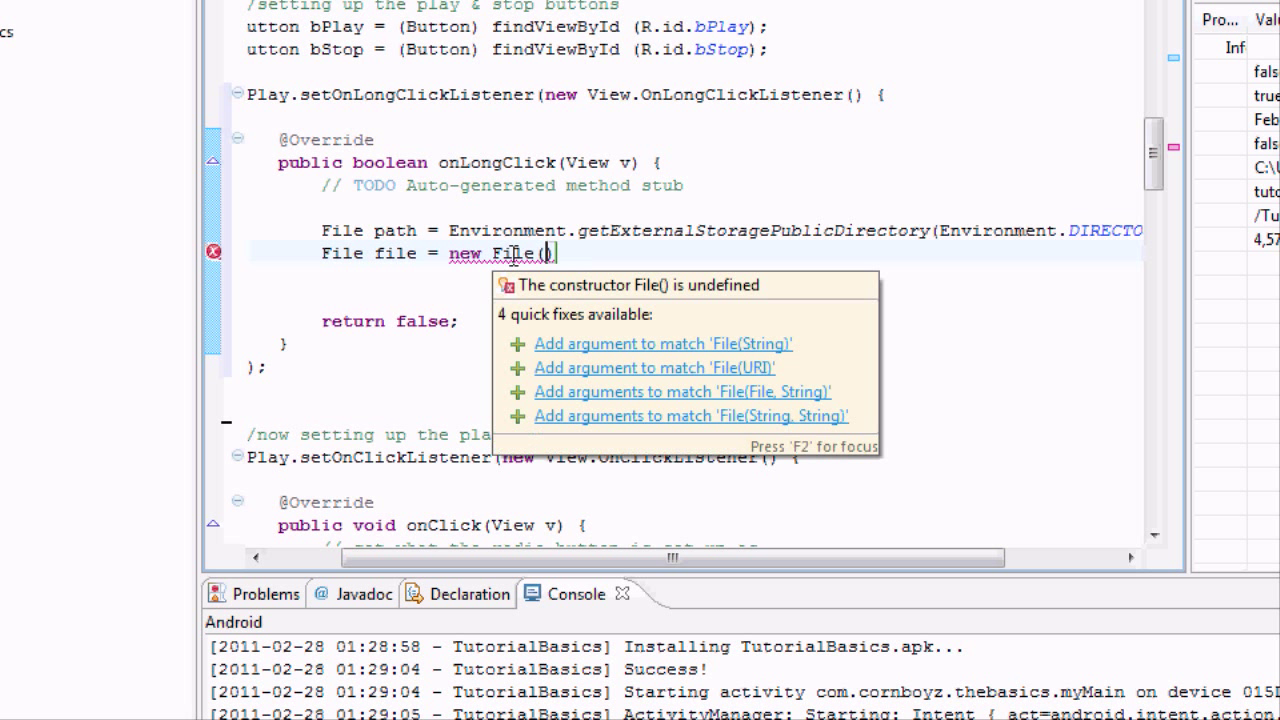
pyautogui.moveTo(624, 390)
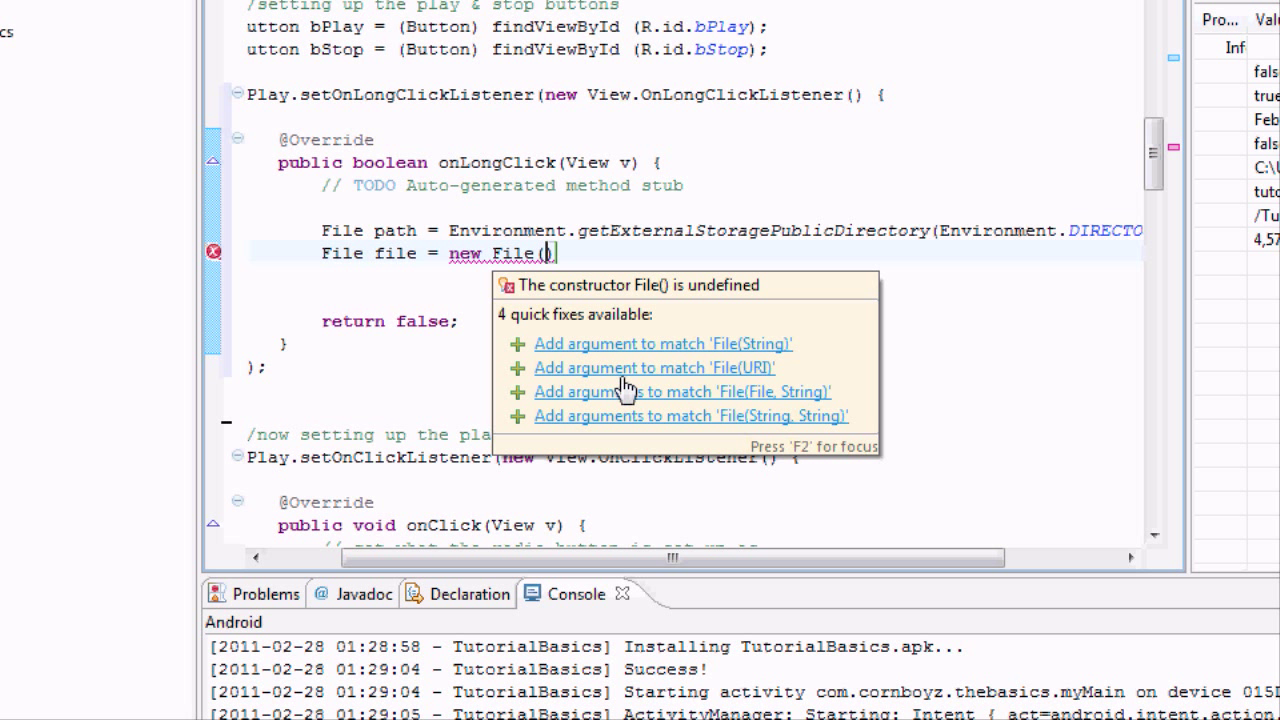
pyautogui.moveTo(767, 410)
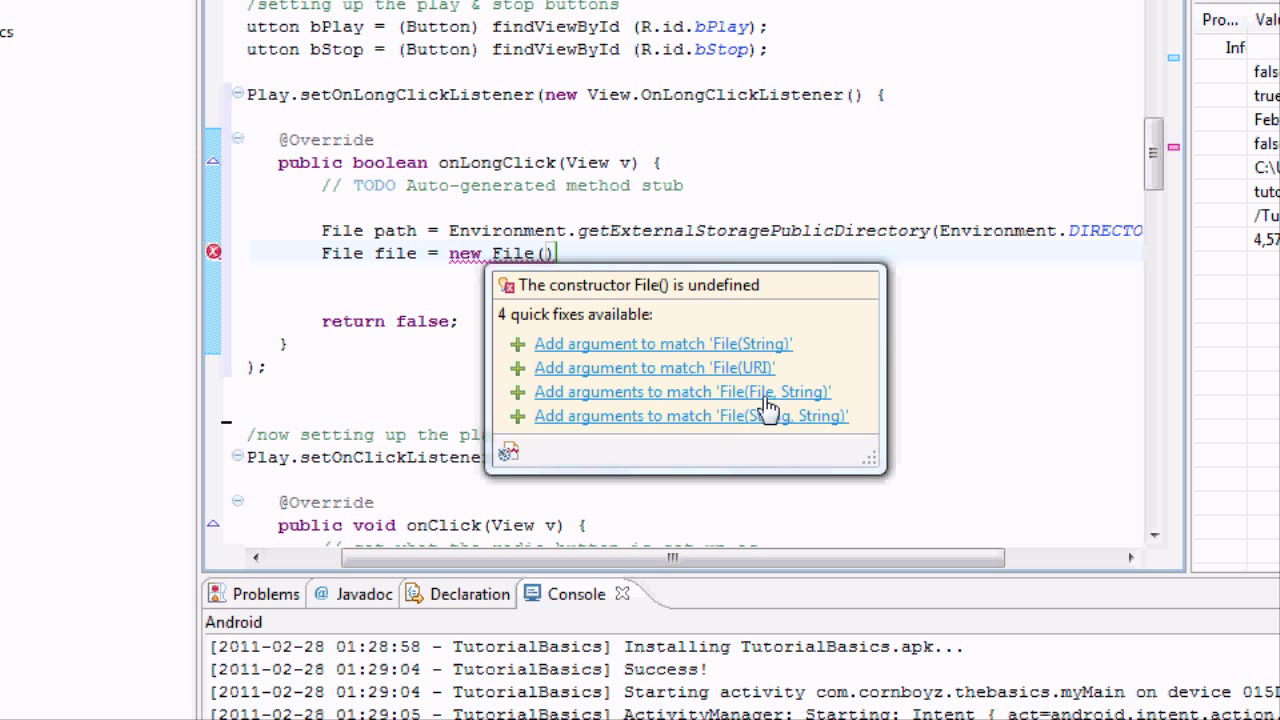
pyautogui.moveTo(762, 408)
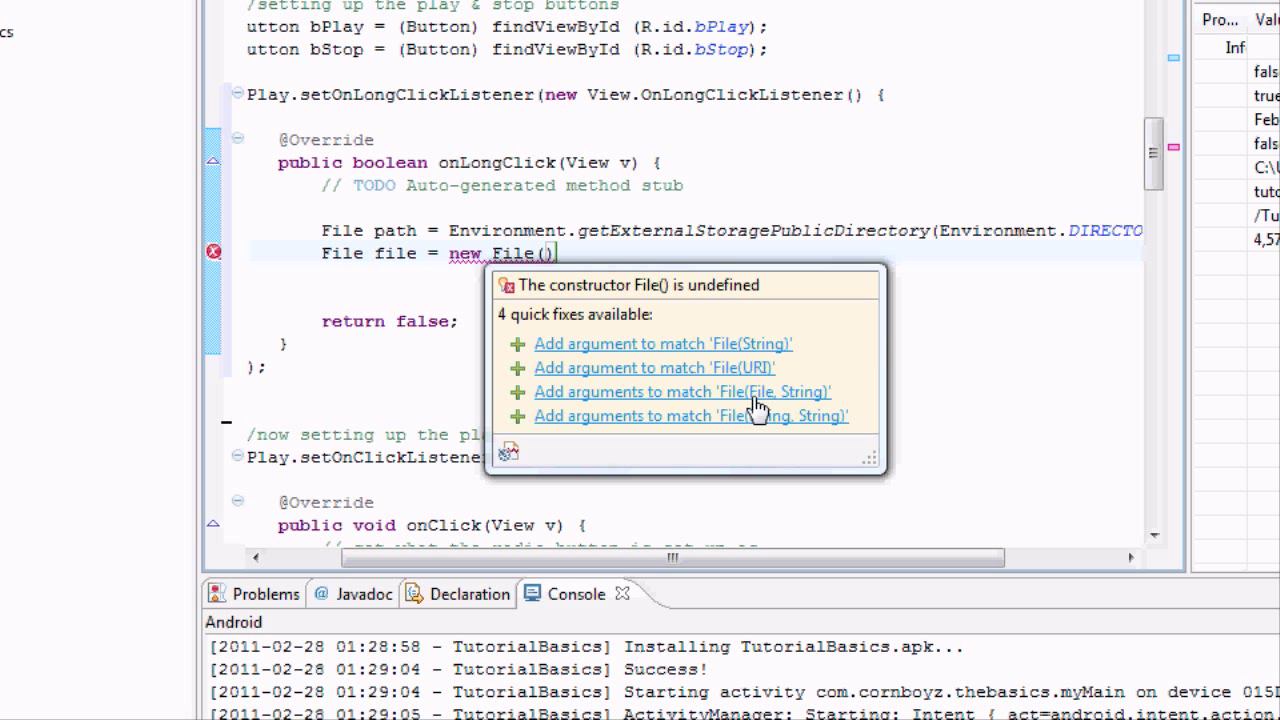
pyautogui.moveTo(795, 410)
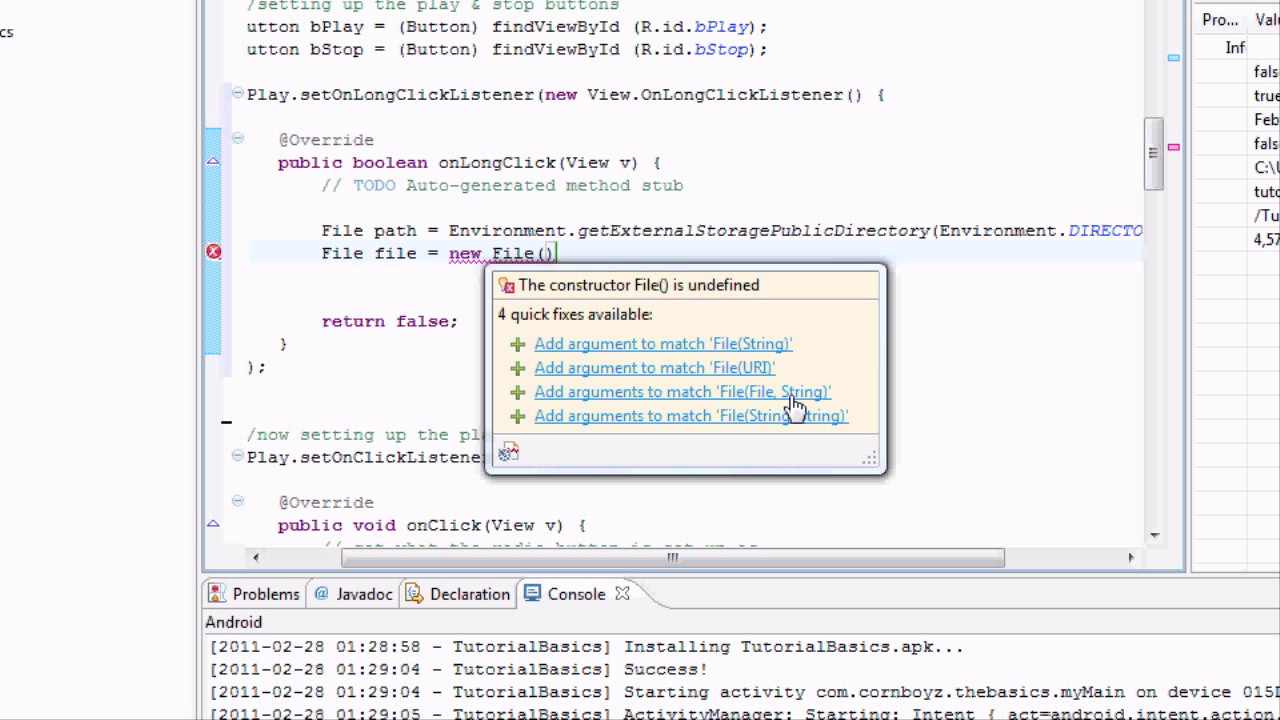
pyautogui.moveTo(810, 407)
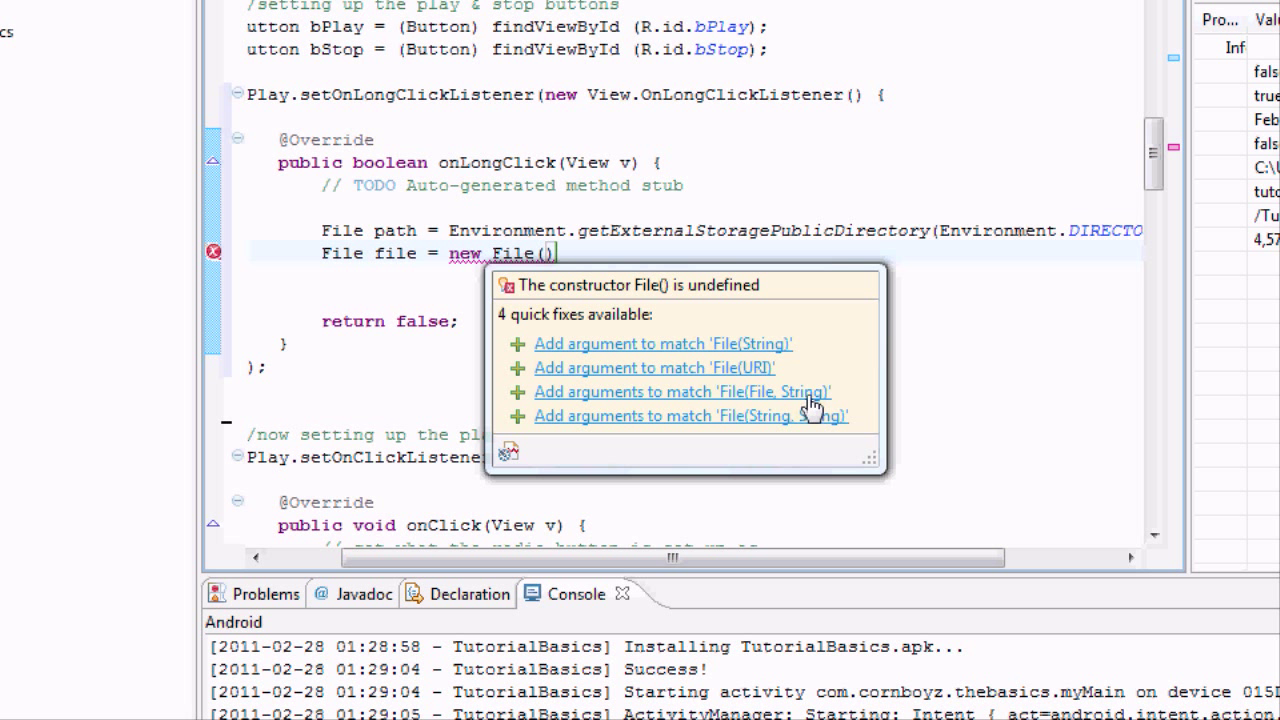
pyautogui.moveTo(810, 410)
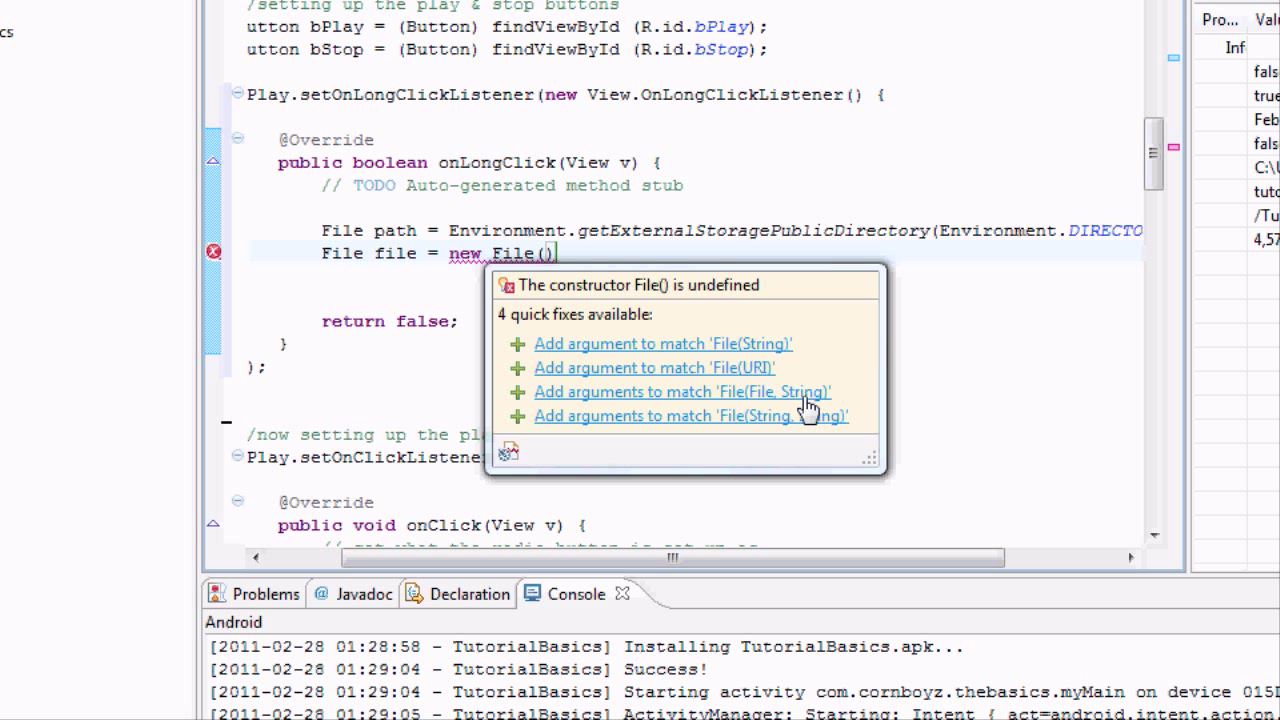
pyautogui.moveTo(745, 358)
pyautogui.write('p')
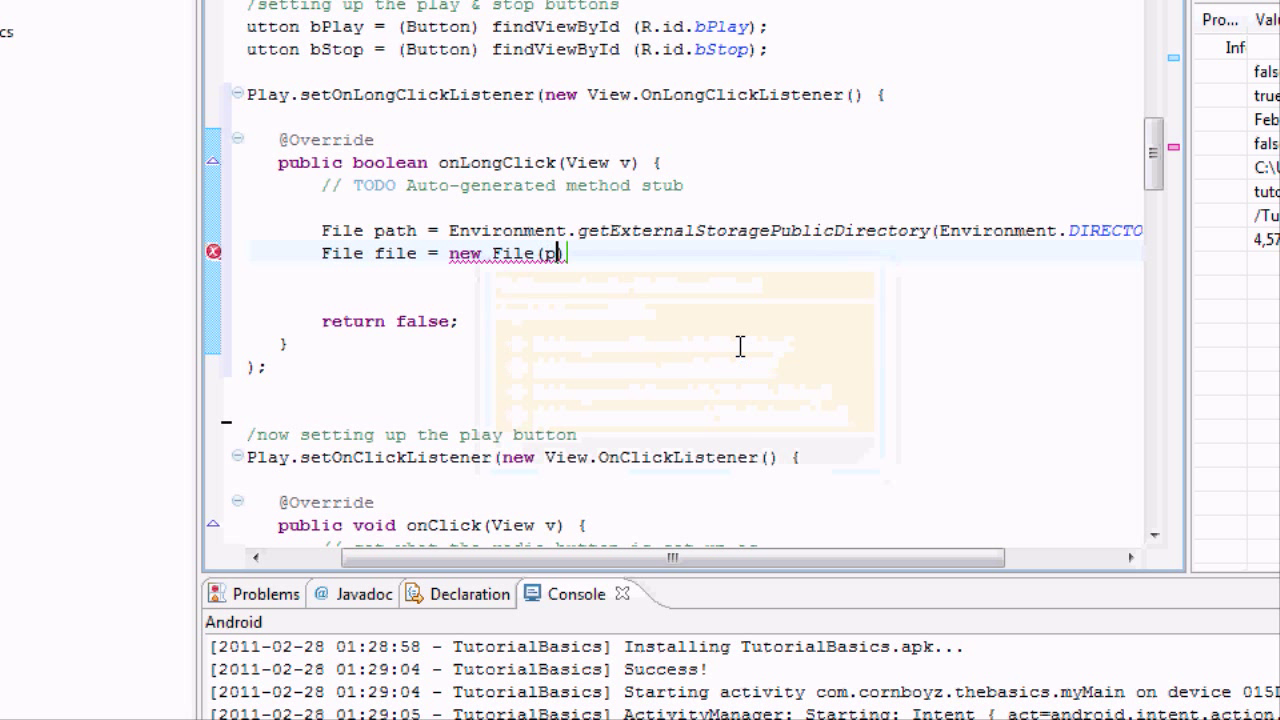
# Fill the File constructor with path, "Cornboyz Song" + whatsong + "" and check whatsong's declaration.
pyautogui.write('ath, )')
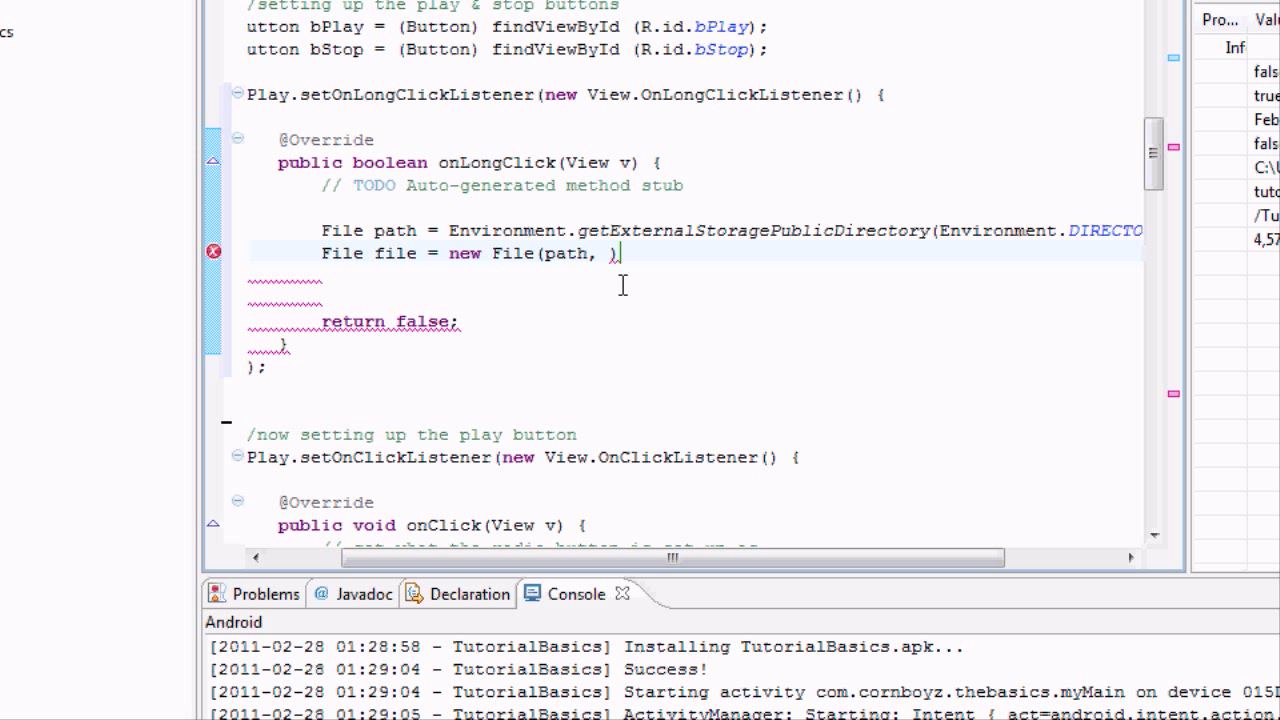
pyautogui.write('""')
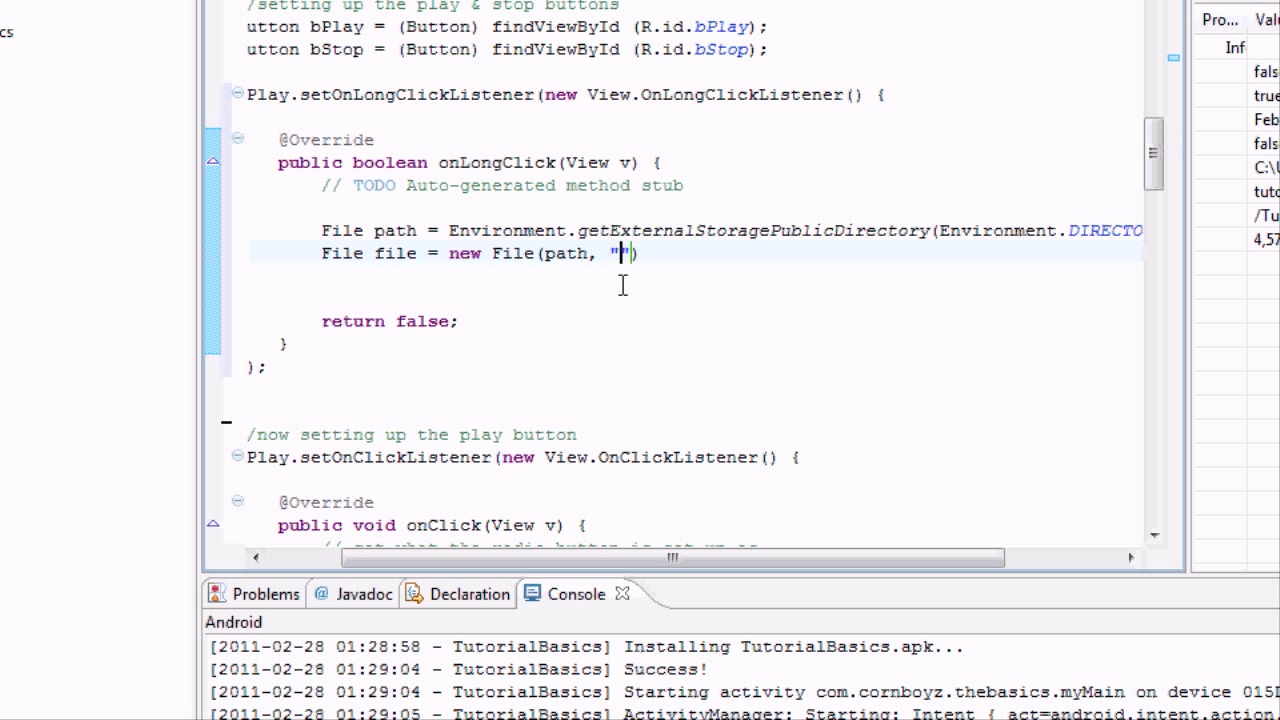
pyautogui.write('Cornboyz')
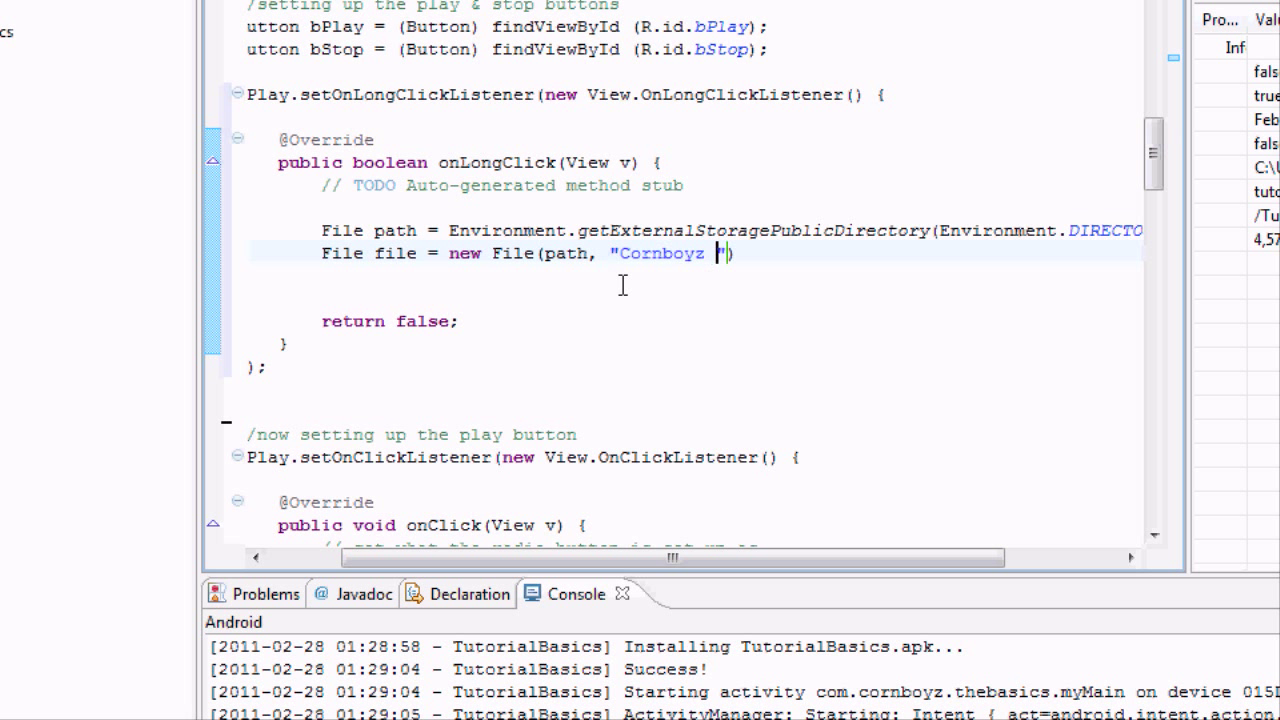
pyautogui.write('Song')
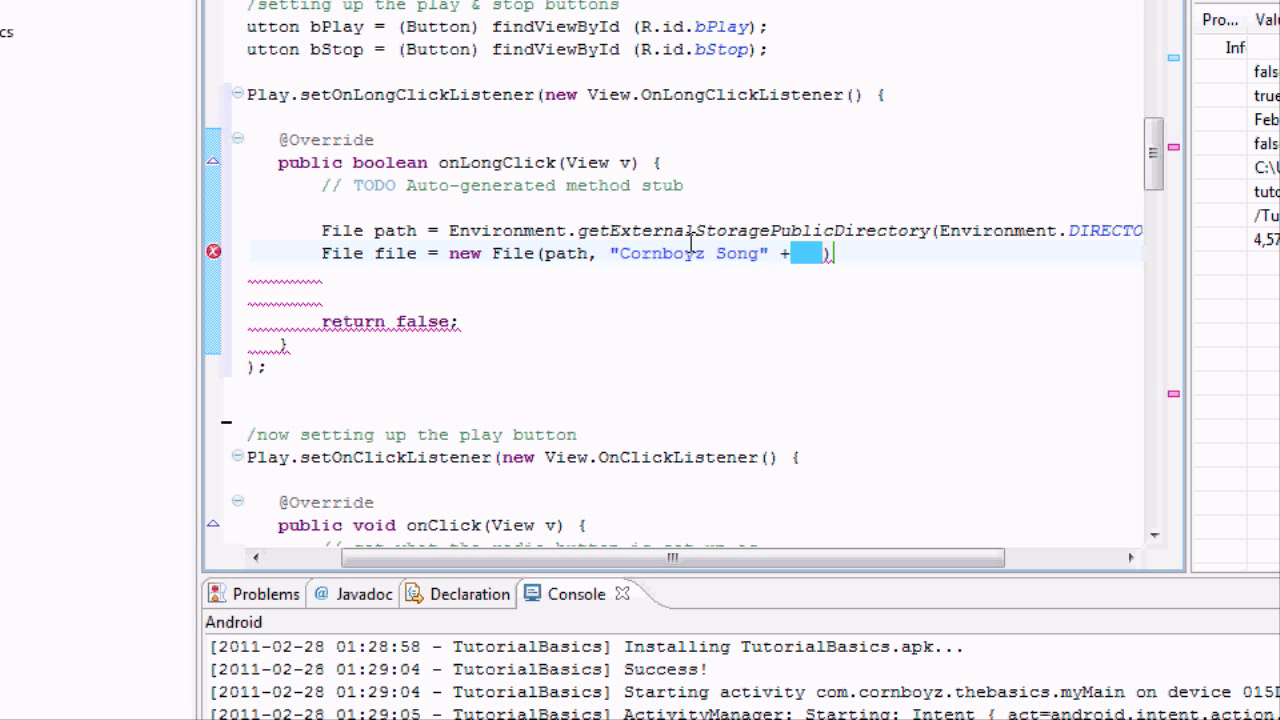
pyautogui.moveTo(767, 261)
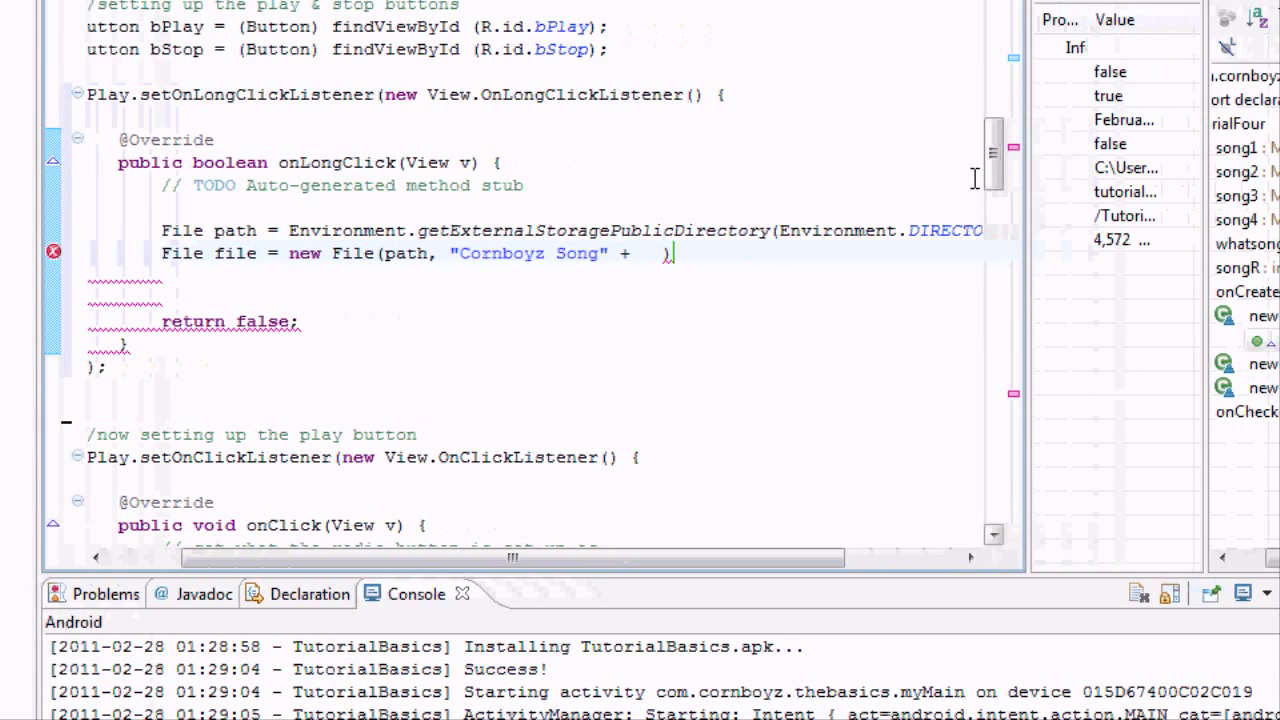
pyautogui.write('whatsong + "')
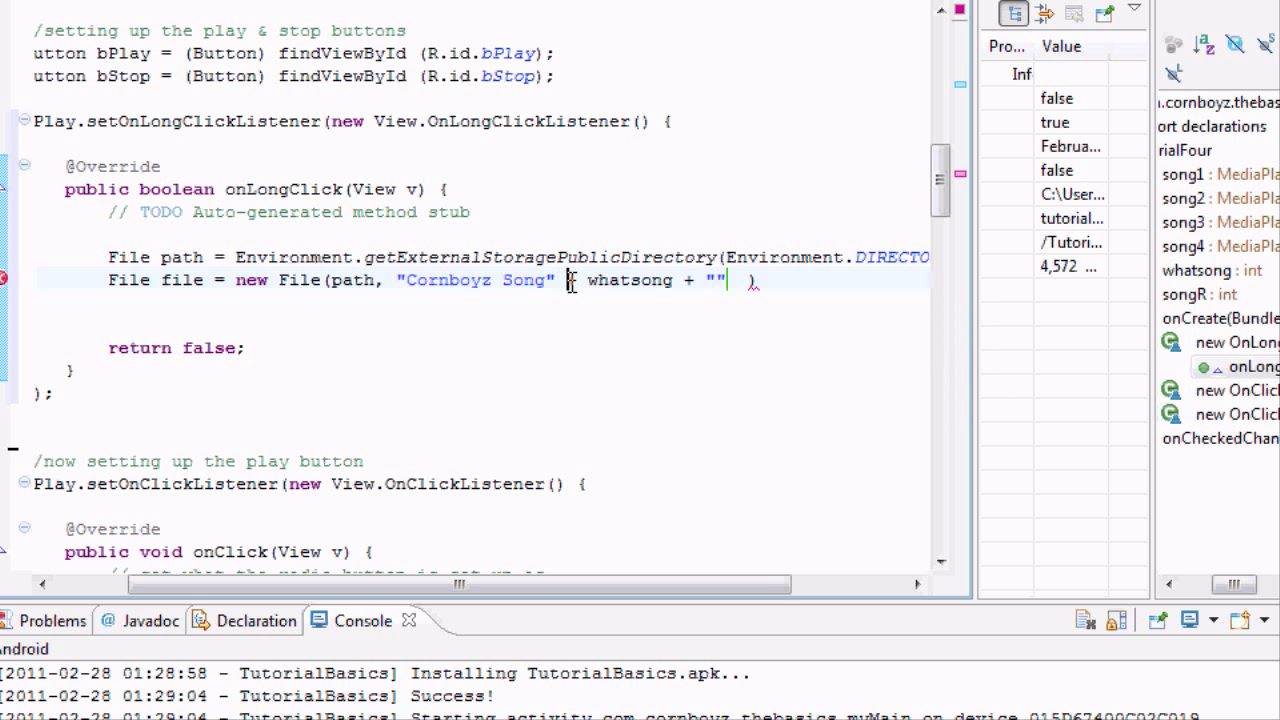
pyautogui.doubleClick(629, 280)
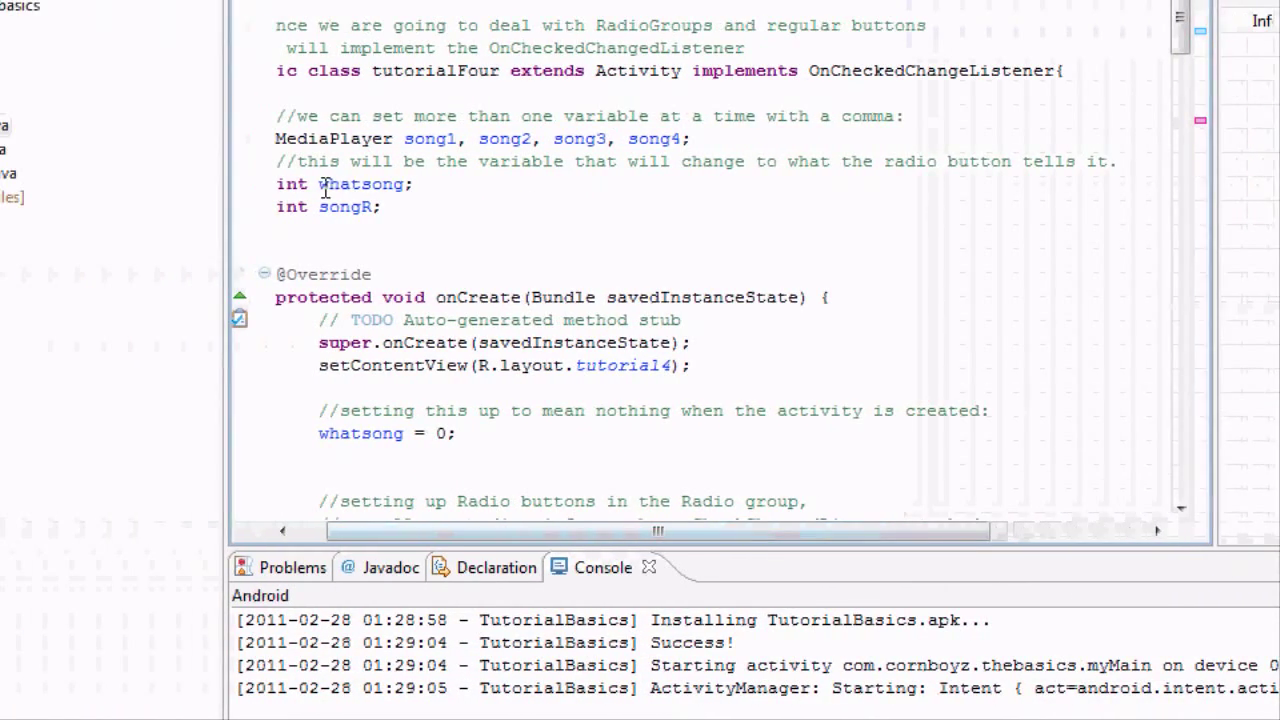
# Select the whatsong field declaration and scroll back down to onLongClick.
pyautogui.doubleClick(360, 184)
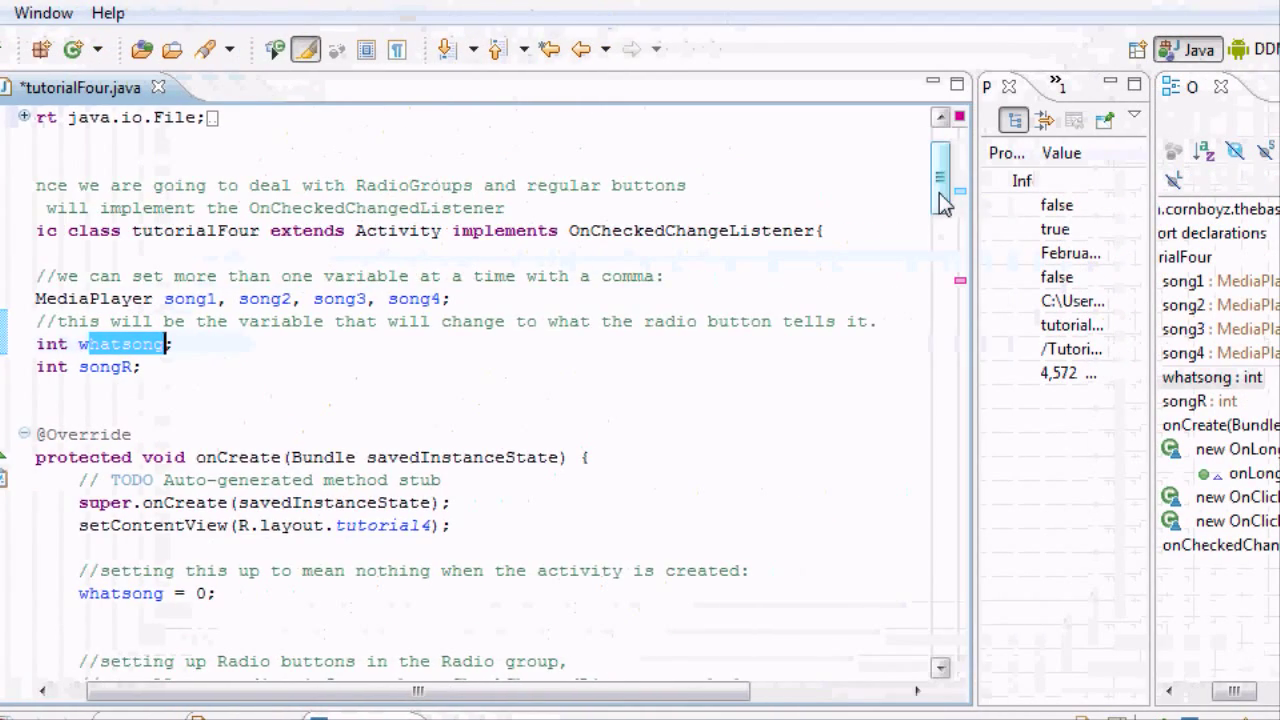
pyautogui.scroll(-3)
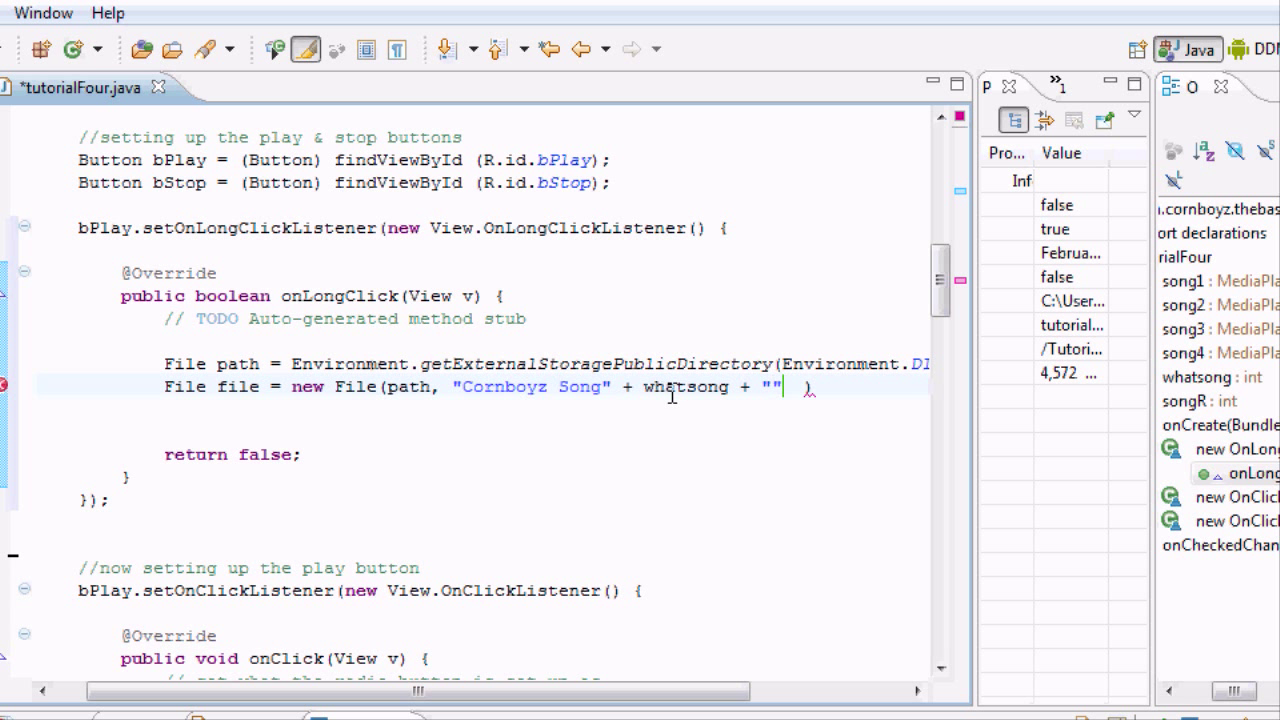
# Finish the file name with ".mp3", close the statement, and start a new line.
pyautogui.write('.mp')
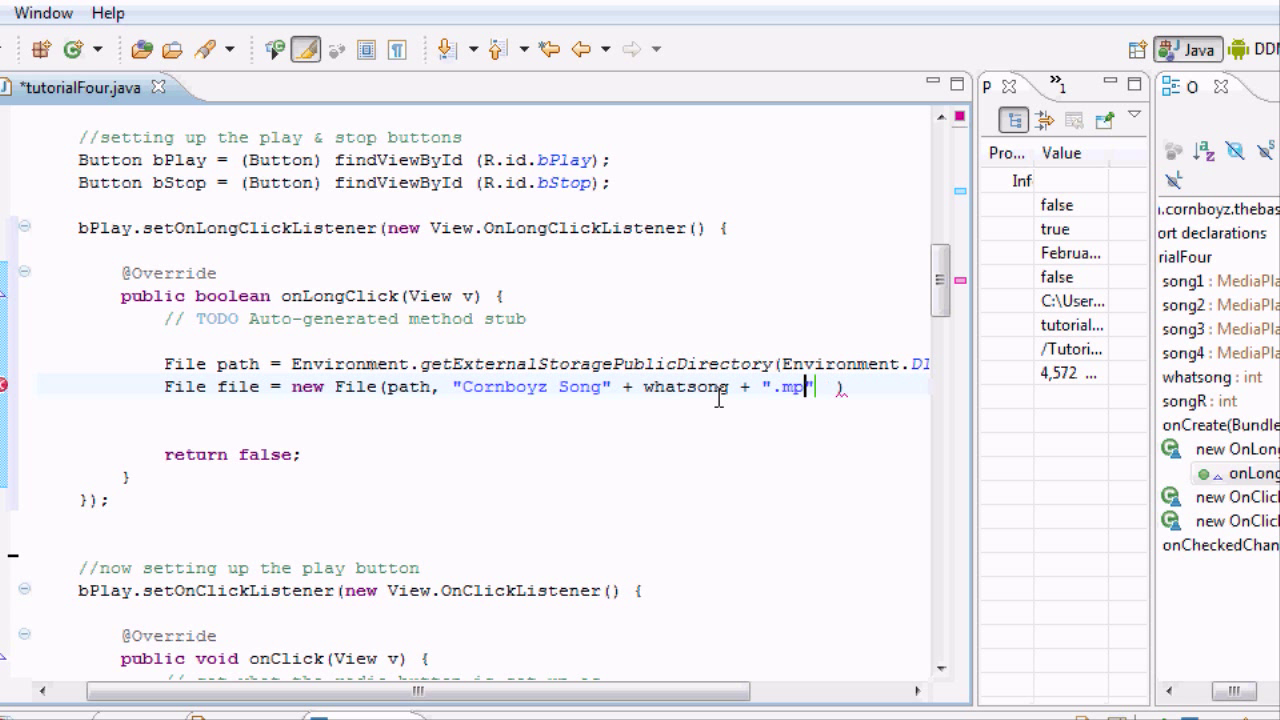
pyautogui.write('3')
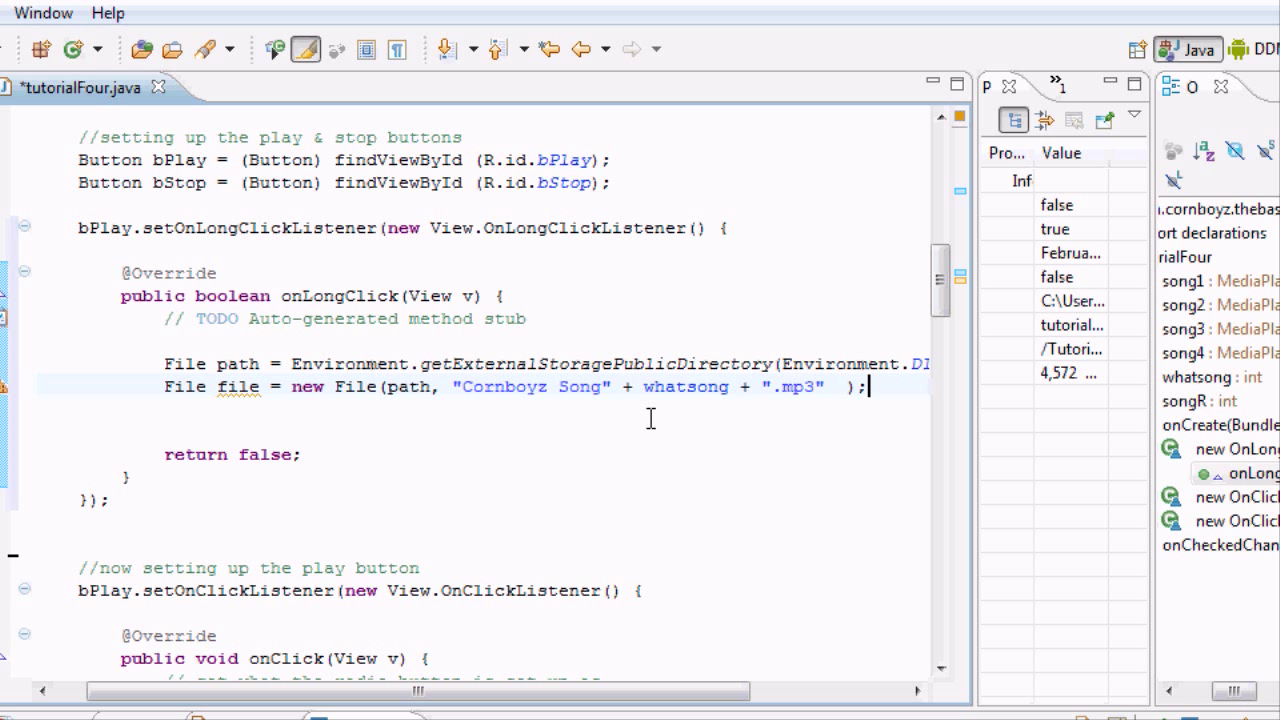
pyautogui.moveTo(828, 395)
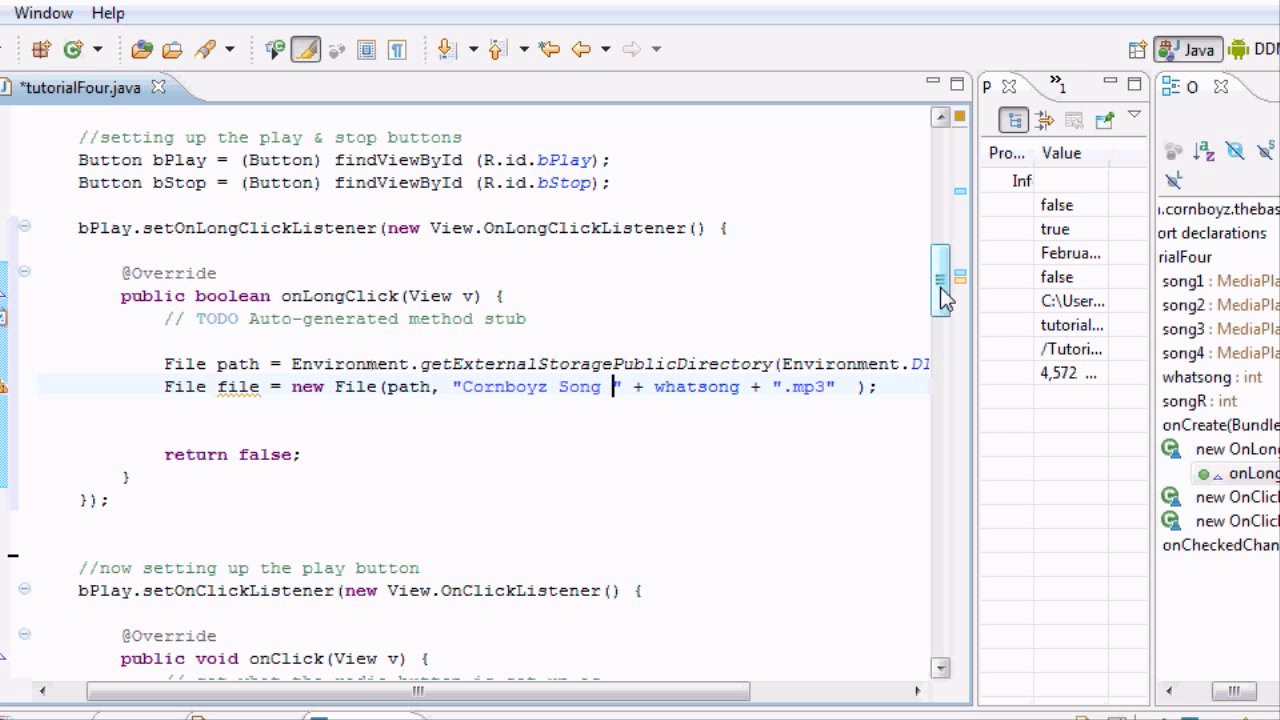
pyautogui.scroll(-3)
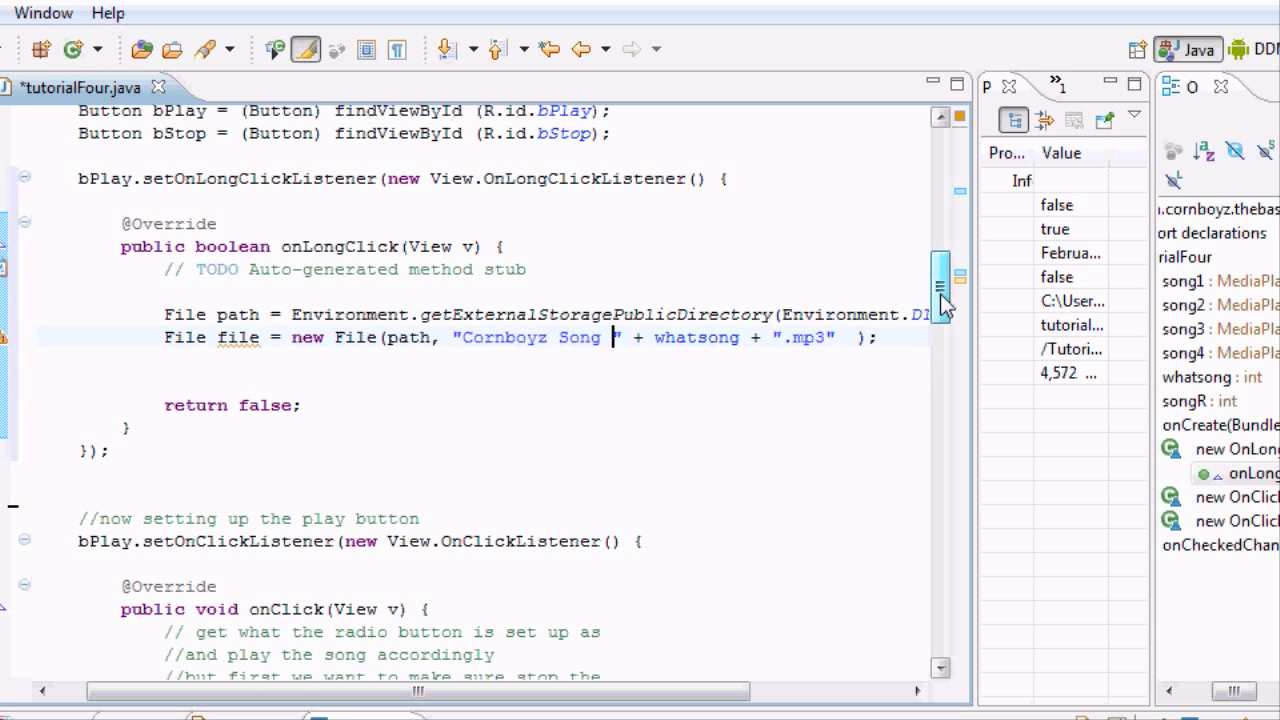
pyautogui.scroll(-3)
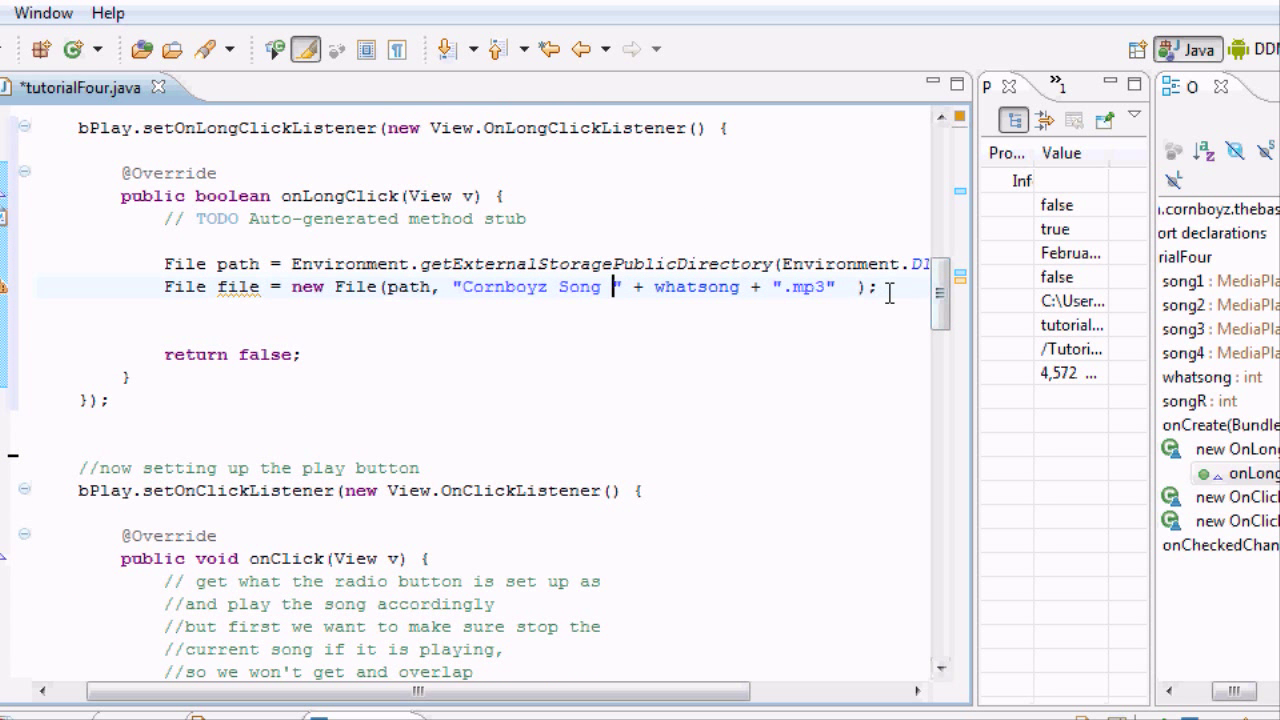
pyautogui.press('enter')
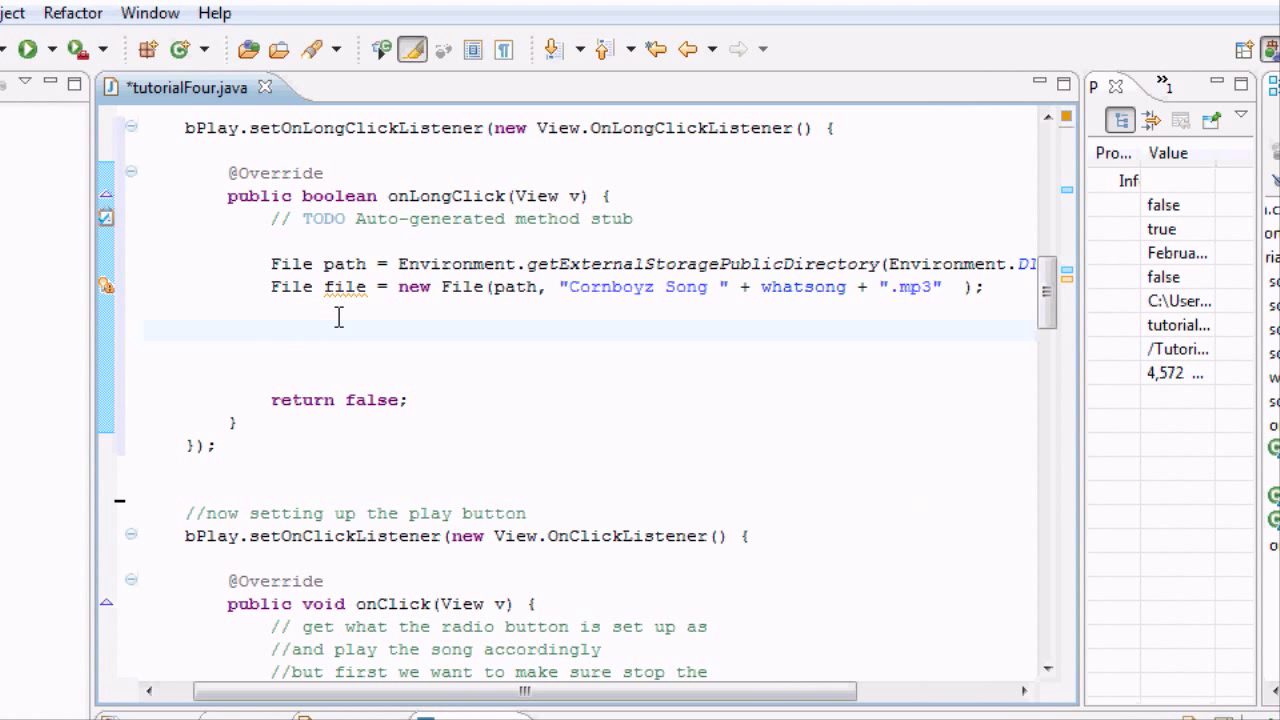
# Below the File declaration in onLongClick, open a try block with 'try {'.
pyautogui.doubleClick(370, 287)
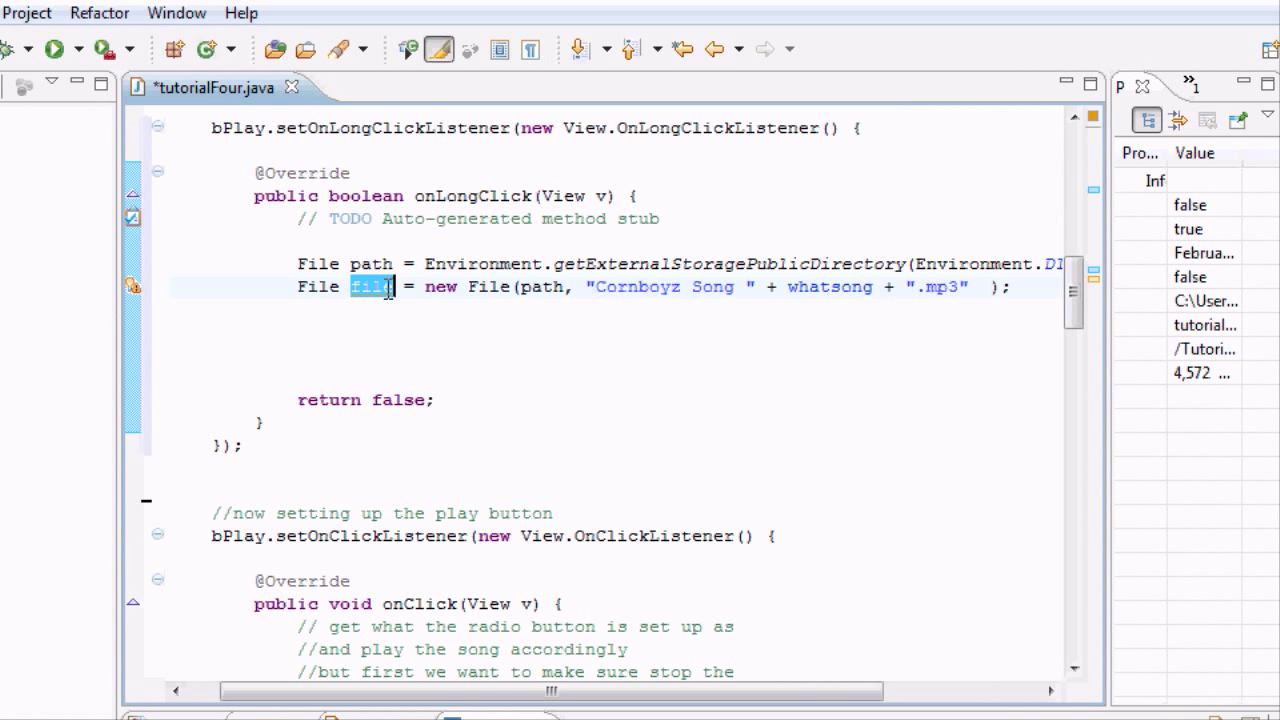
pyautogui.moveTo(372, 303)
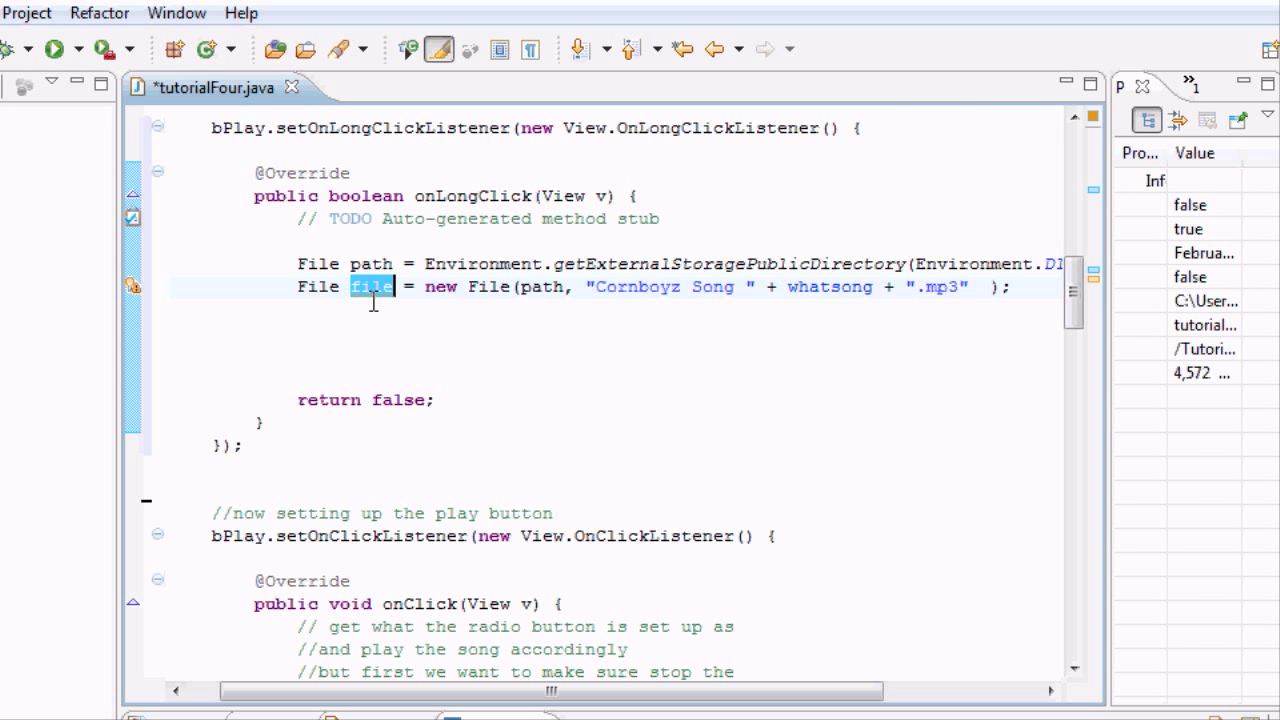
pyautogui.click(337, 333)
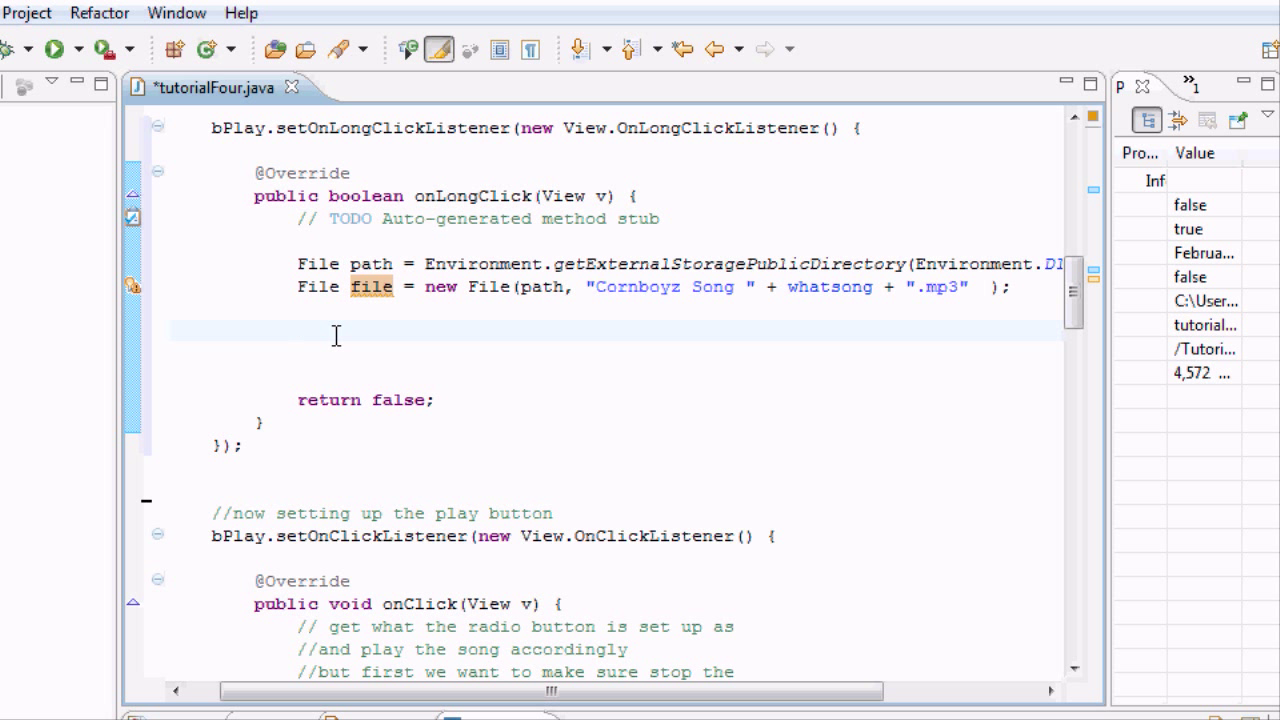
pyautogui.write('tr')
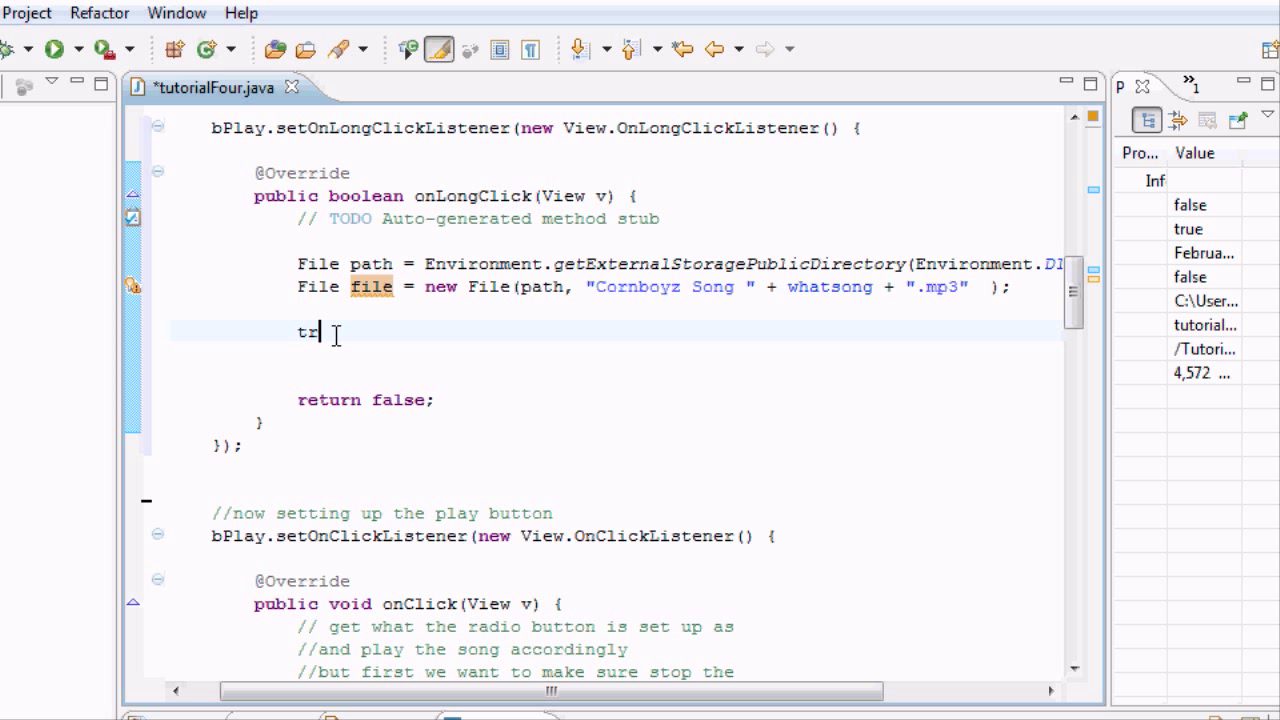
pyautogui.write('y')
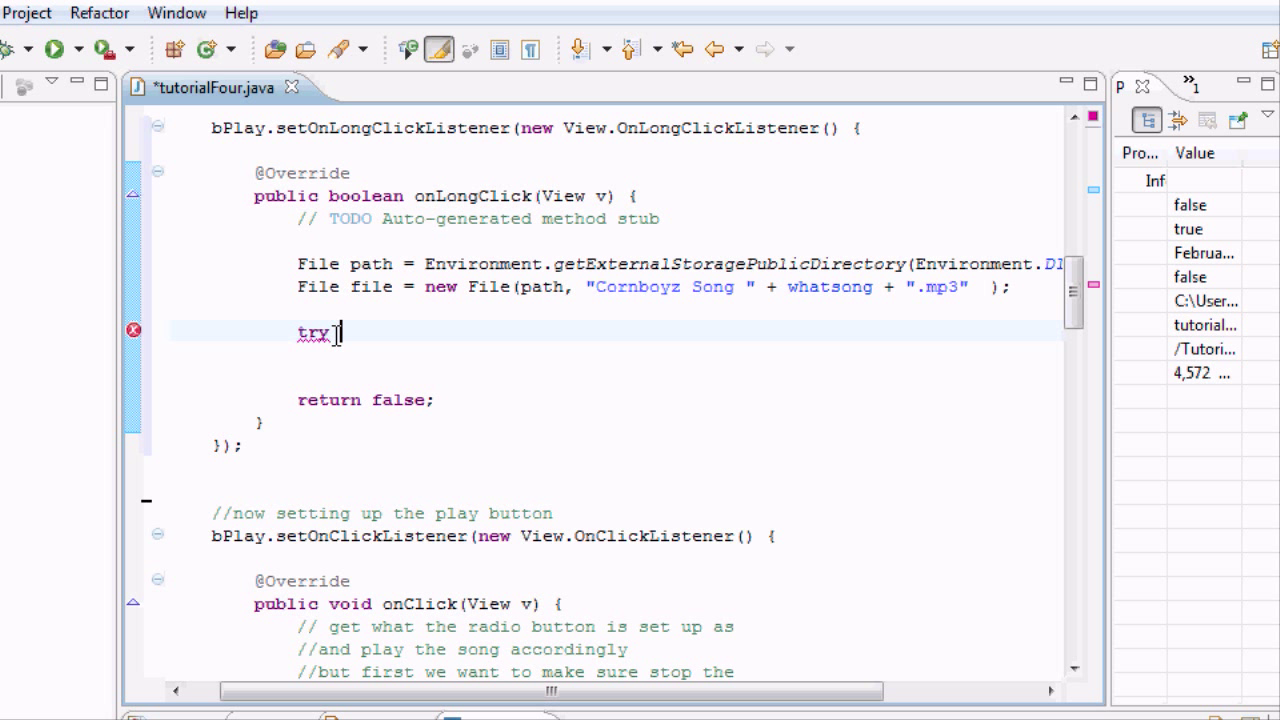
pyautogui.write('{')
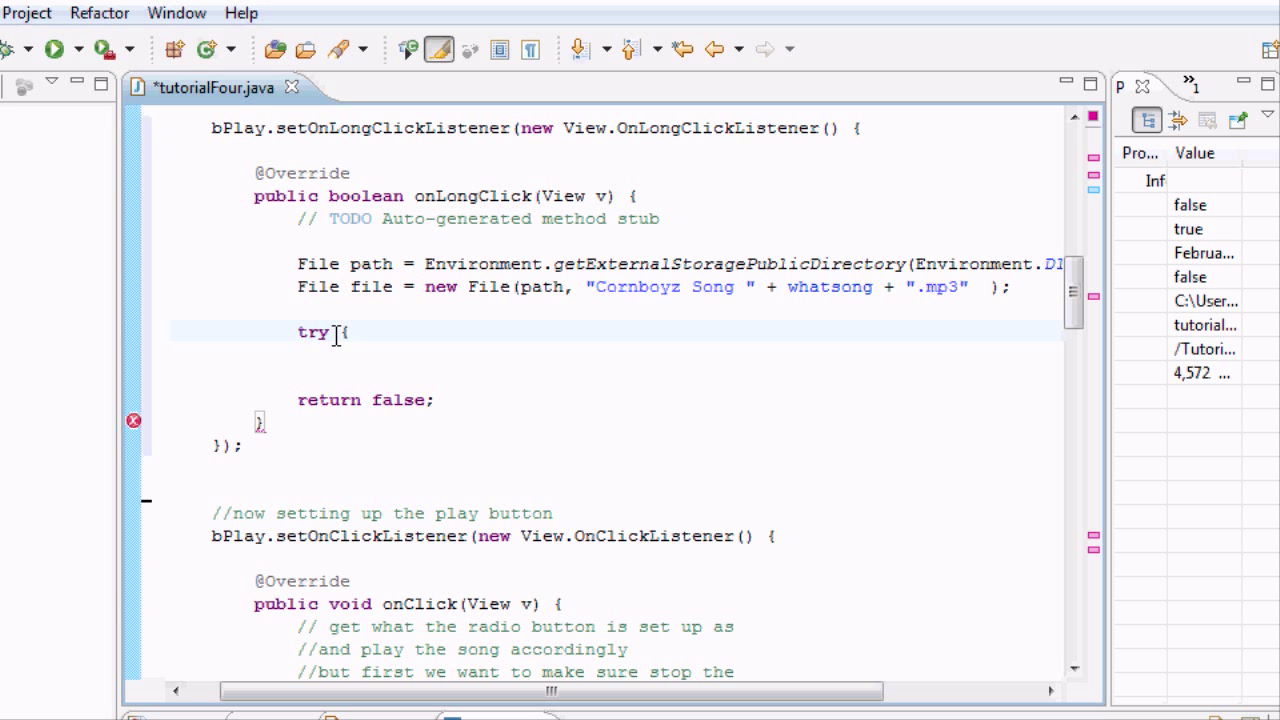